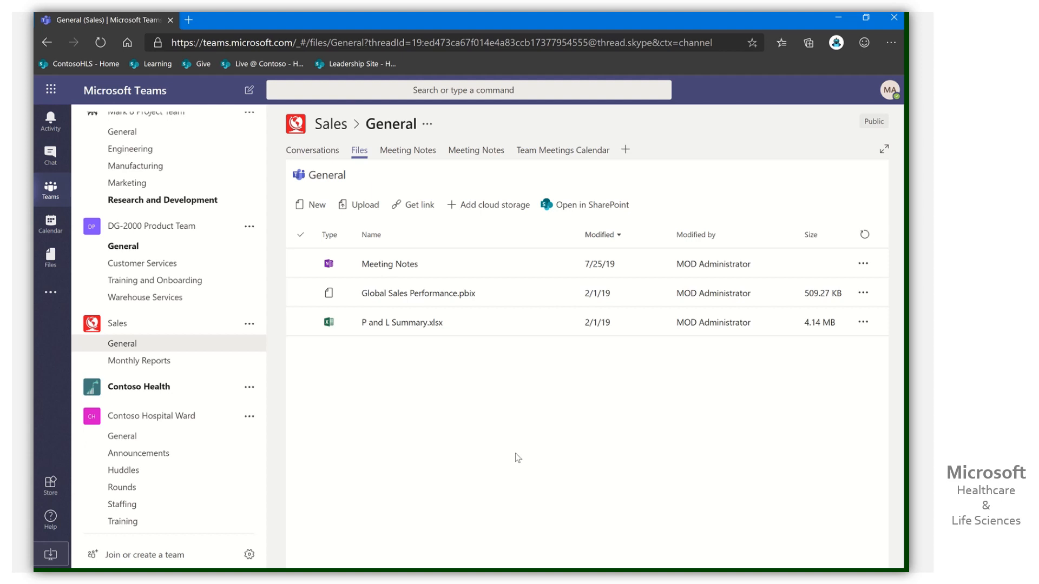
Open P and L Summary.xlsx from the Files tab and view its Variable Costs and Marketing Summary sheets
{"action": "left_click", "coordinate": [401, 322]}
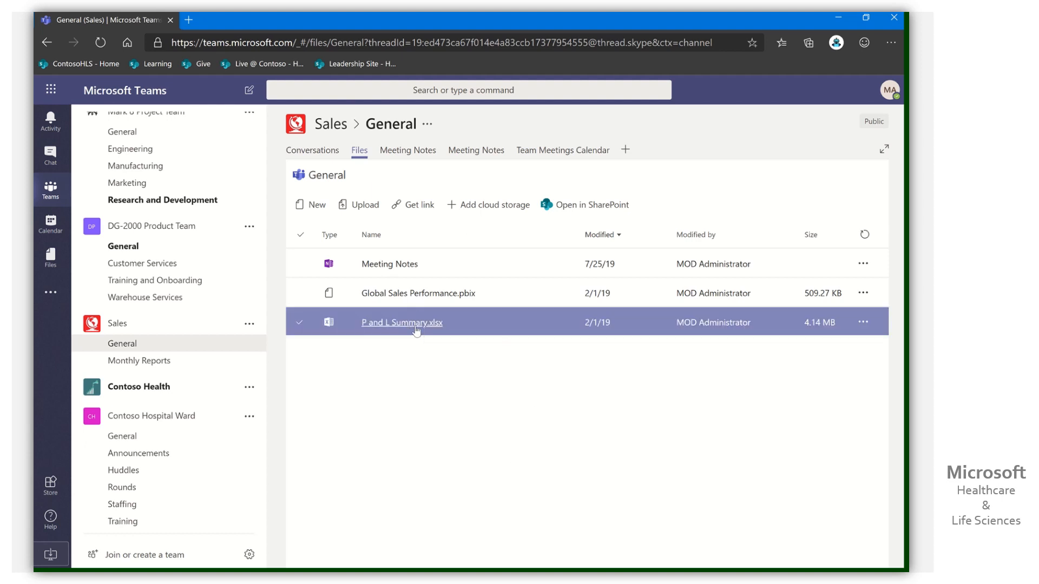
{"action": "left_click", "coordinate": [401, 322]}
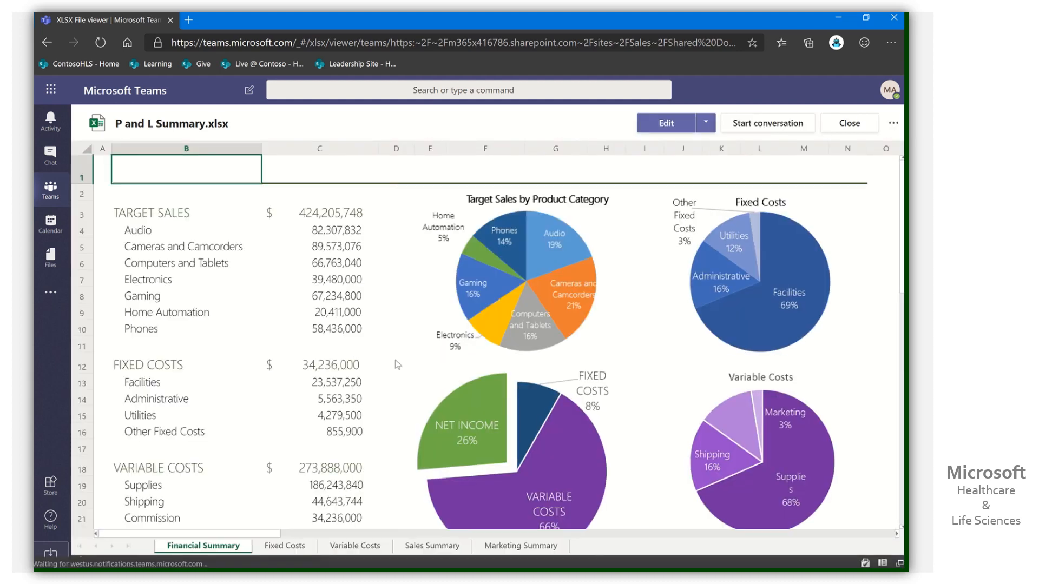
{"action": "left_click", "coordinate": [285, 545]}
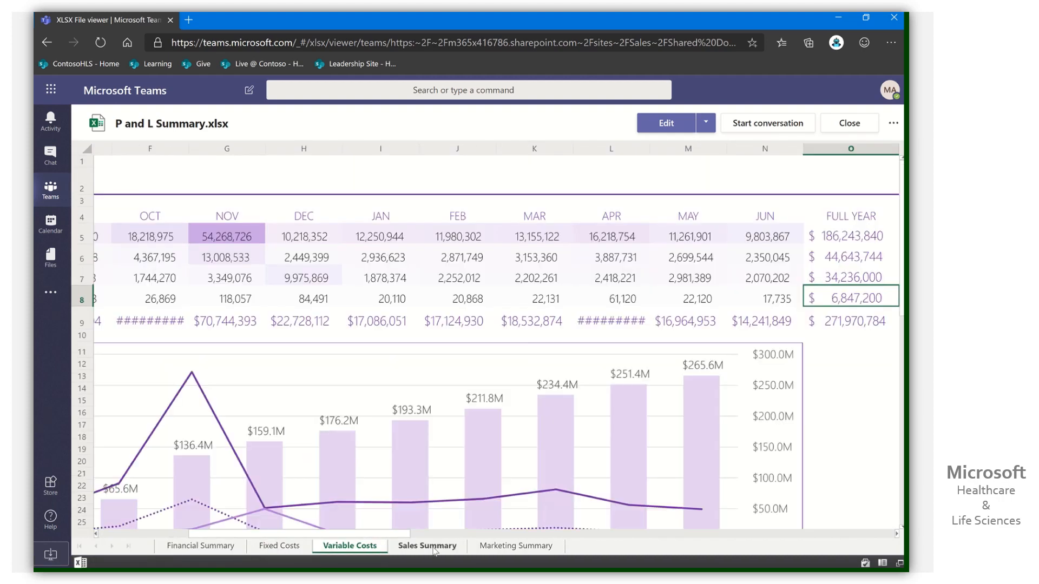
{"action": "left_click", "coordinate": [516, 545]}
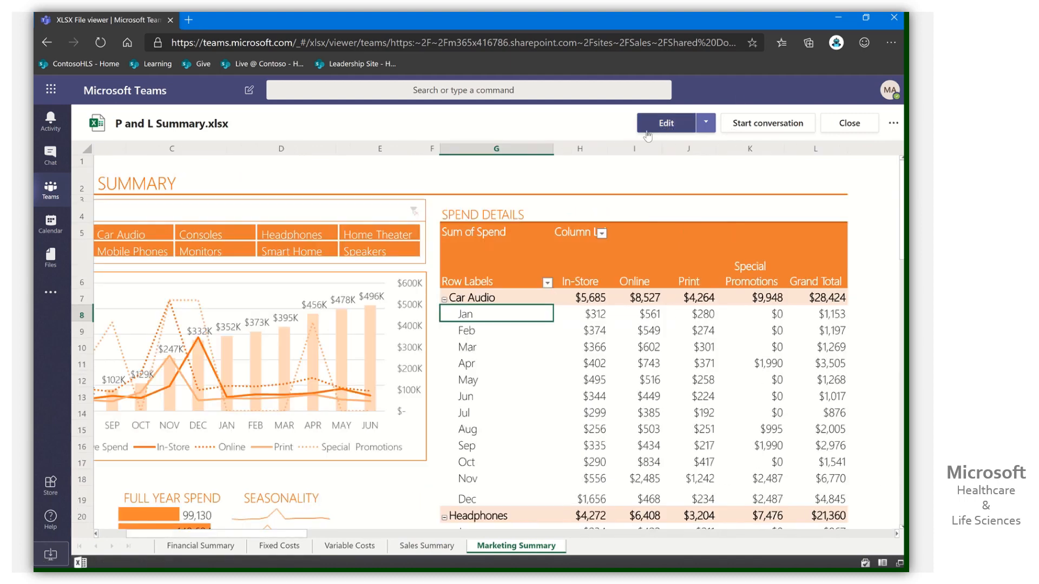
{"action": "mouse_move", "coordinate": [406, 131]}
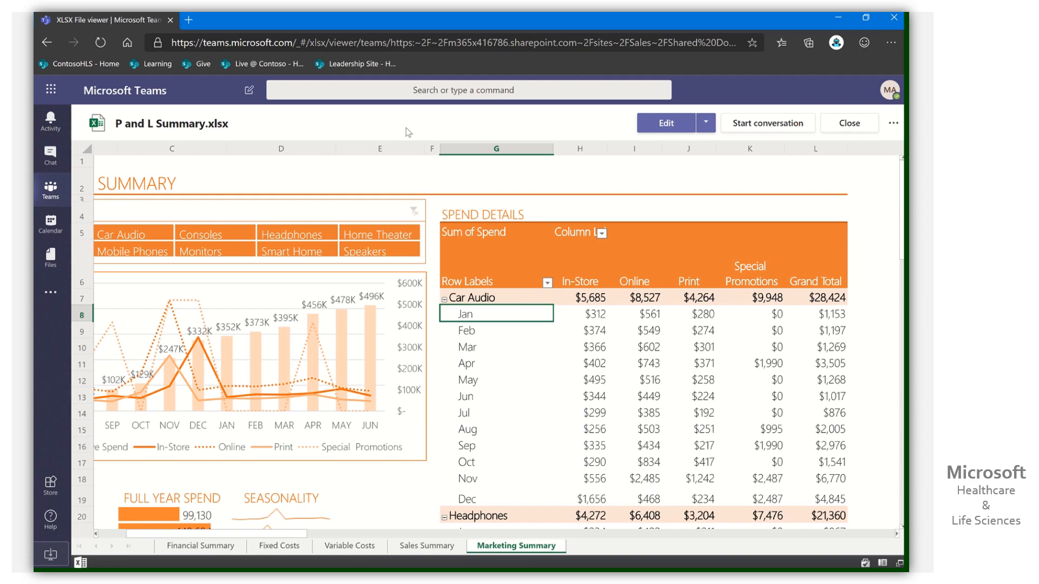
{"action": "mouse_move", "coordinate": [849, 122]}
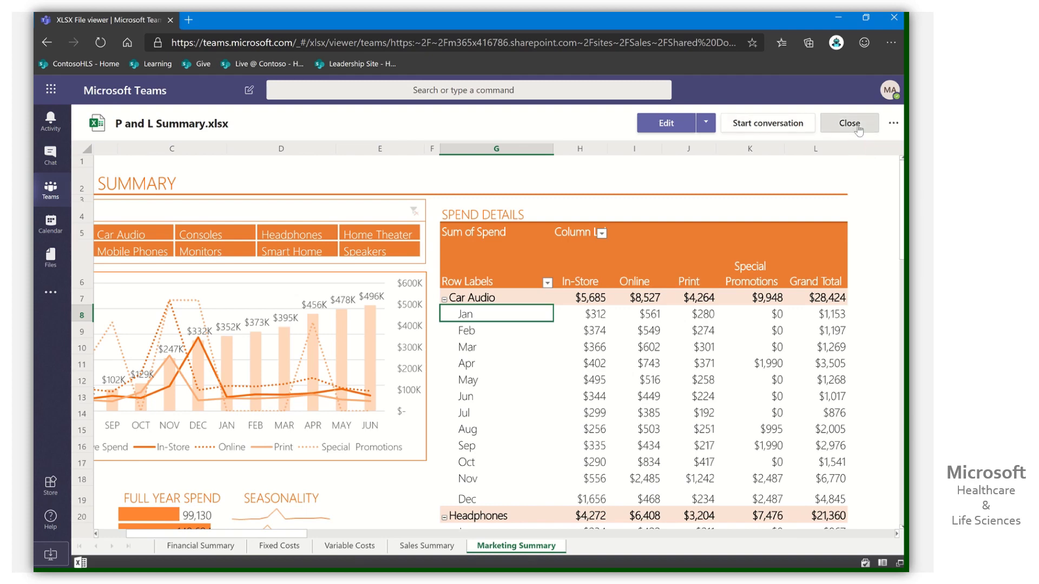
Close the workbook viewer, then show and dismiss the P and L Summary file's actions menu
{"action": "left_click", "coordinate": [849, 123]}
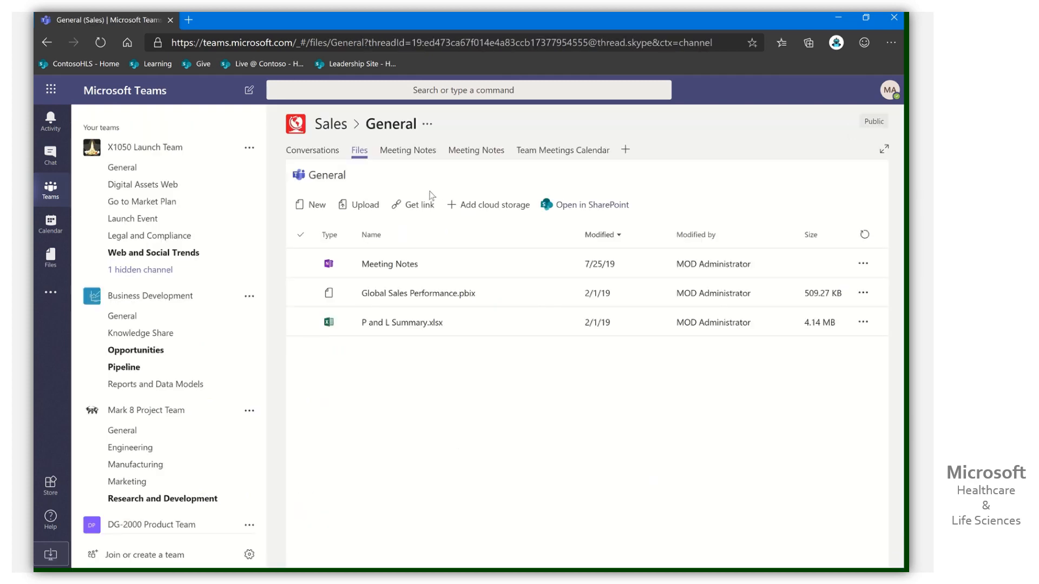
{"action": "mouse_move", "coordinate": [425, 180]}
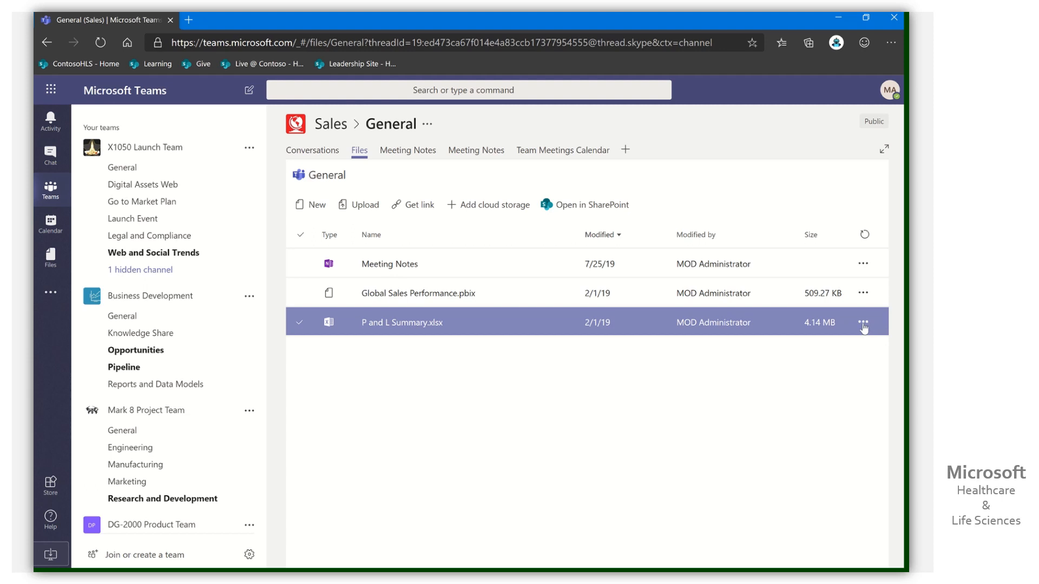
{"action": "left_click", "coordinate": [863, 324]}
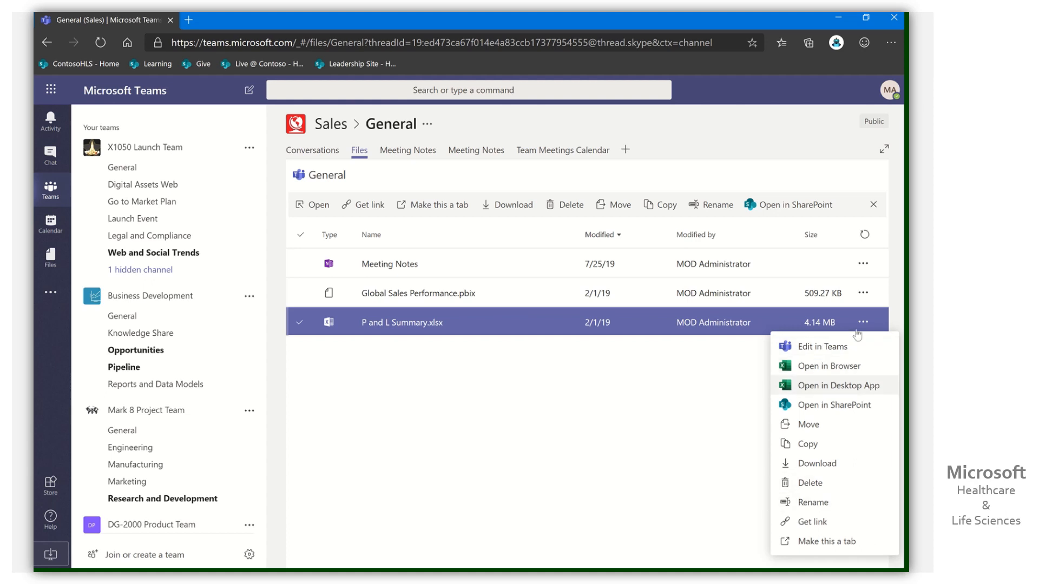
{"action": "left_click", "coordinate": [634, 379]}
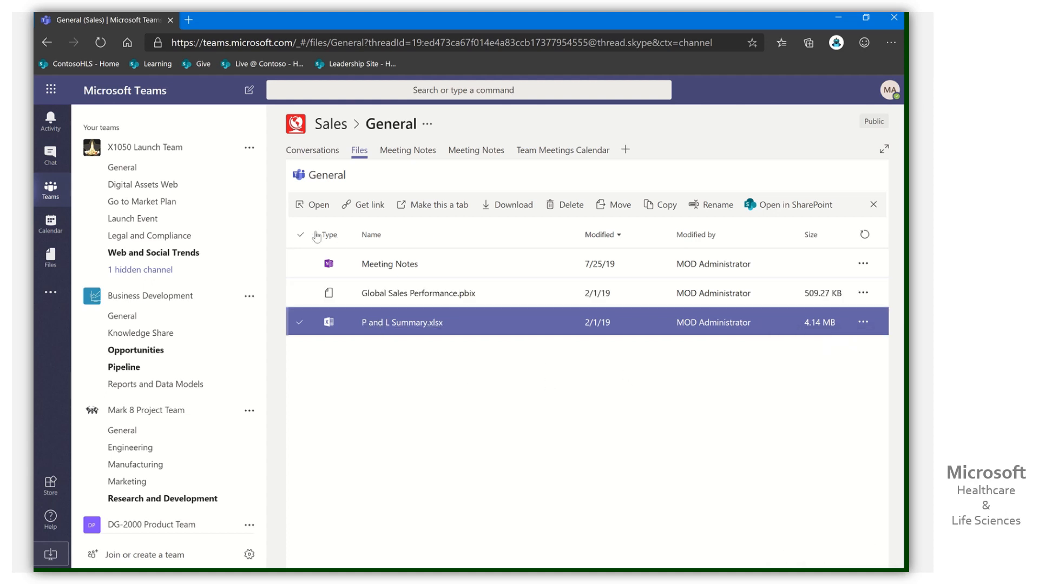
{"action": "mouse_move", "coordinate": [795, 204]}
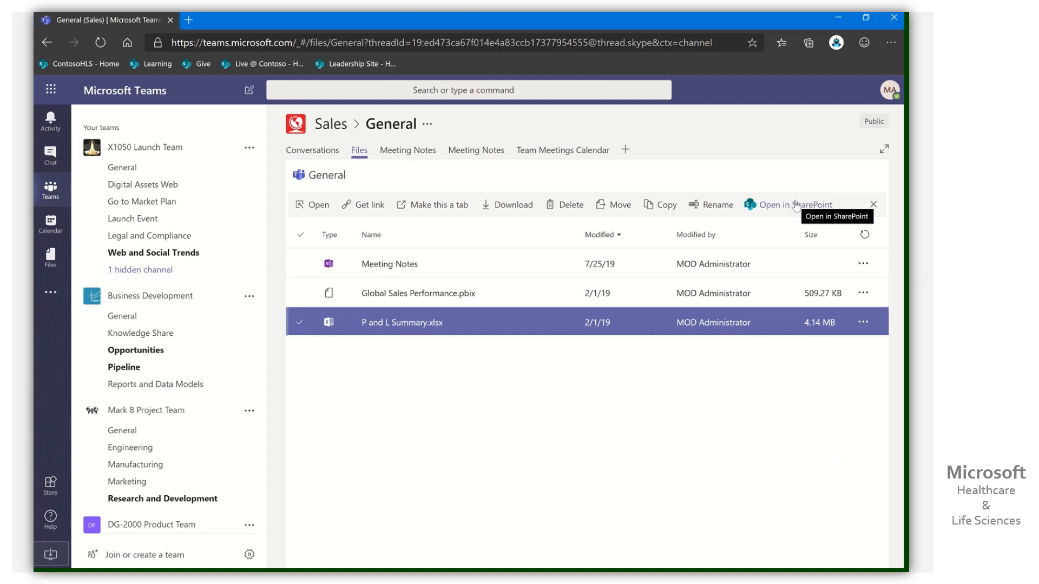
{"action": "mouse_move", "coordinate": [501, 412]}
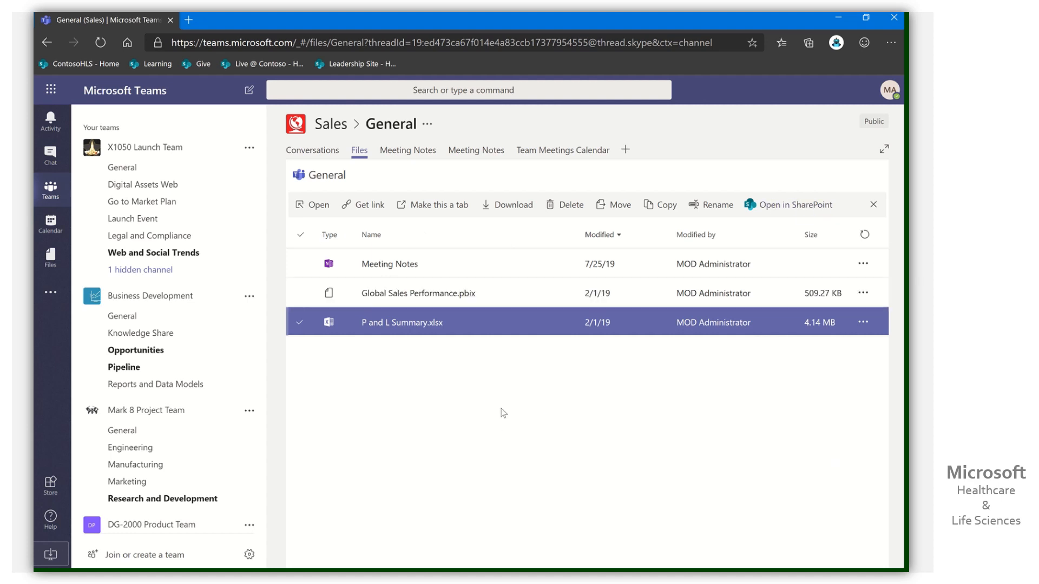
{"action": "mouse_move", "coordinate": [401, 325]}
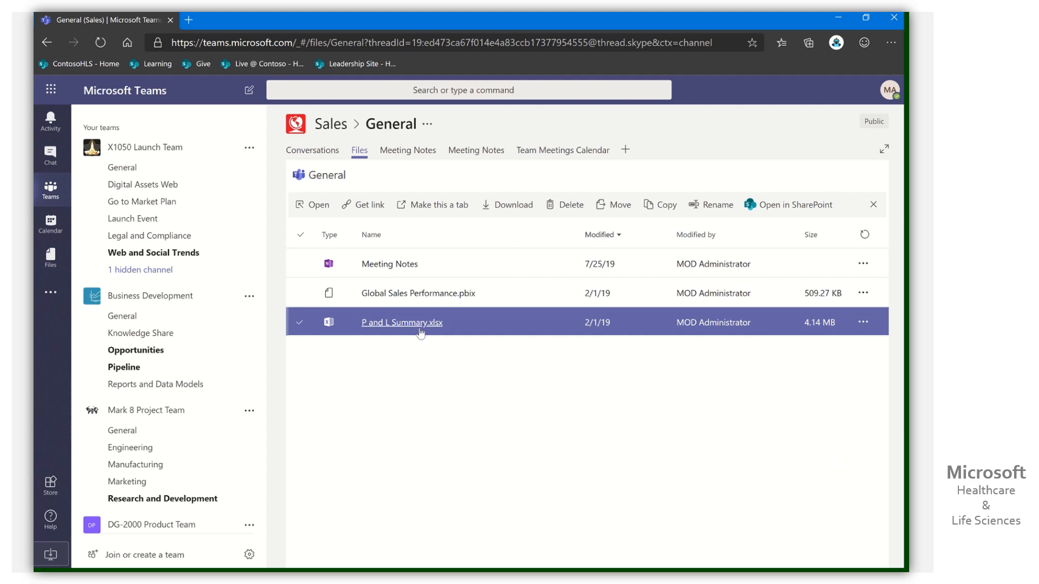
{"action": "mouse_move", "coordinate": [794, 204]}
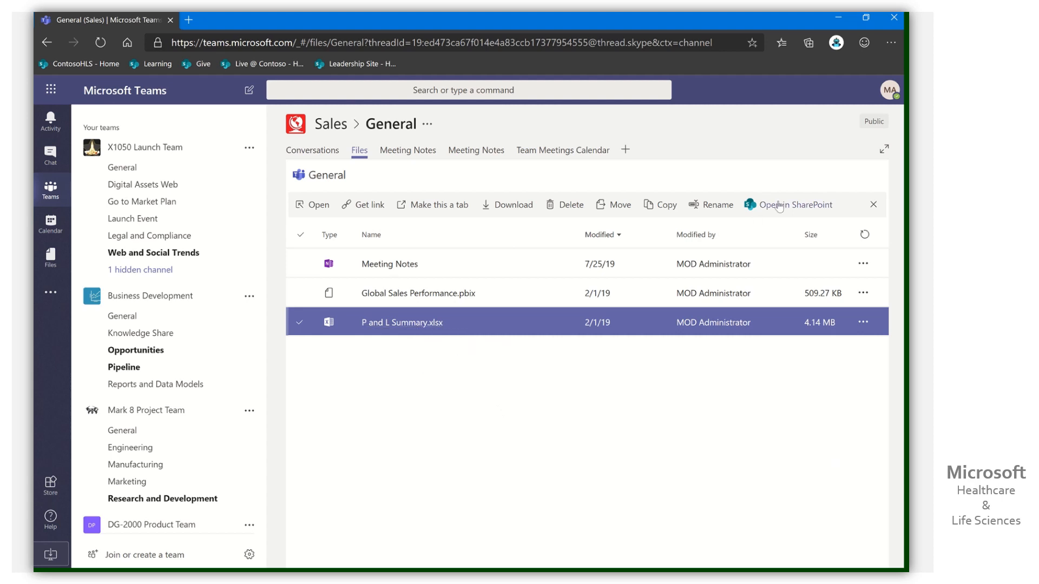
{"action": "mouse_move", "coordinate": [648, 404]}
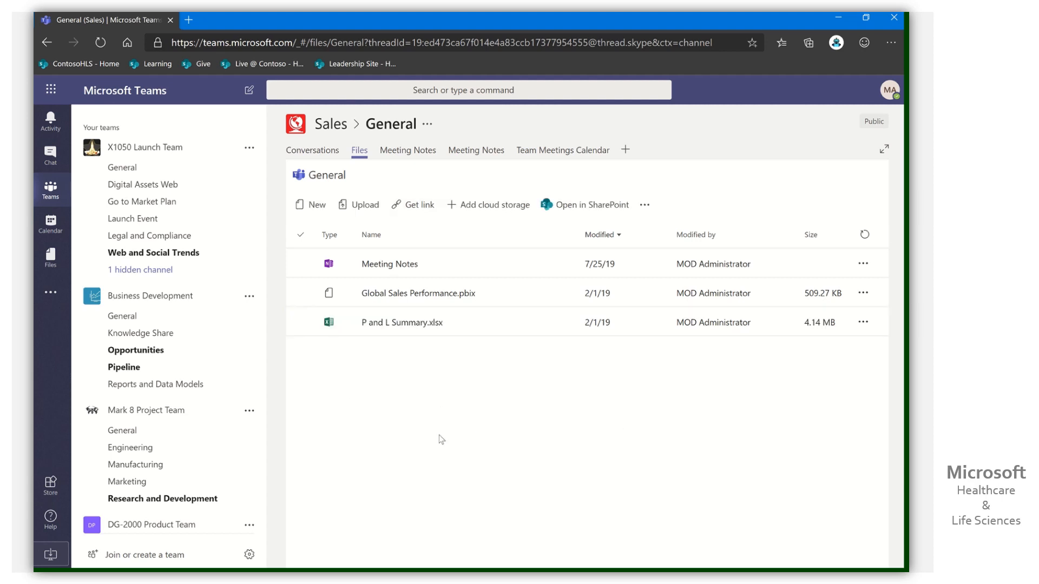
{"action": "mouse_move", "coordinate": [449, 437]}
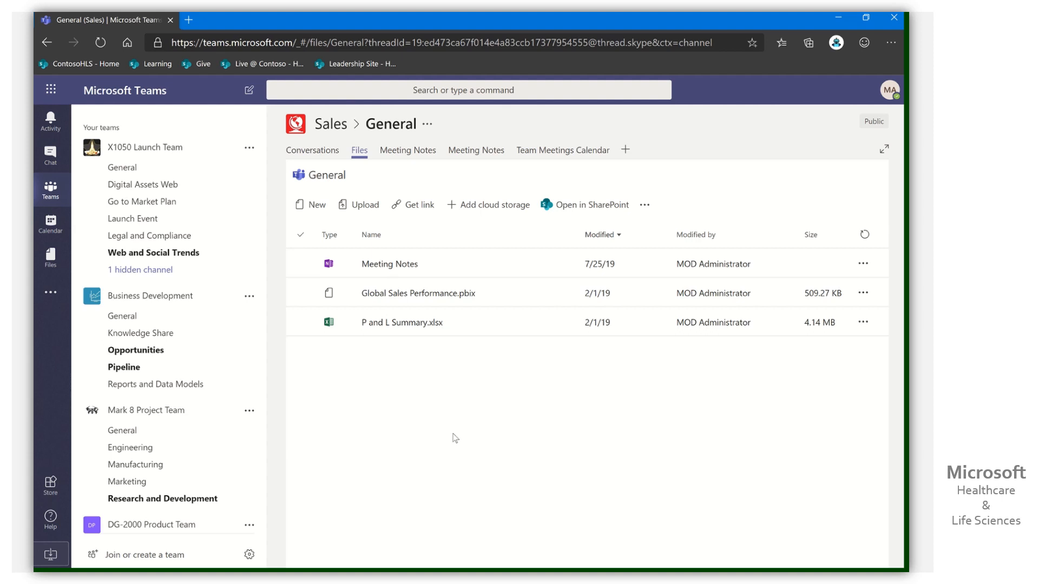
{"action": "mouse_move", "coordinate": [570, 410]}
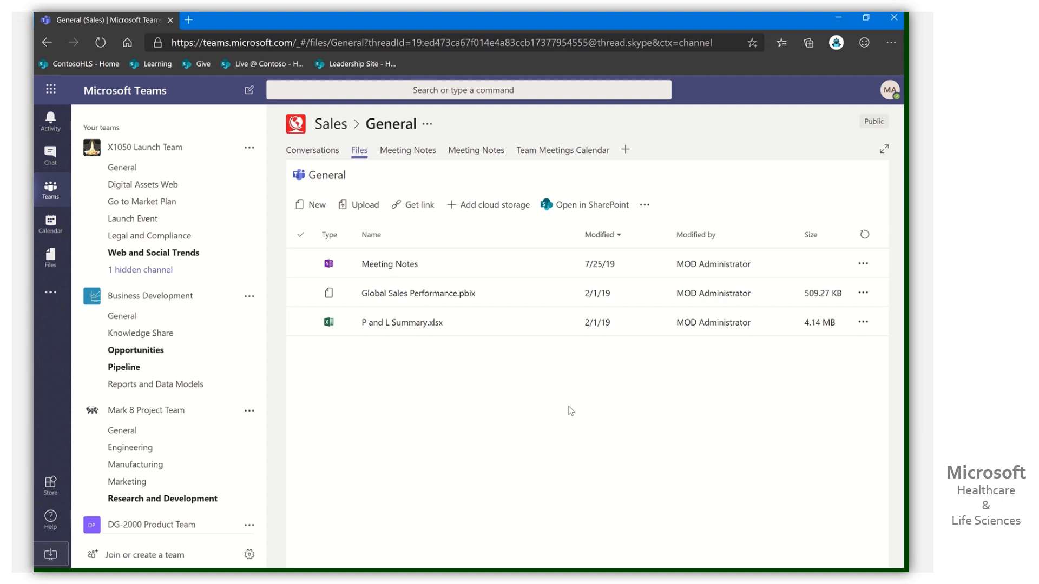
{"action": "mouse_move", "coordinate": [495, 204]}
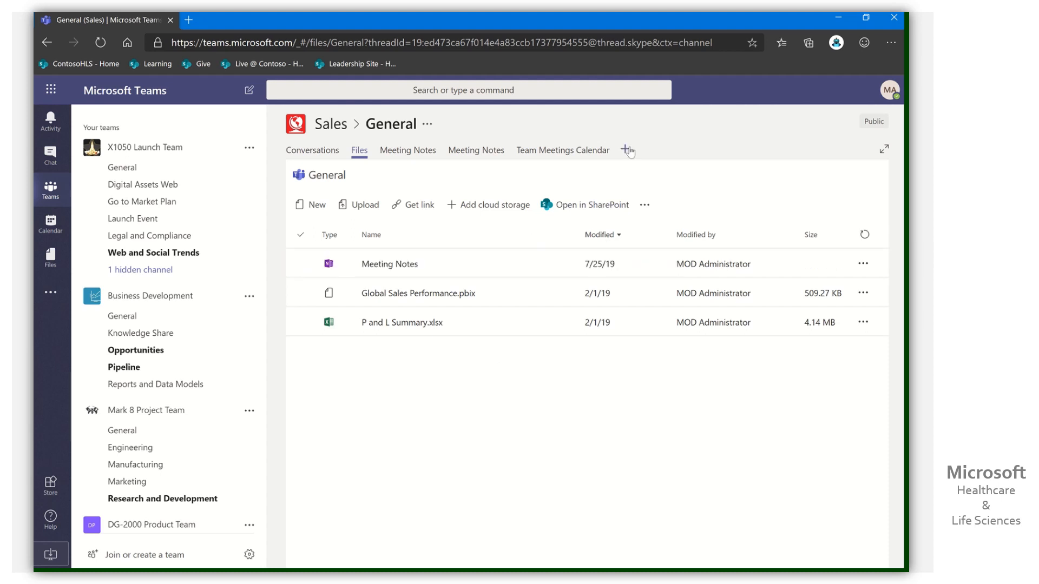
{"action": "mouse_move", "coordinate": [752, 189]}
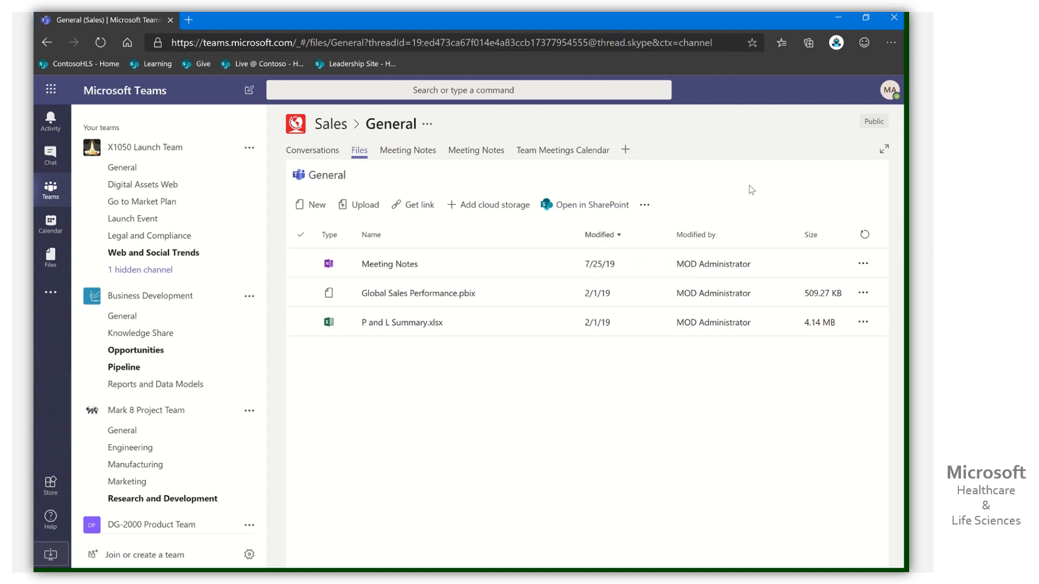
{"action": "left_click", "coordinate": [401, 322]}
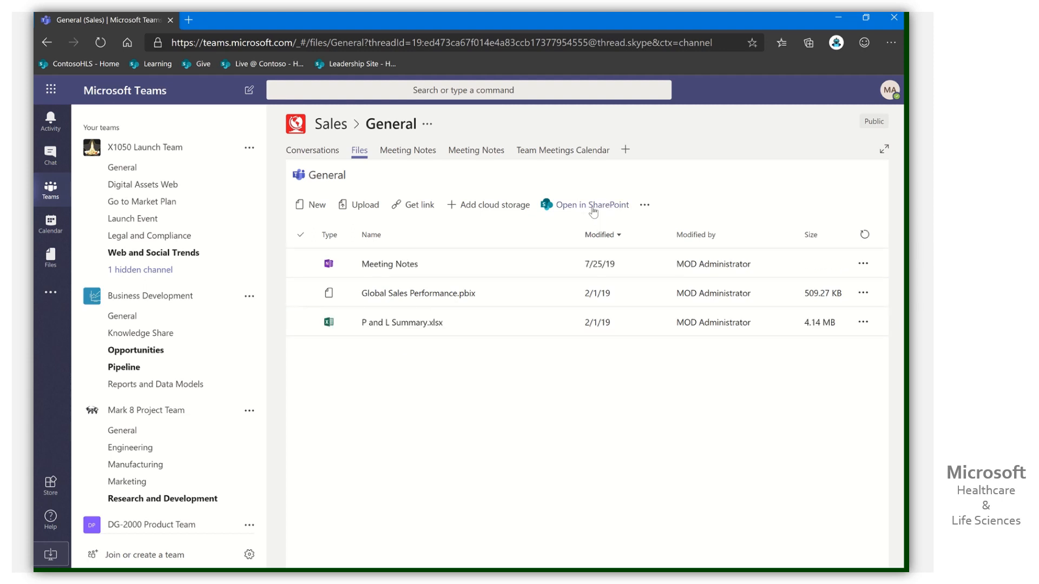
Open the channel files in SharePoint, navigate Documents > General and select P and L Summary.xlsx
{"action": "left_click", "coordinate": [591, 204]}
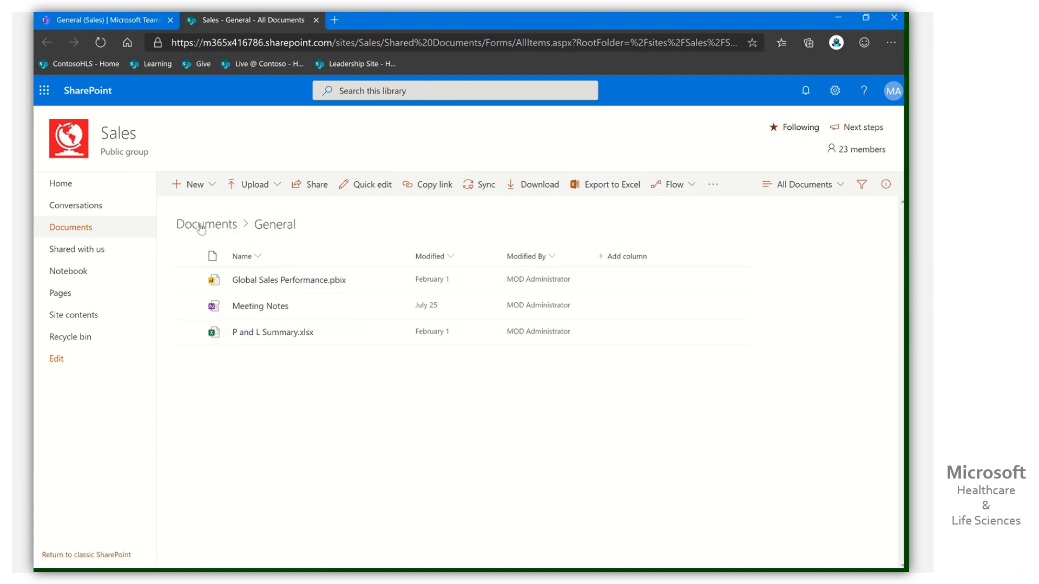
{"action": "left_click", "coordinate": [207, 224]}
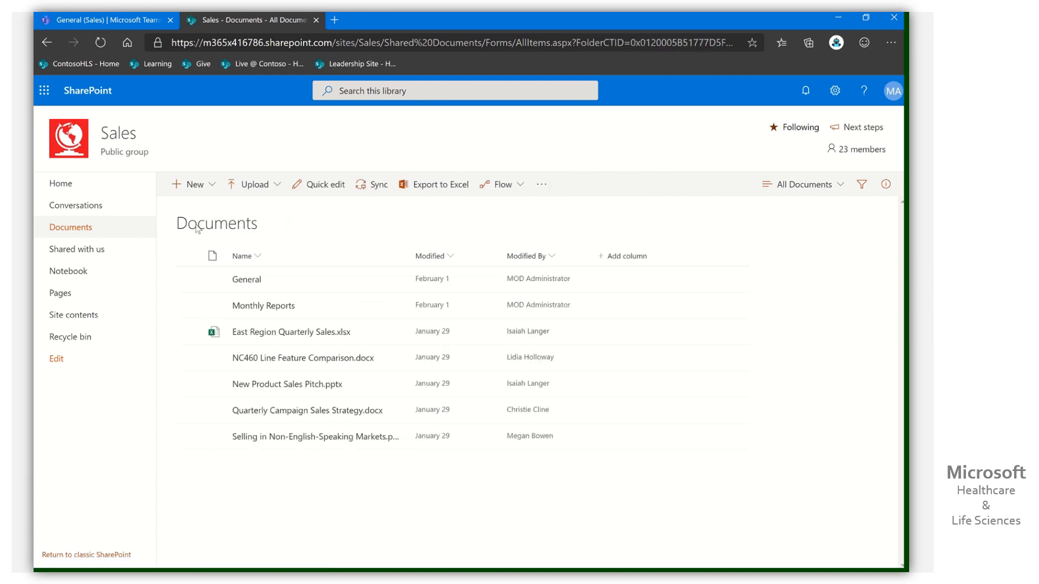
{"action": "mouse_move", "coordinate": [247, 283]}
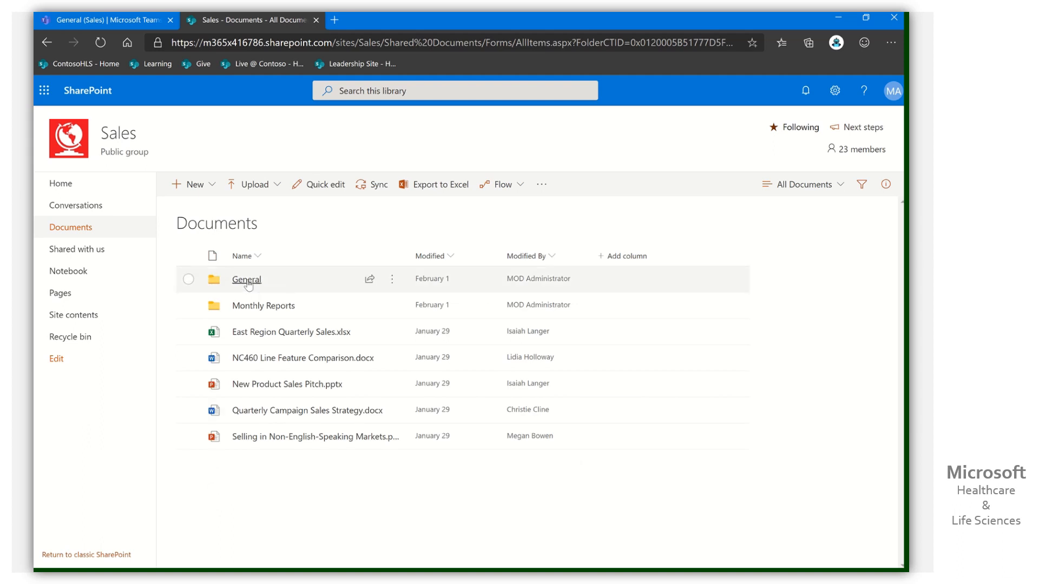
{"action": "left_click", "coordinate": [246, 279]}
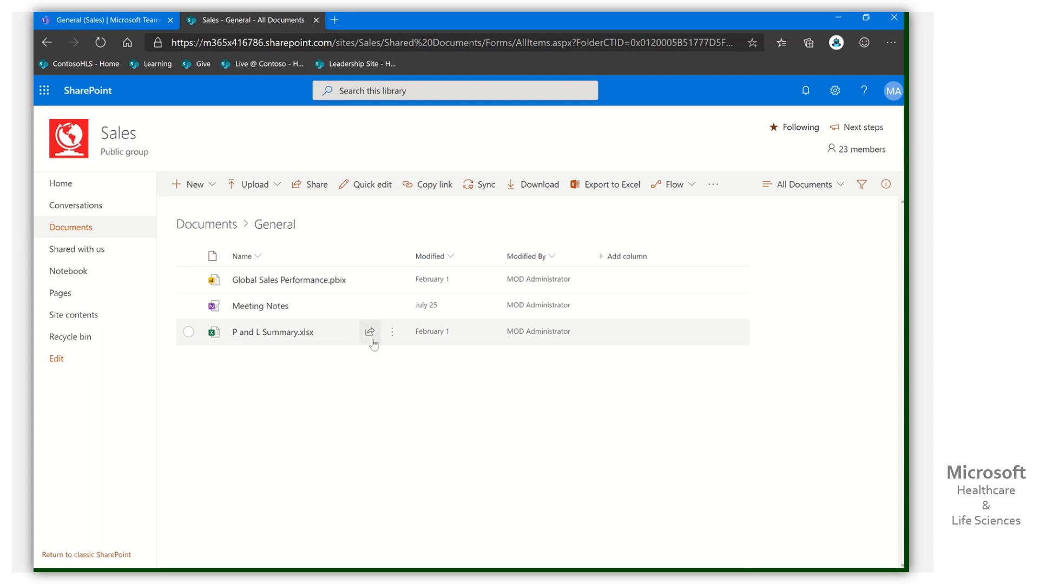
{"action": "mouse_move", "coordinate": [188, 331]}
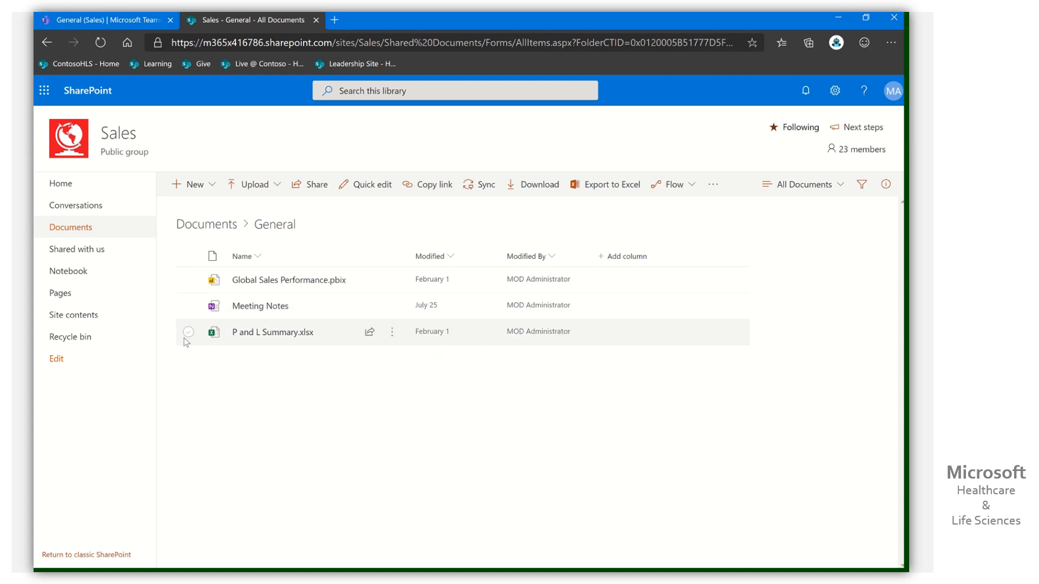
{"action": "left_click", "coordinate": [391, 332]}
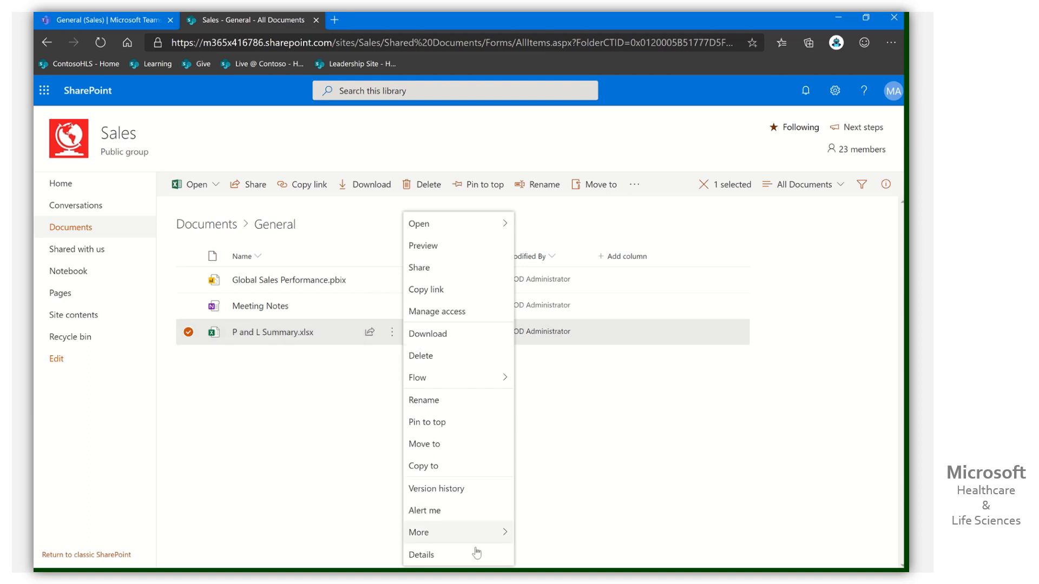
Show the Manage Access panel for P and L Summary.xlsx and scroll through its owners, visitors and members
{"action": "left_click", "coordinate": [437, 312]}
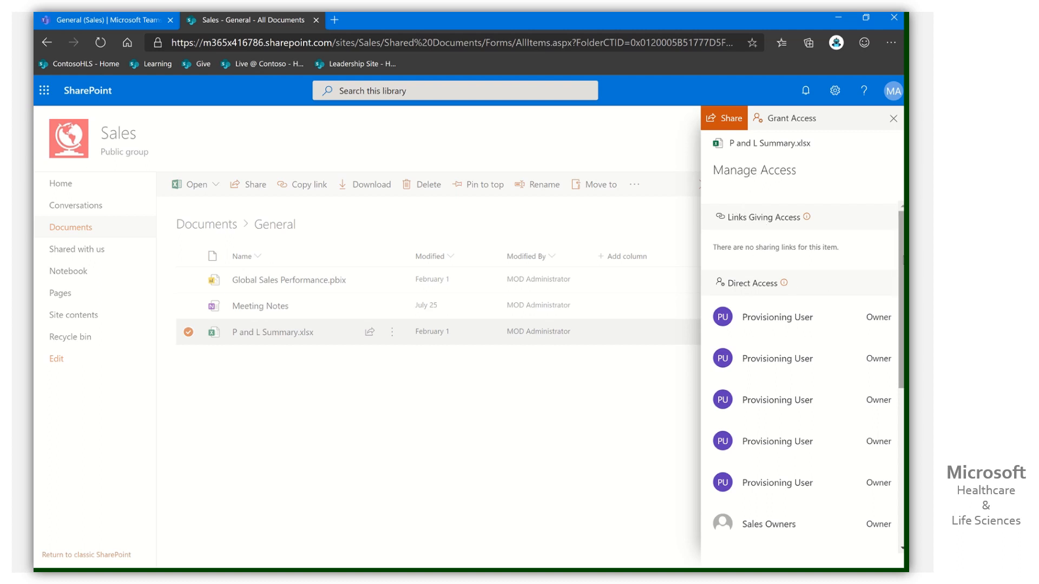
{"action": "scroll", "scroll_direction": "down", "scroll_amount": 3}
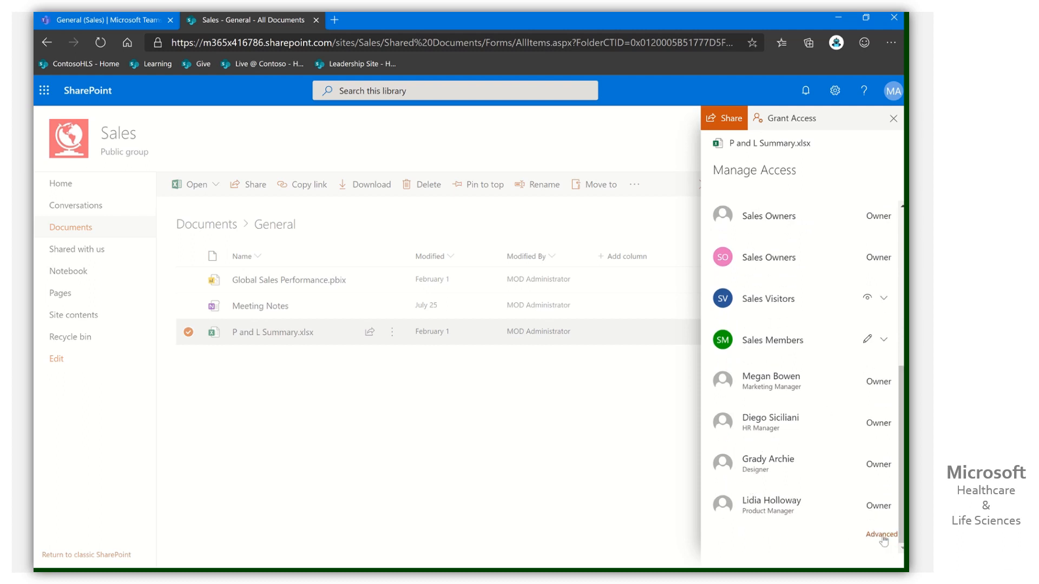
{"action": "mouse_move", "coordinate": [884, 540]}
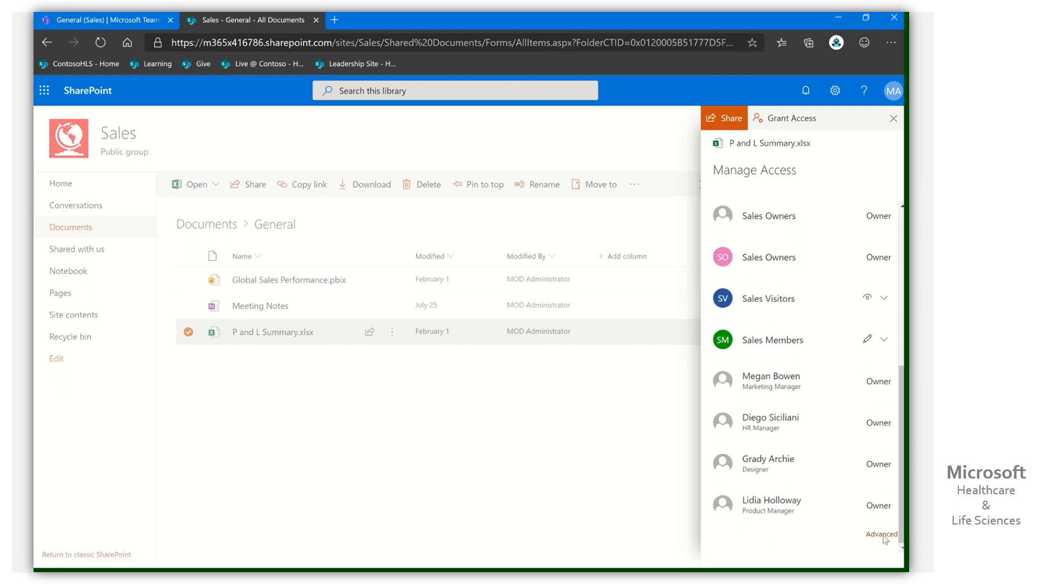
Open the advanced permissions page for the file and view the Sales Members group's people list
{"action": "left_click", "coordinate": [880, 535]}
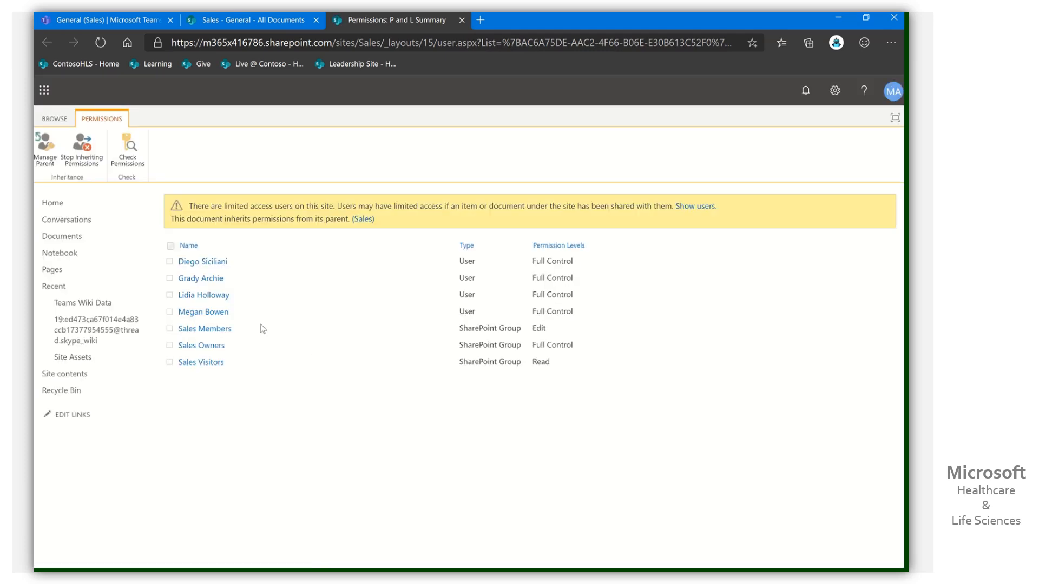
{"action": "mouse_move", "coordinate": [201, 345]}
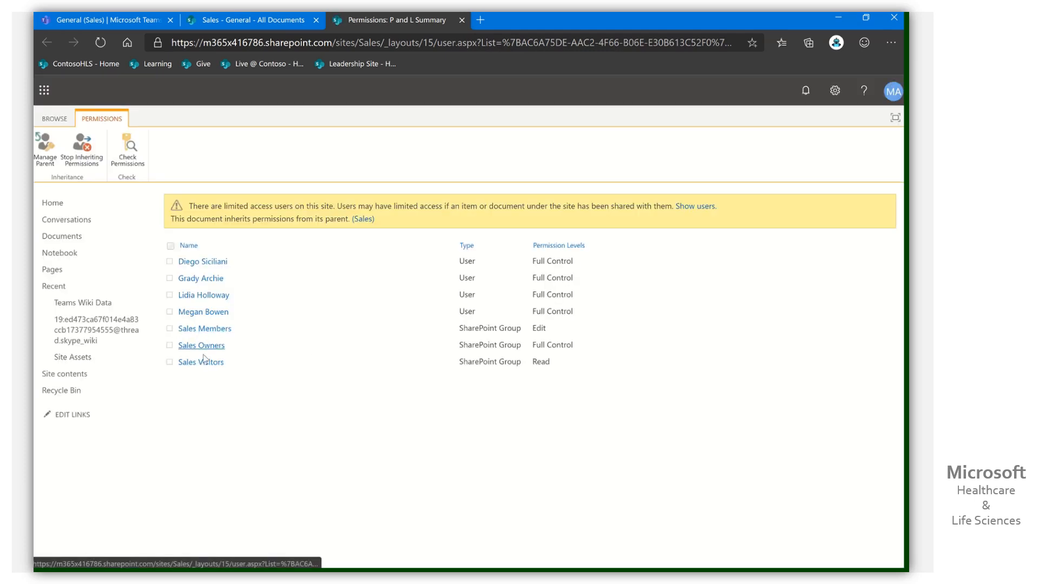
{"action": "mouse_move", "coordinate": [200, 362]}
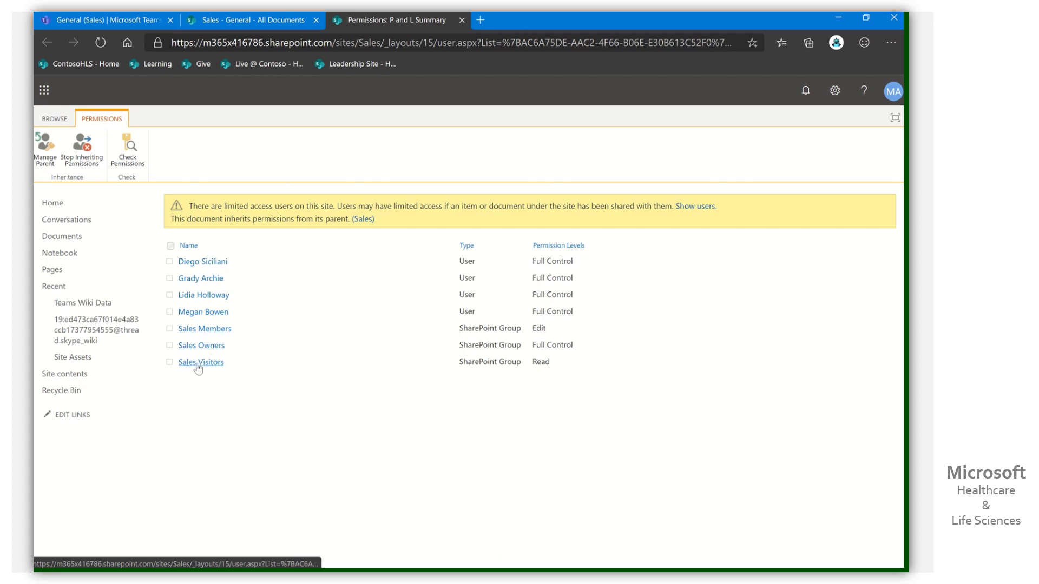
{"action": "mouse_move", "coordinate": [533, 366]}
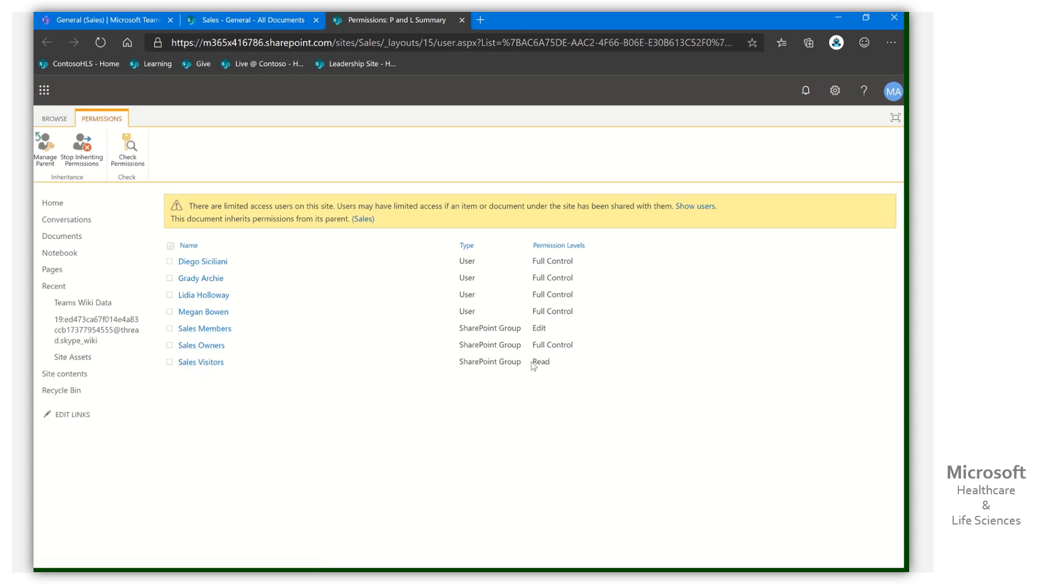
{"action": "mouse_move", "coordinate": [526, 366]}
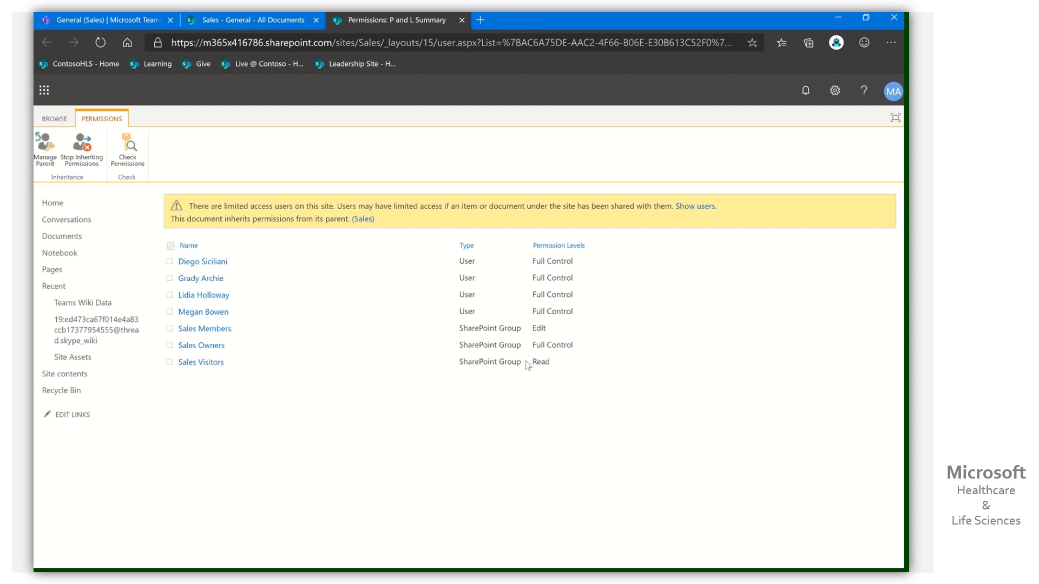
{"action": "mouse_move", "coordinate": [185, 340]}
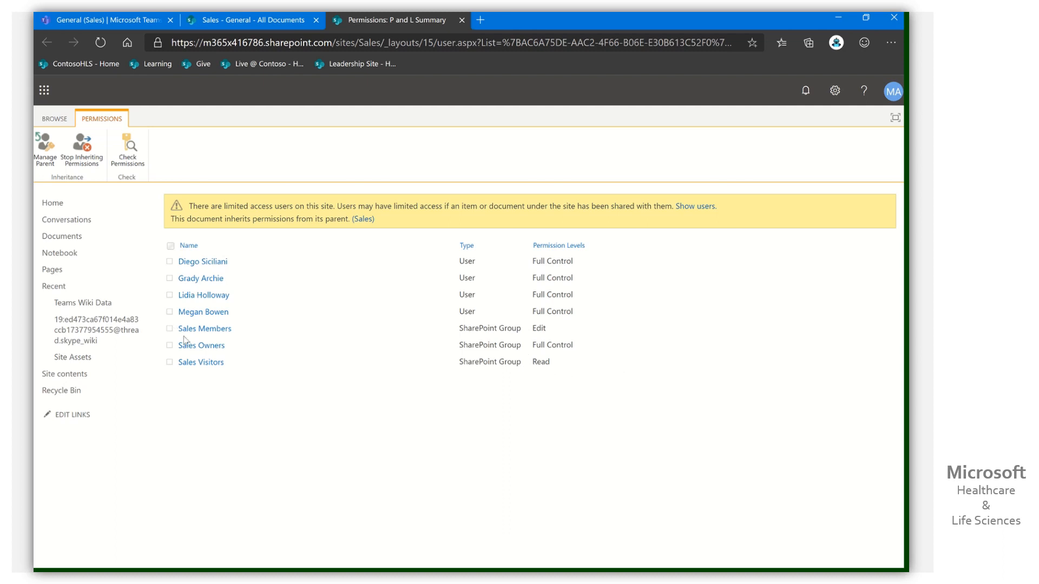
{"action": "mouse_move", "coordinate": [570, 349]}
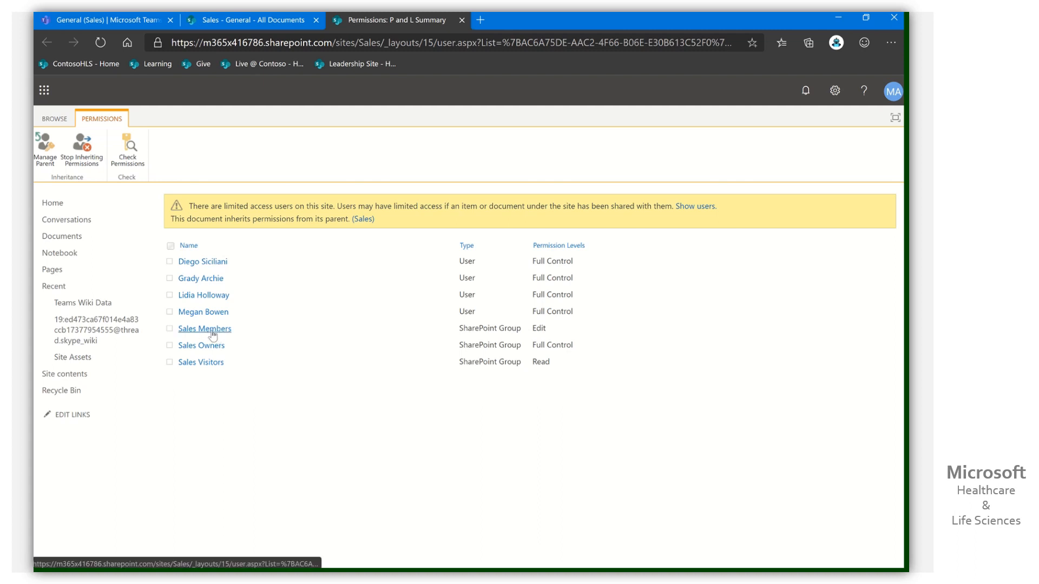
{"action": "left_click", "coordinate": [204, 328]}
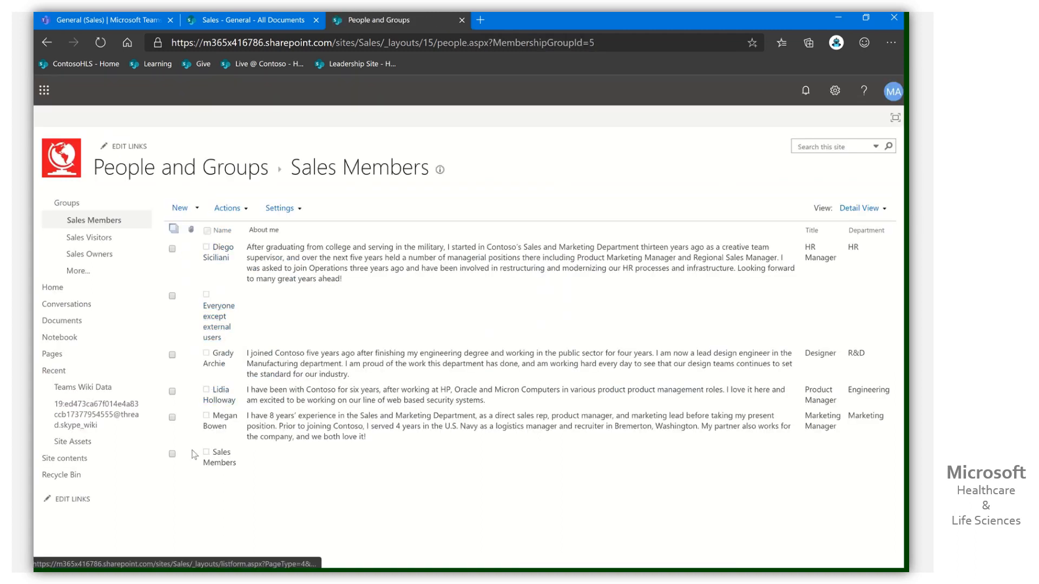
{"action": "mouse_move", "coordinate": [265, 337]}
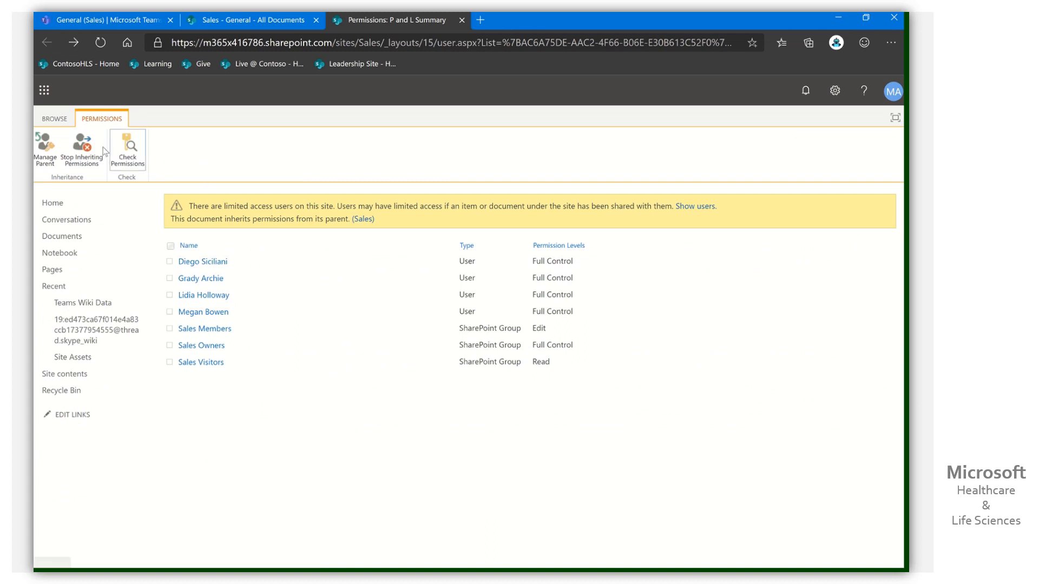
{"action": "mouse_move", "coordinate": [81, 149]}
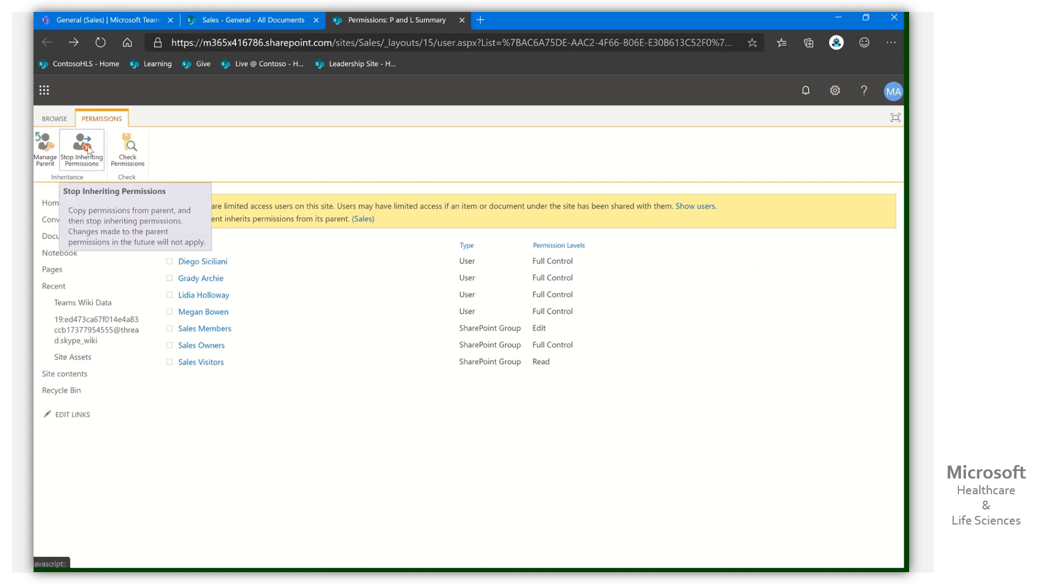
{"action": "mouse_move", "coordinate": [88, 147]}
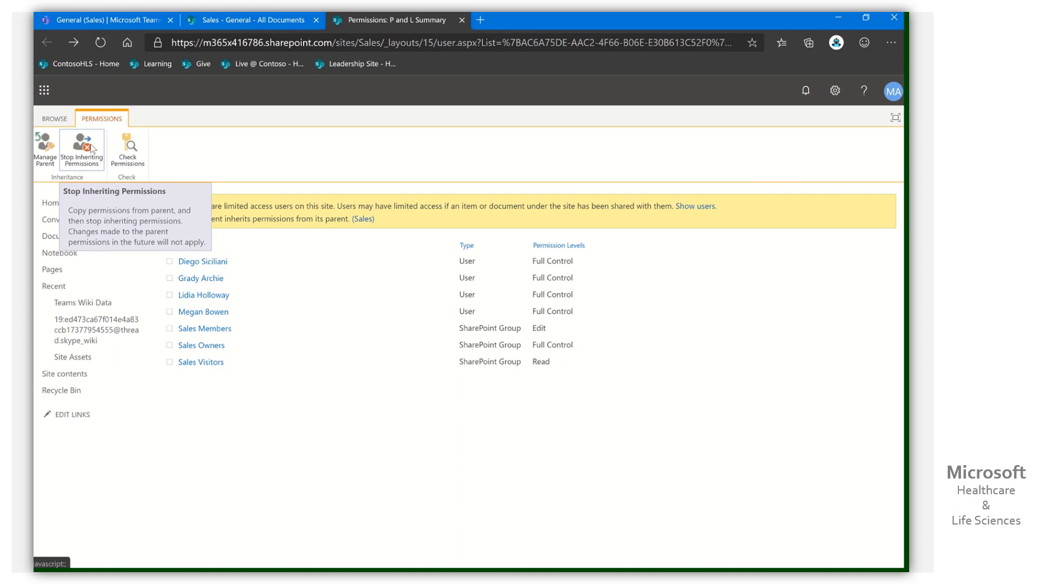
{"action": "mouse_move", "coordinate": [328, 373]}
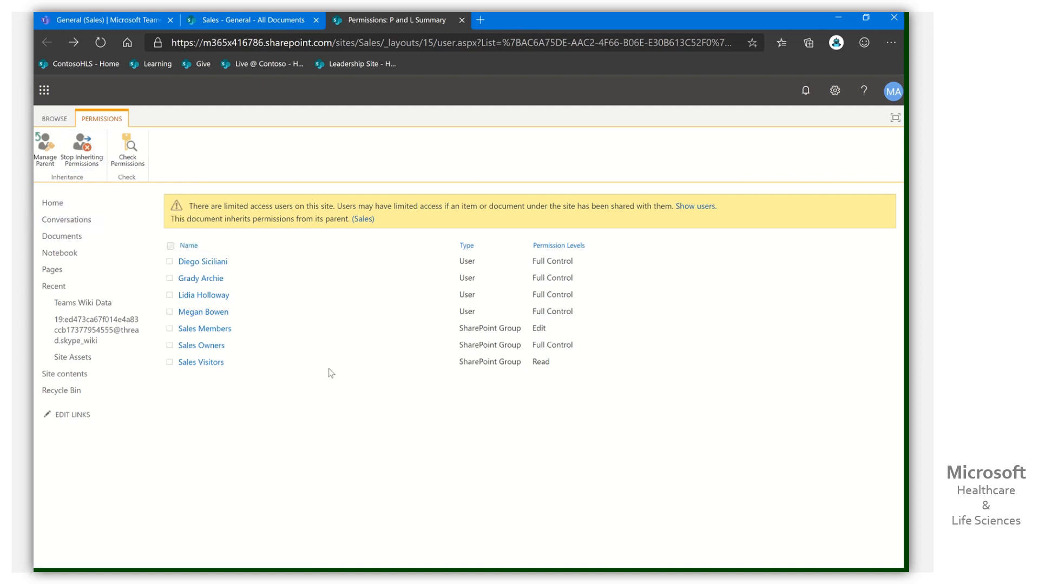
{"action": "mouse_move", "coordinate": [82, 148]}
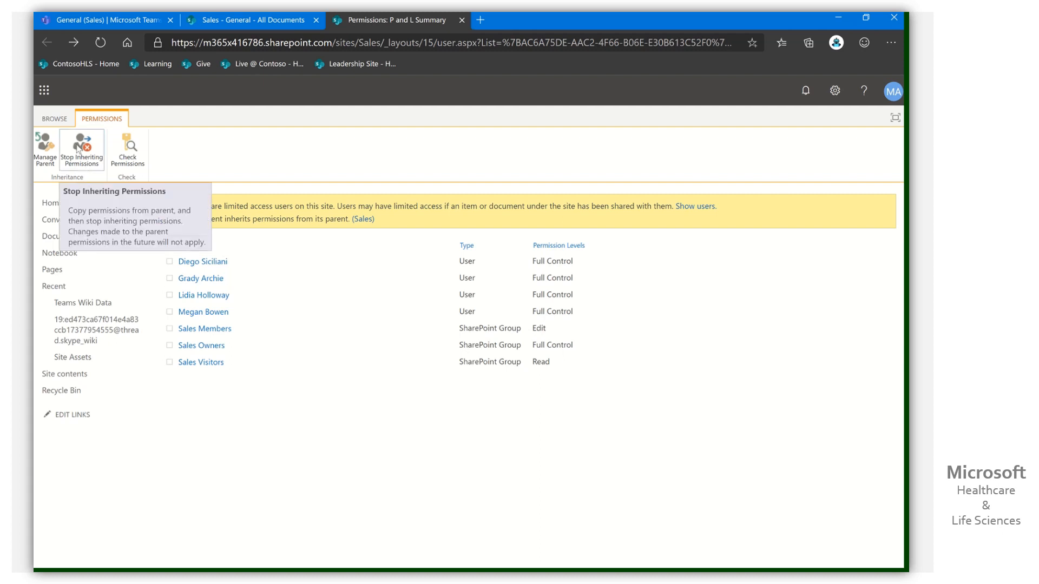
Stop P and L Summary inheriting permissions from Sales, confirming unique permissions for the document
{"action": "left_click", "coordinate": [81, 148]}
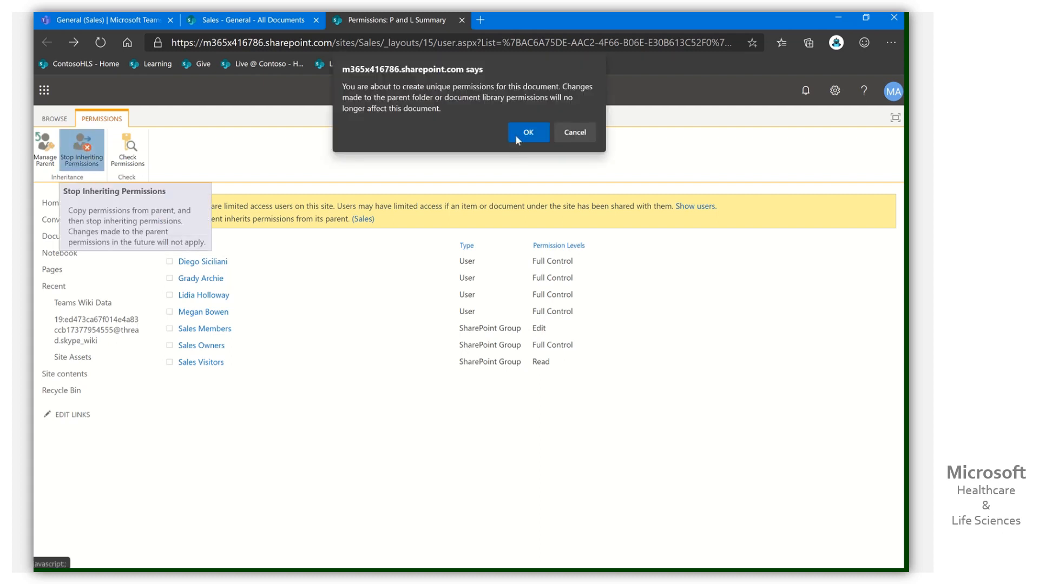
{"action": "left_click", "coordinate": [528, 132]}
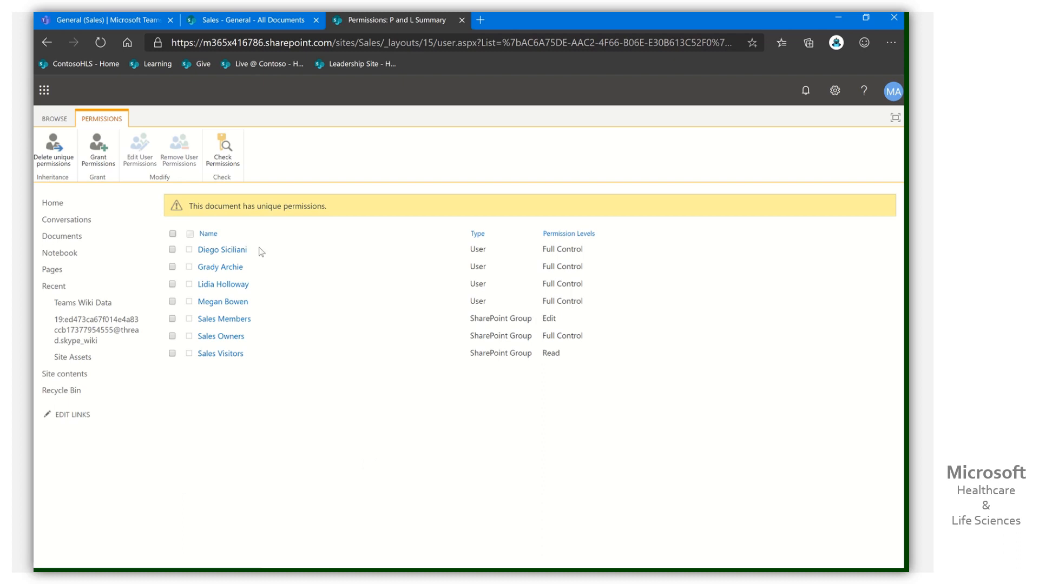
{"action": "mouse_move", "coordinate": [189, 304]}
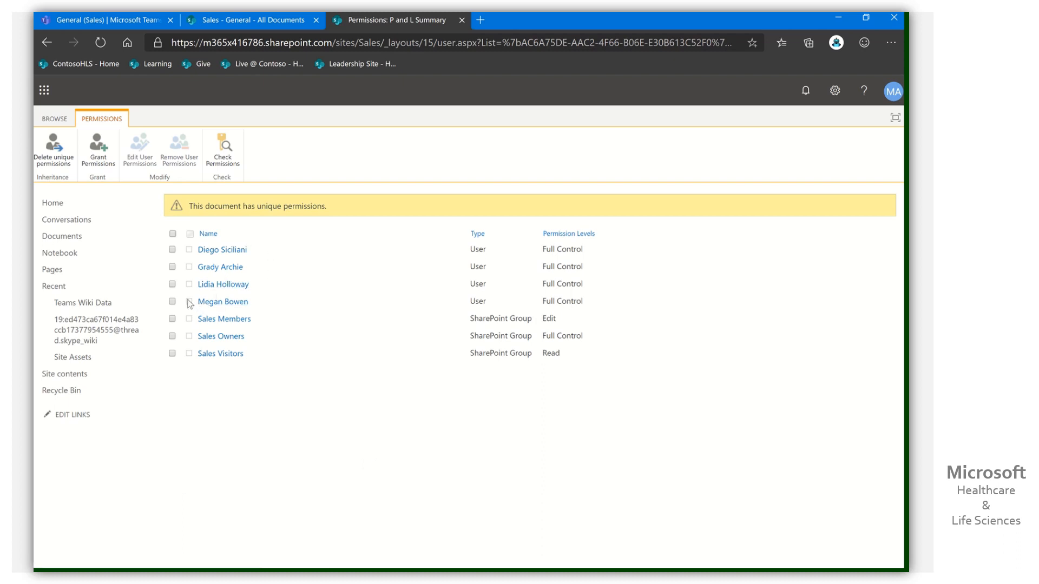
Remove Megan Bowen, Lidia Holloway and the Sales Members group from the file's permissions
{"action": "left_click", "coordinate": [172, 284]}
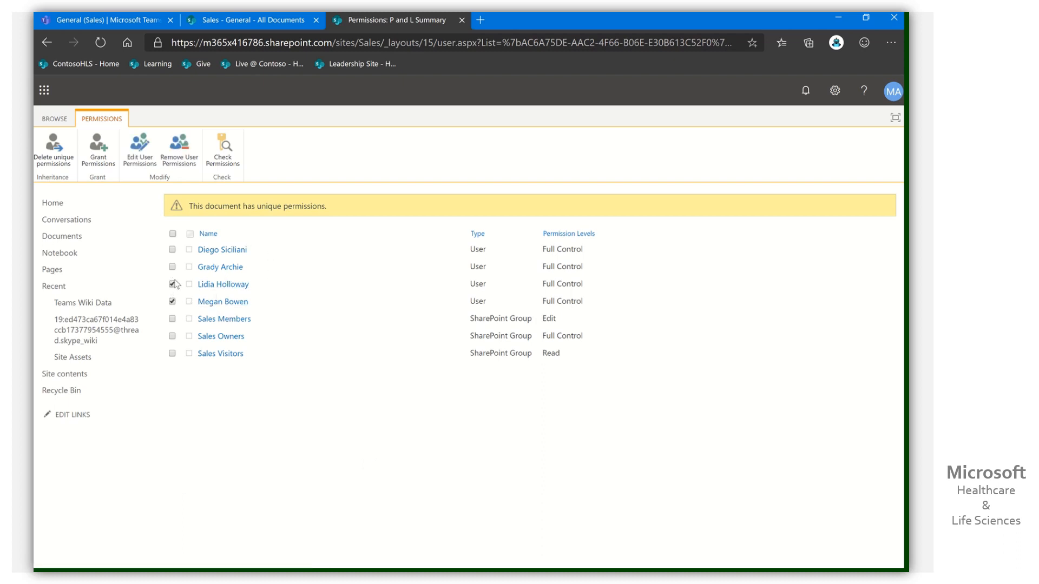
{"action": "left_click", "coordinate": [171, 249]}
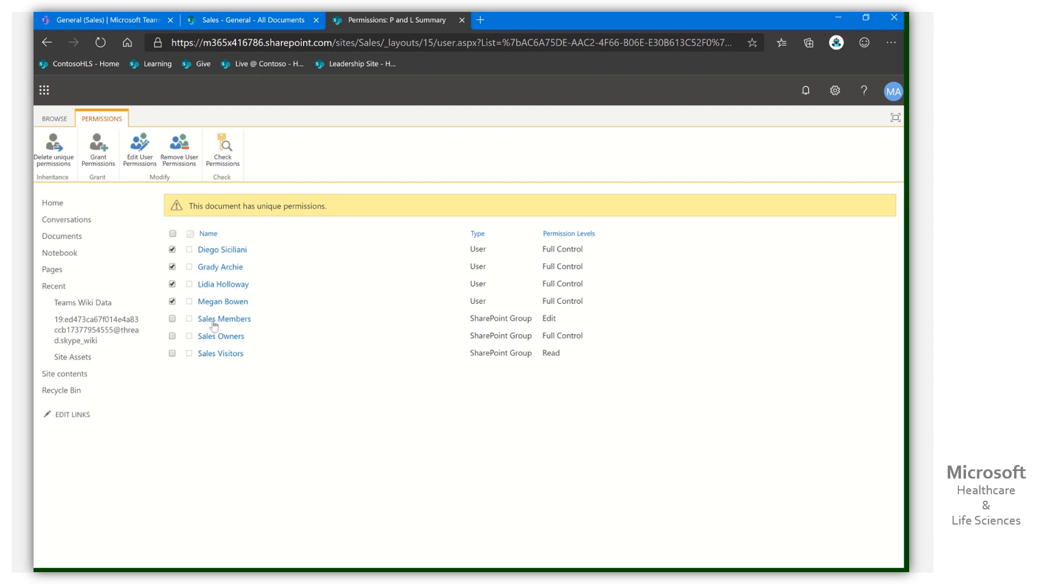
{"action": "left_click", "coordinate": [172, 318]}
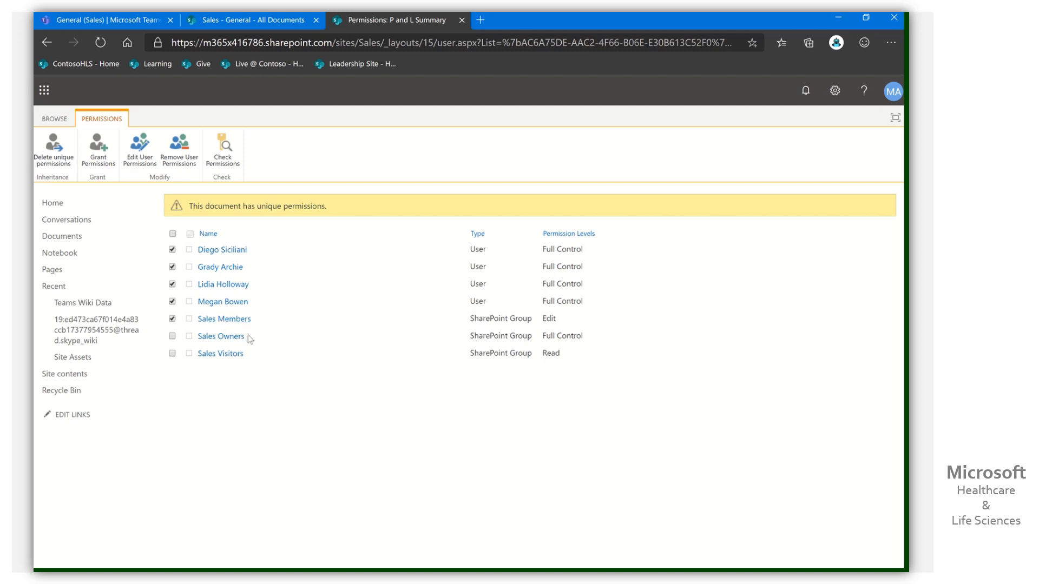
{"action": "mouse_move", "coordinate": [224, 318]}
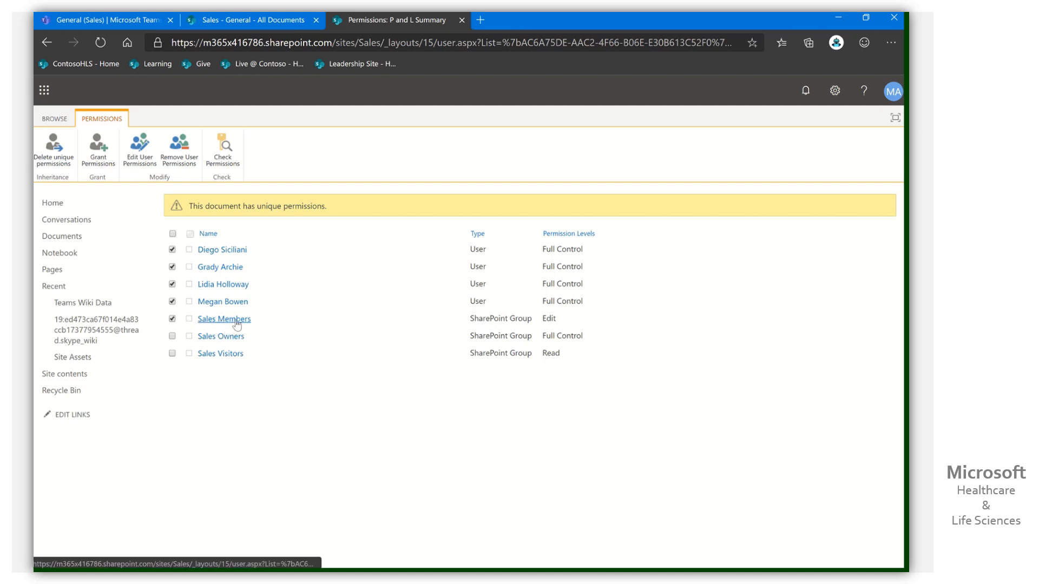
{"action": "mouse_move", "coordinate": [97, 430]}
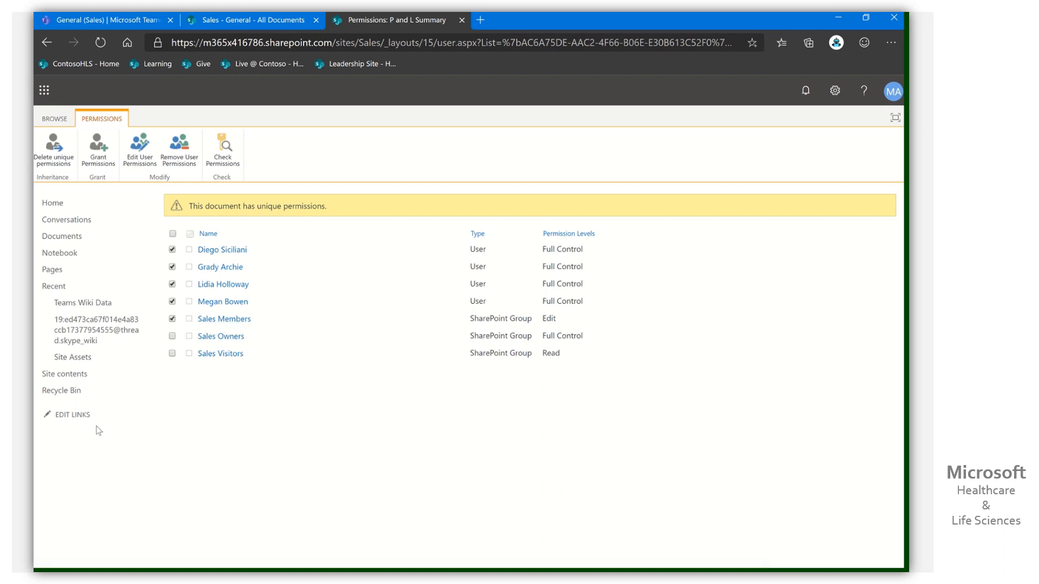
{"action": "mouse_move", "coordinate": [331, 335]}
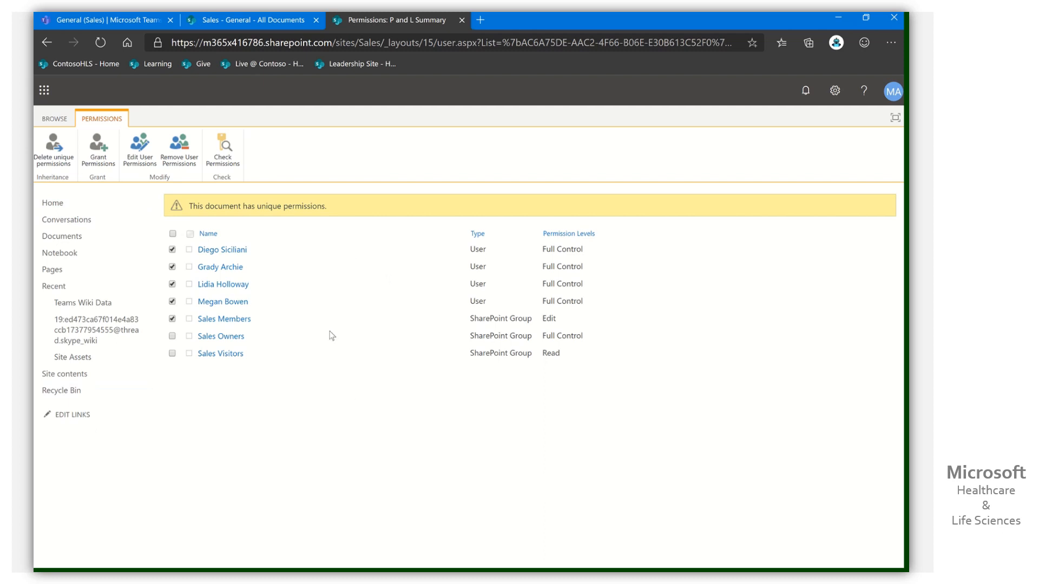
{"action": "mouse_move", "coordinate": [179, 149]}
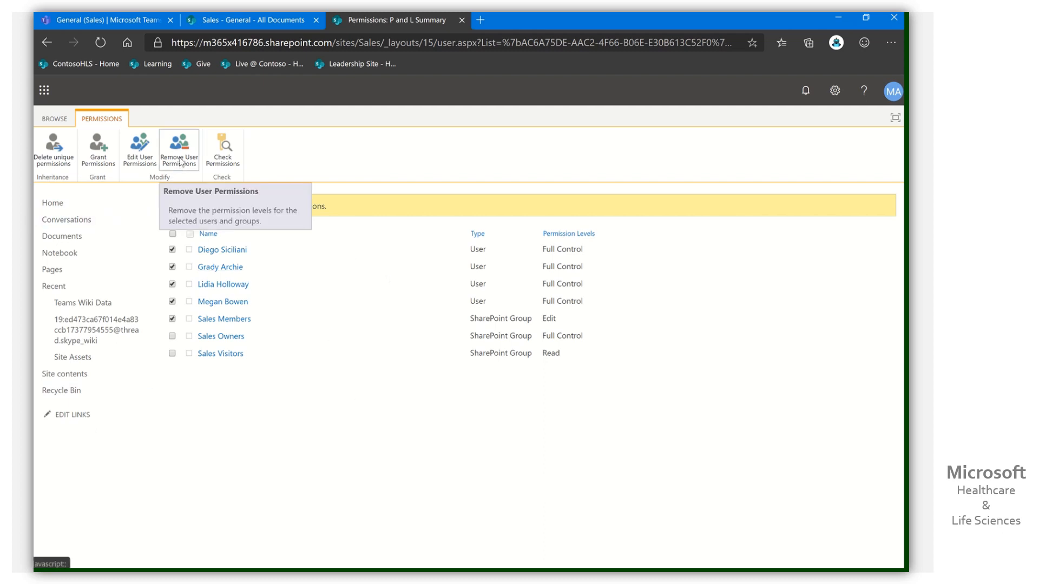
{"action": "left_click", "coordinate": [179, 148]}
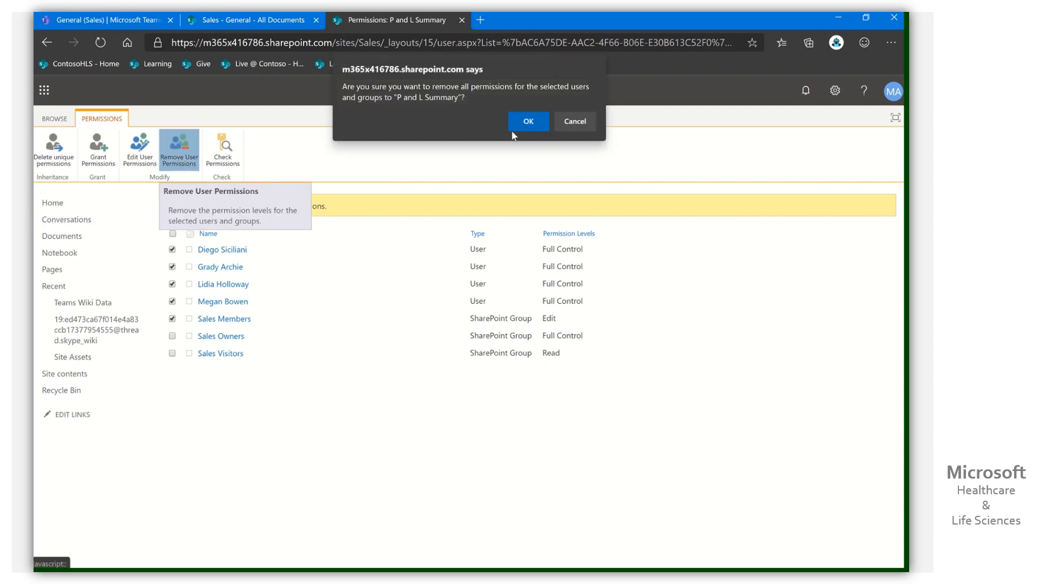
{"action": "left_click", "coordinate": [528, 122]}
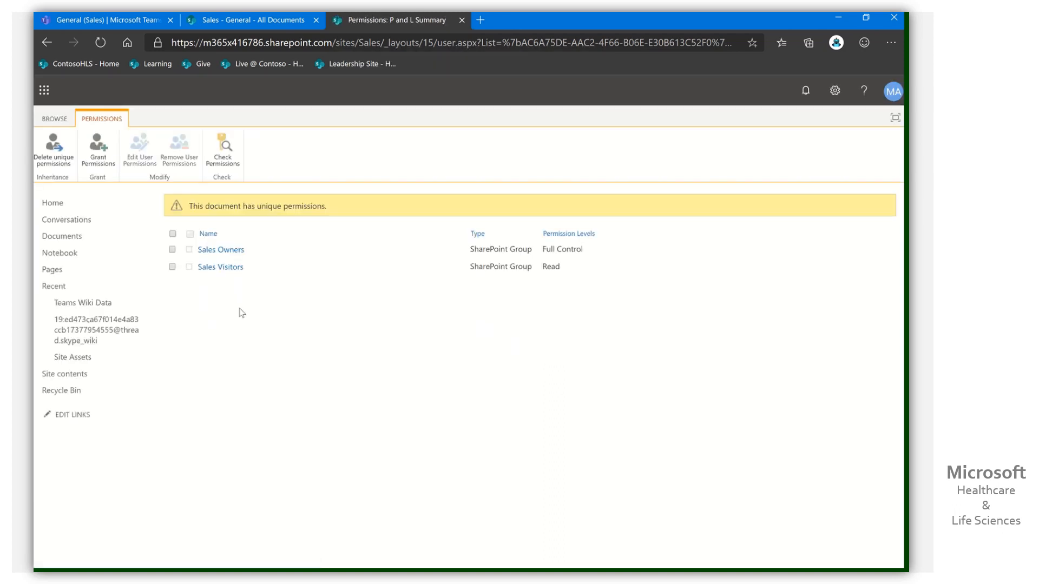
{"action": "mouse_move", "coordinate": [220, 249]}
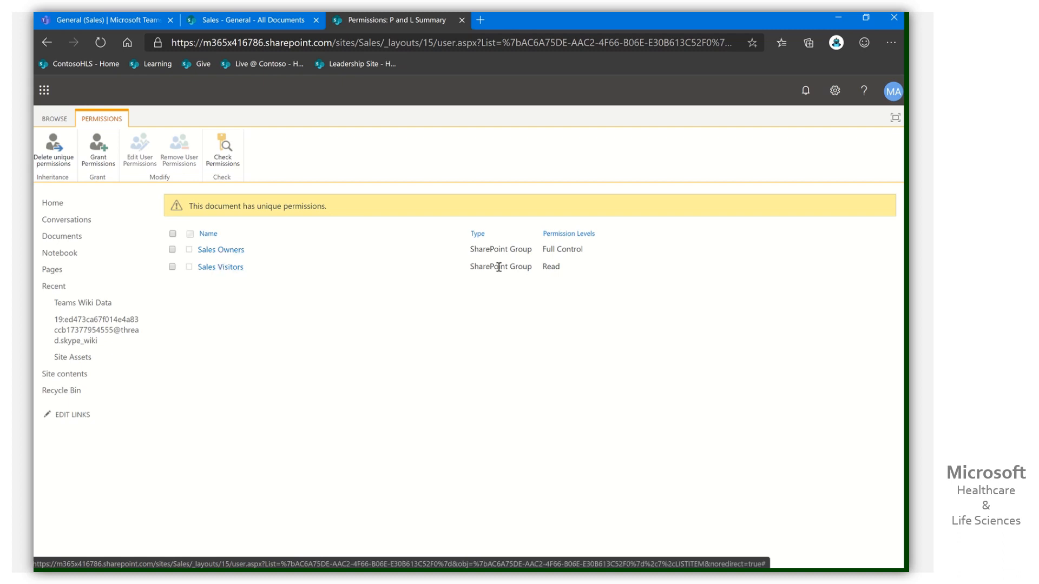
{"action": "left_click", "coordinate": [221, 249]}
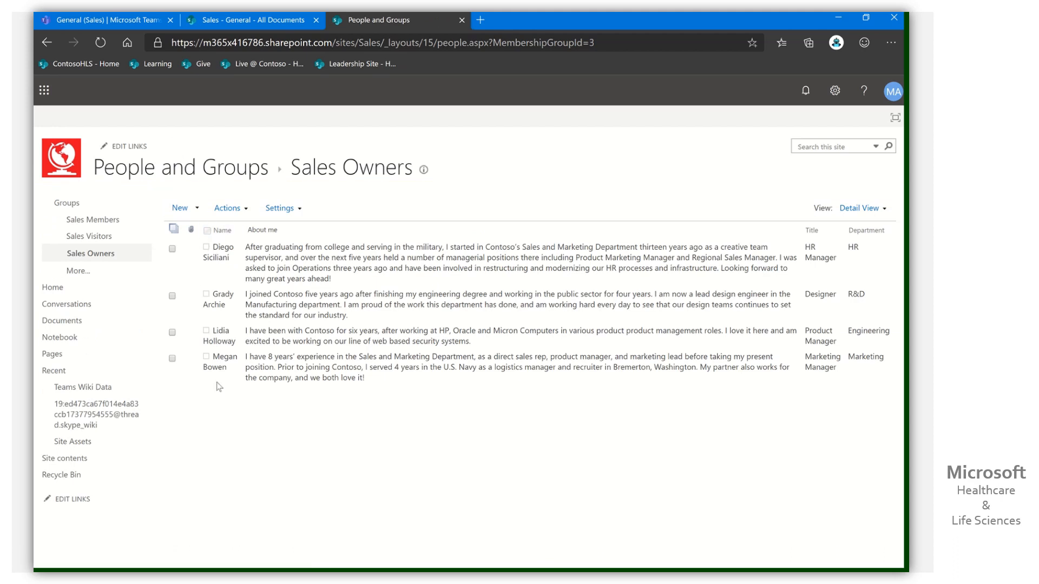
{"action": "mouse_move", "coordinate": [183, 405]}
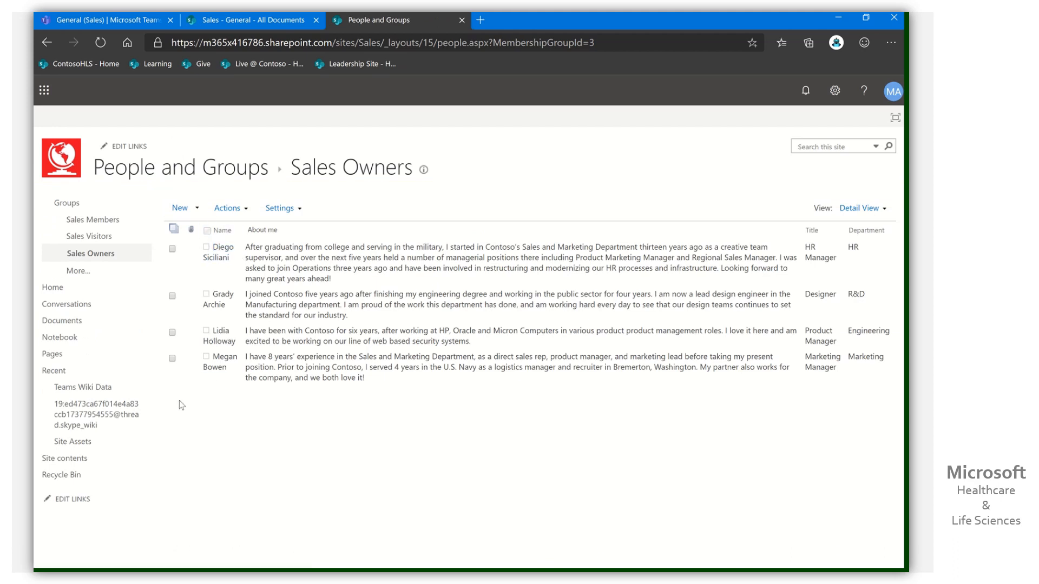
{"action": "mouse_move", "coordinate": [212, 404]}
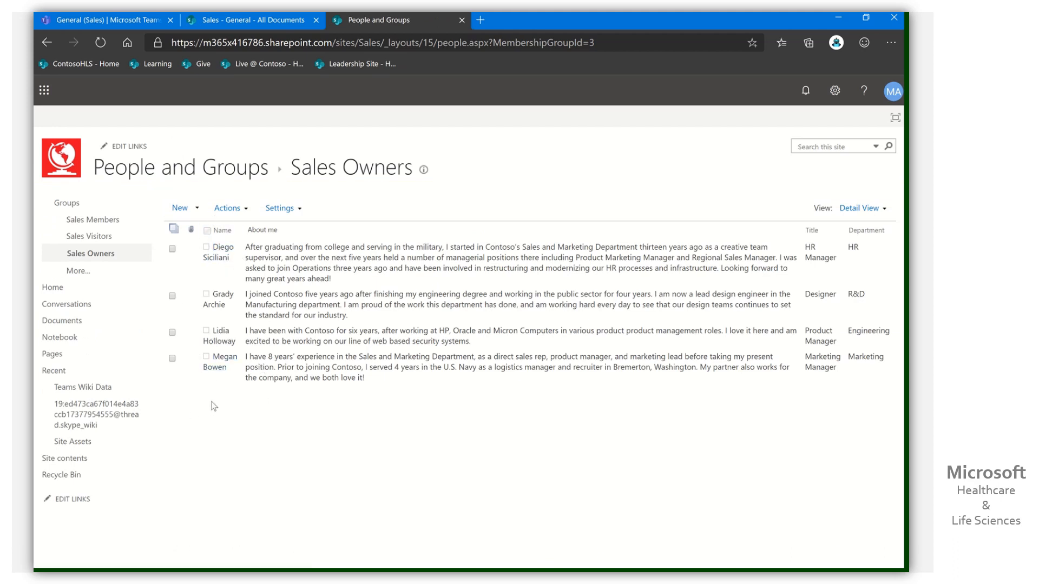
{"action": "mouse_move", "coordinate": [297, 268]}
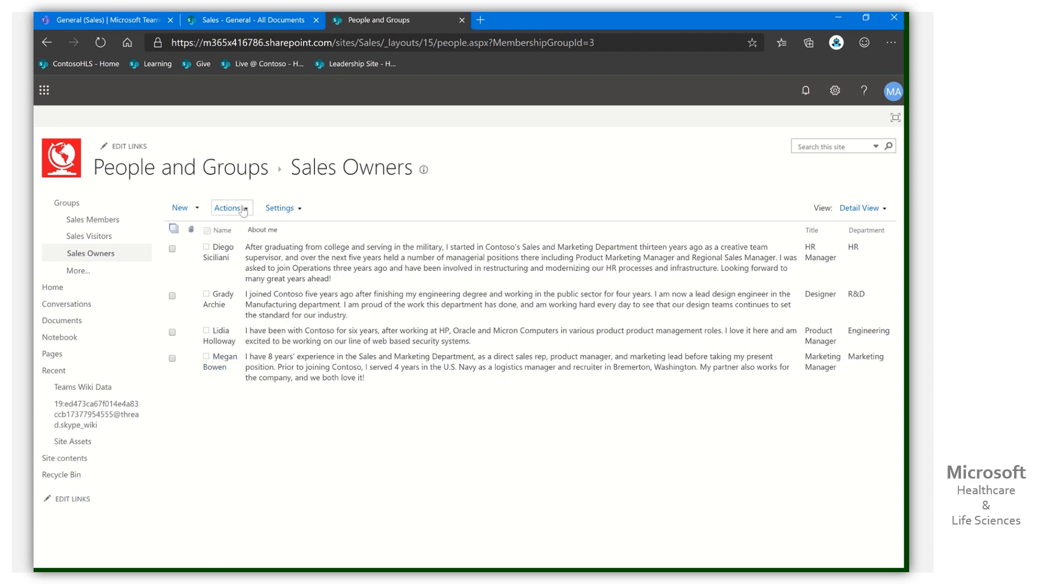
{"action": "mouse_move", "coordinate": [286, 289]}
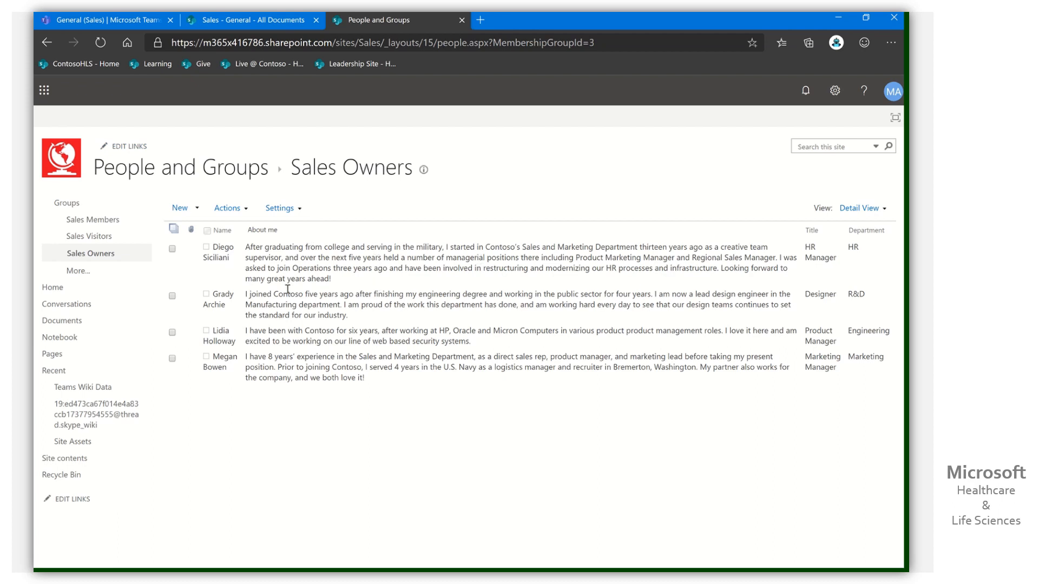
{"action": "mouse_move", "coordinate": [398, 551]}
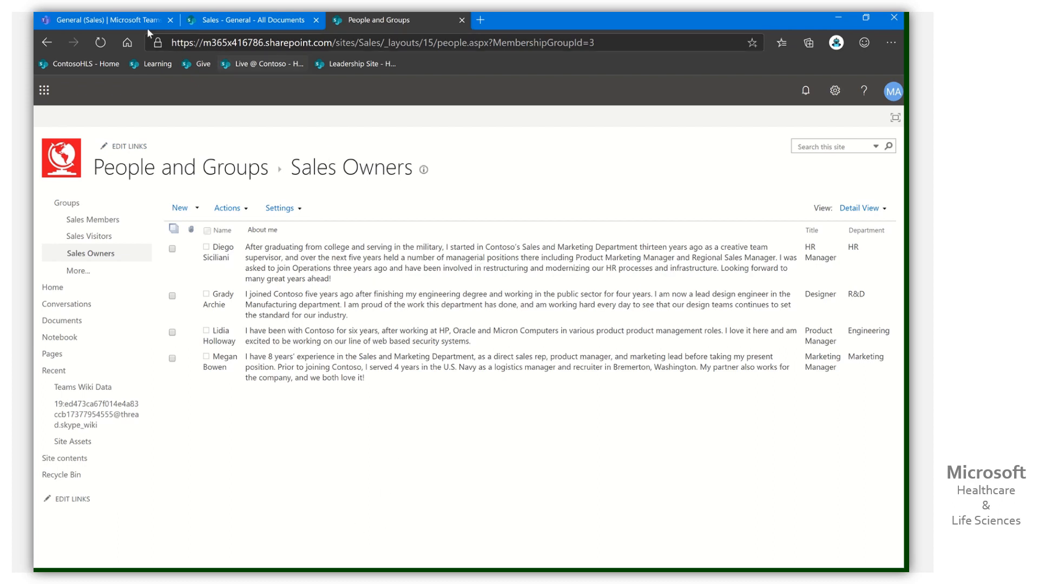
Back in Teams, reopen P and L Summary.xlsx, view its Edit options, and close the viewer
{"action": "left_click", "coordinate": [102, 20]}
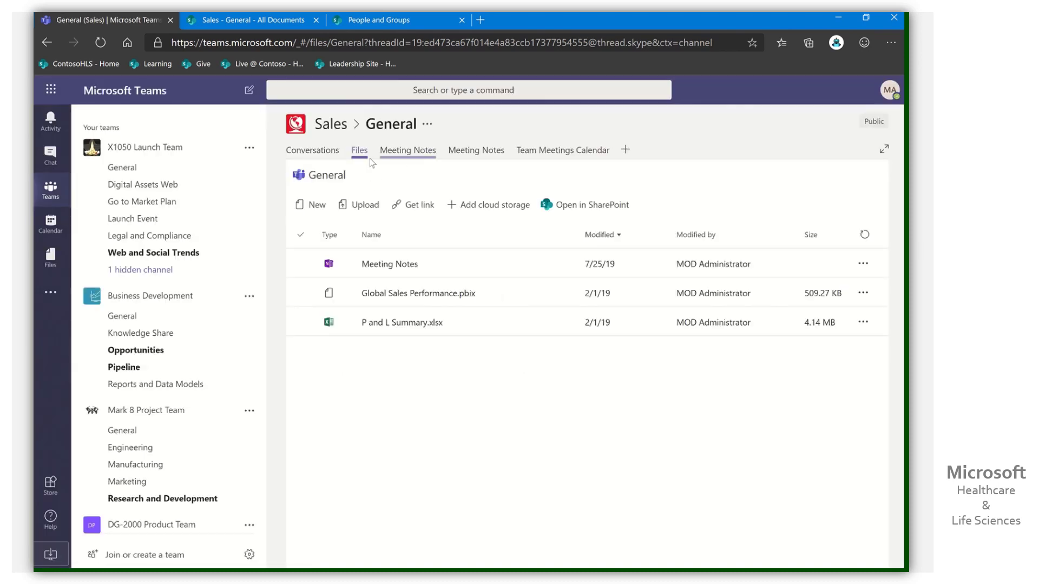
{"action": "left_click", "coordinate": [401, 321]}
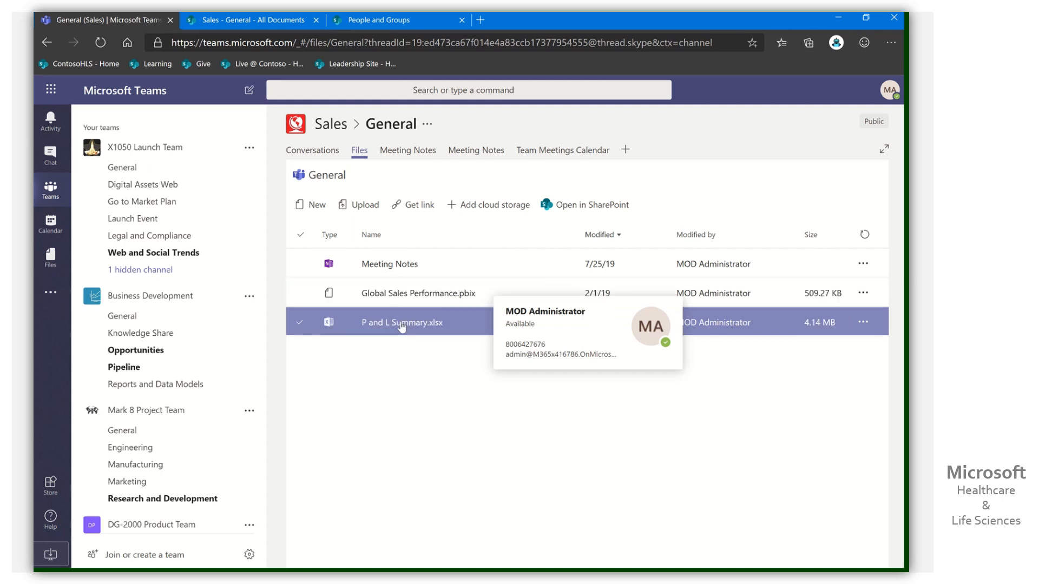
{"action": "left_click", "coordinate": [400, 322]}
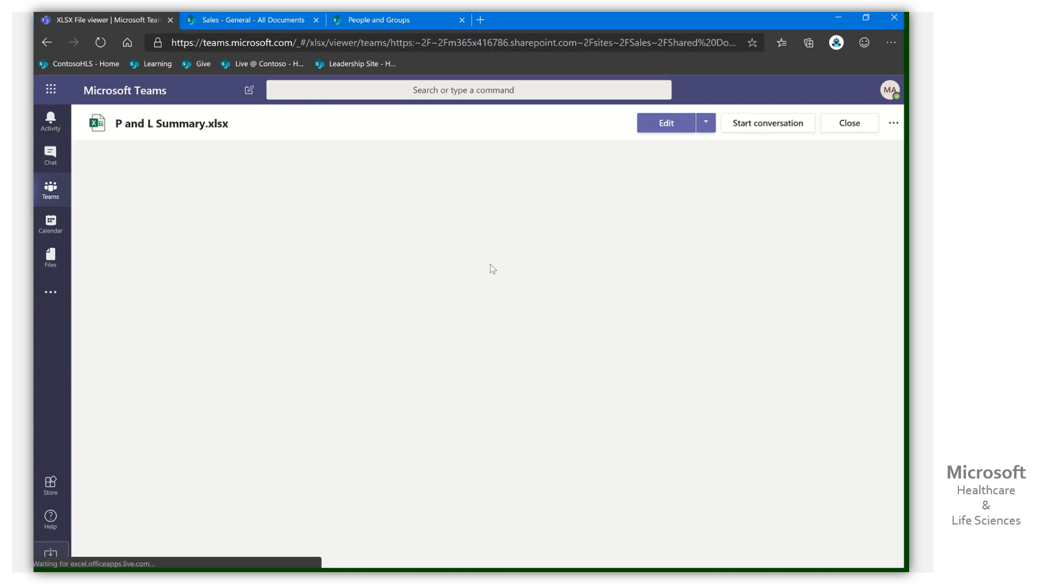
{"action": "left_click", "coordinate": [705, 122]}
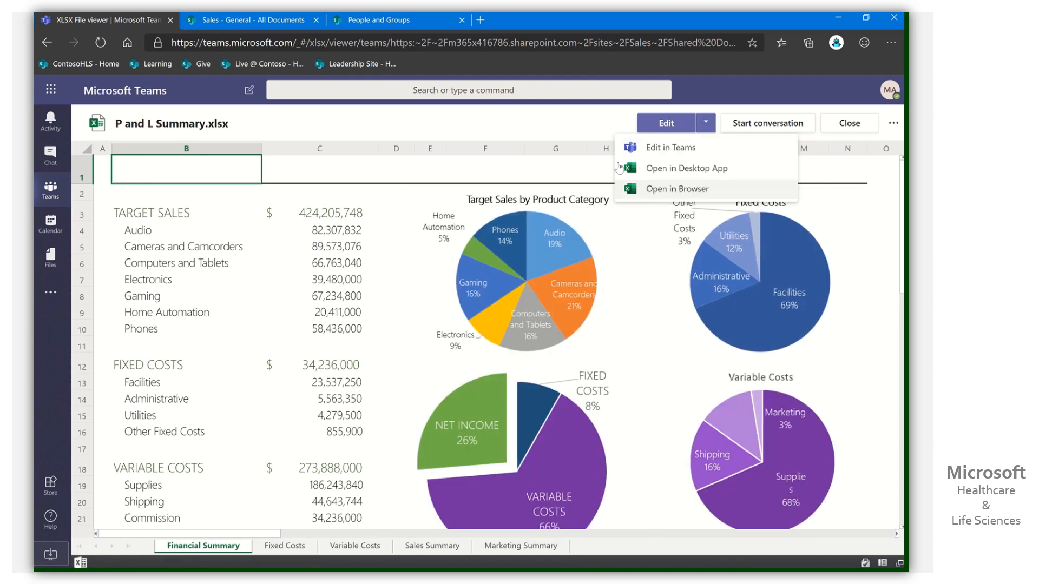
{"action": "left_click", "coordinate": [603, 125]}
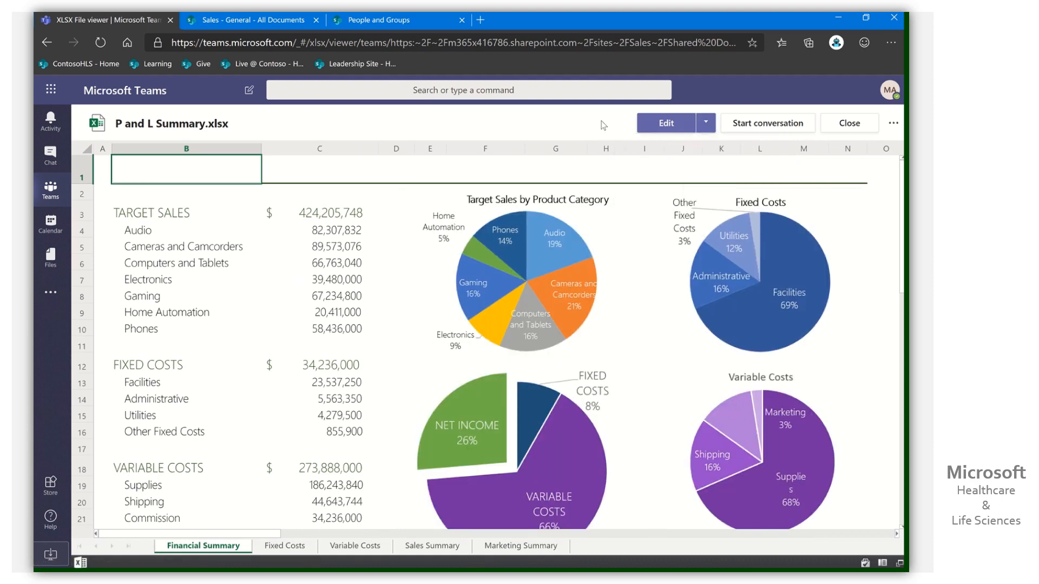
{"action": "mouse_move", "coordinate": [392, 210]}
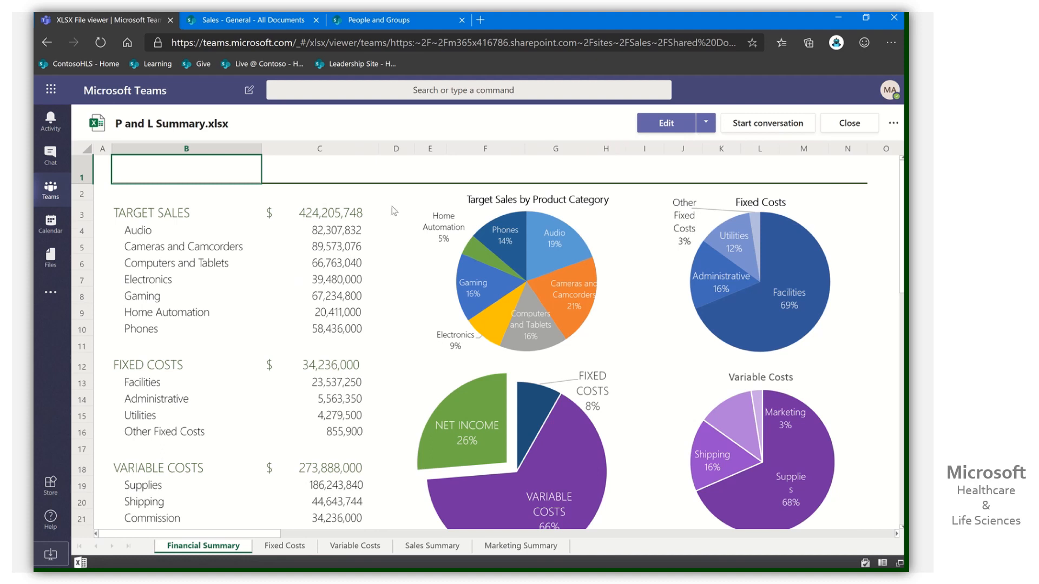
{"action": "mouse_move", "coordinate": [392, 239]}
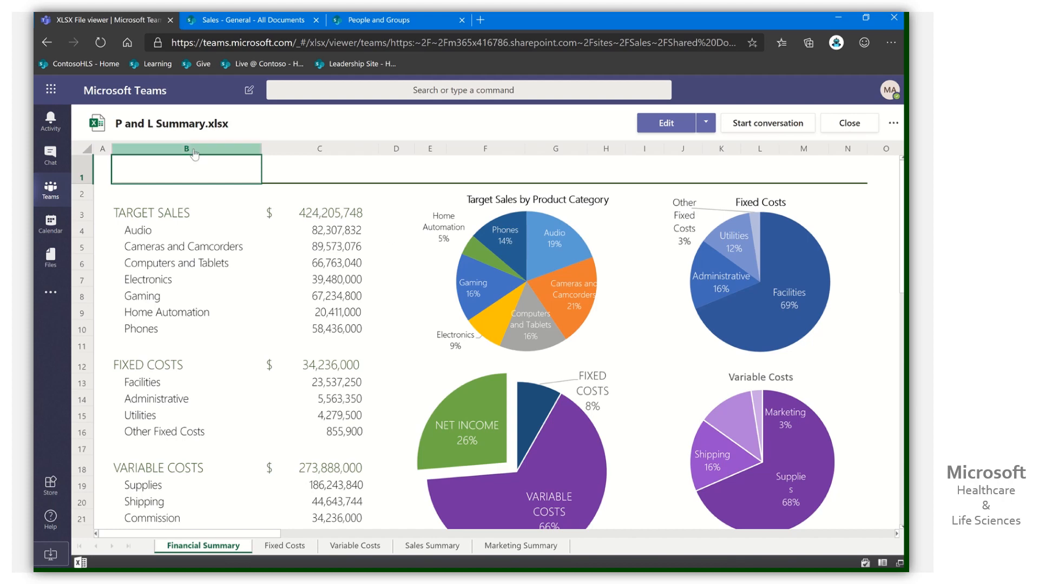
{"action": "left_click", "coordinate": [849, 124]}
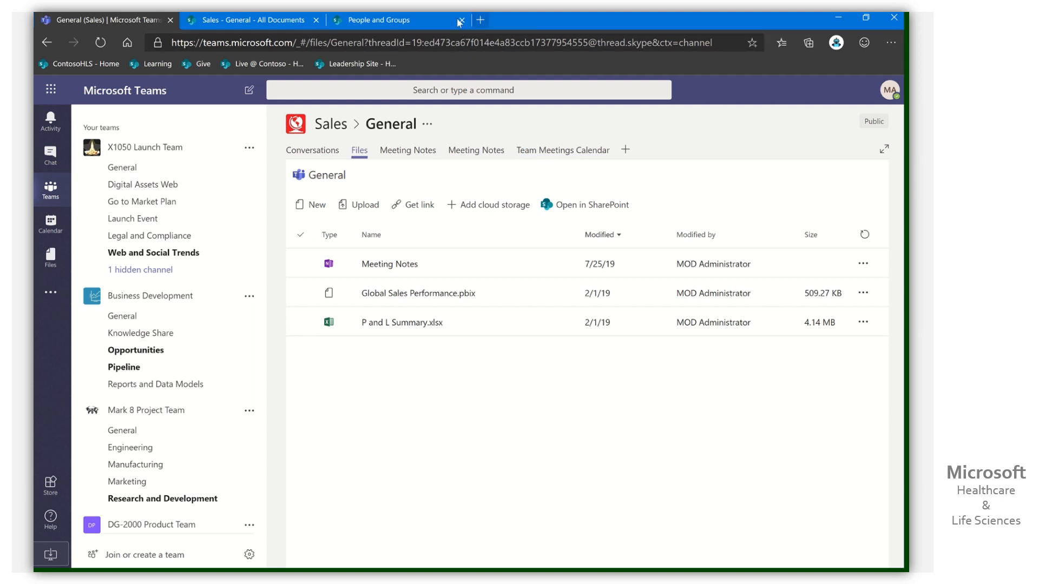
Close the People and Groups tab and open the General channel's files in SharePoint
{"action": "left_click", "coordinate": [461, 20]}
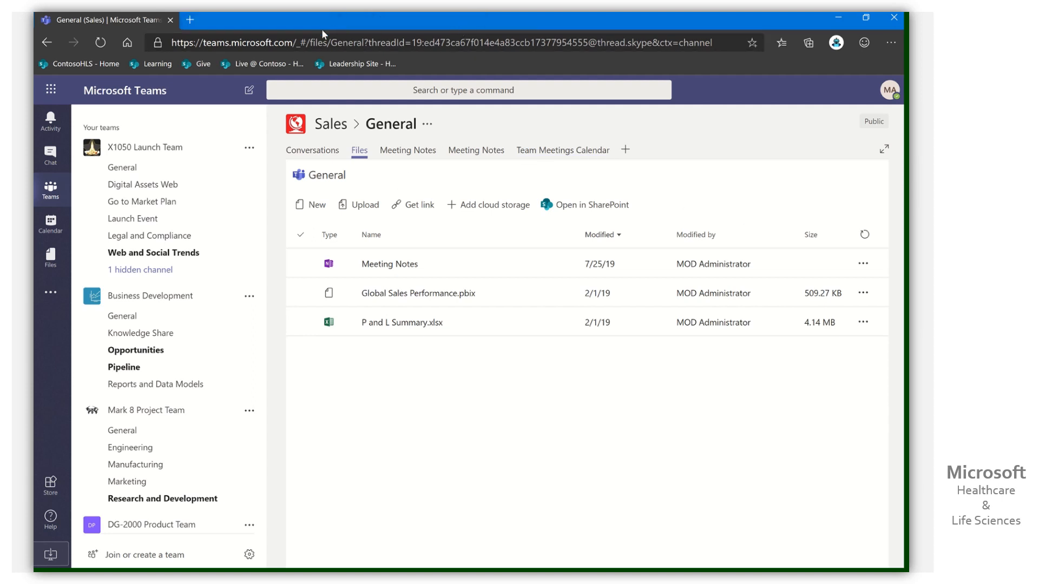
{"action": "mouse_move", "coordinate": [592, 205]}
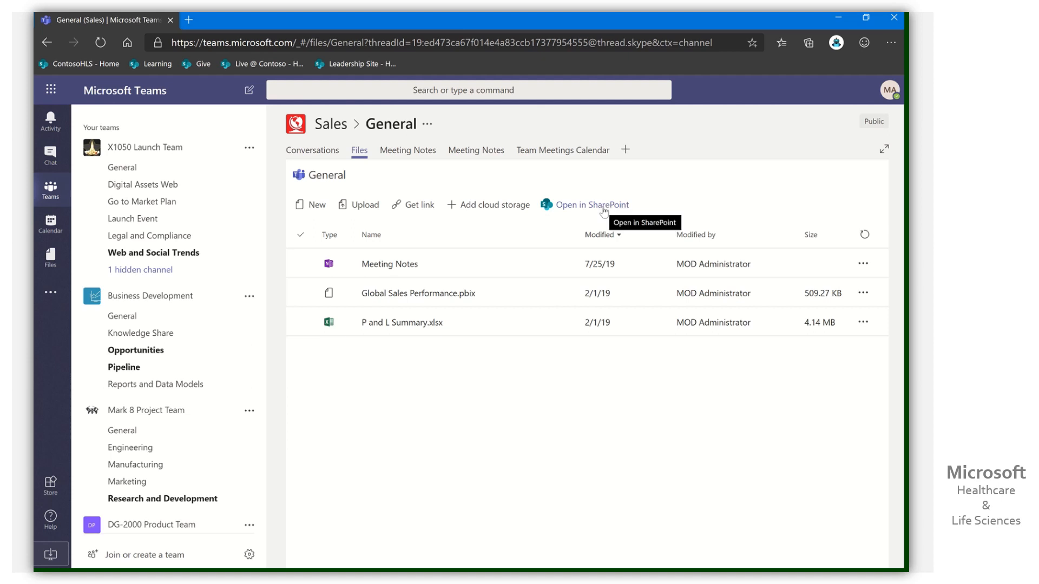
{"action": "left_click", "coordinate": [591, 204]}
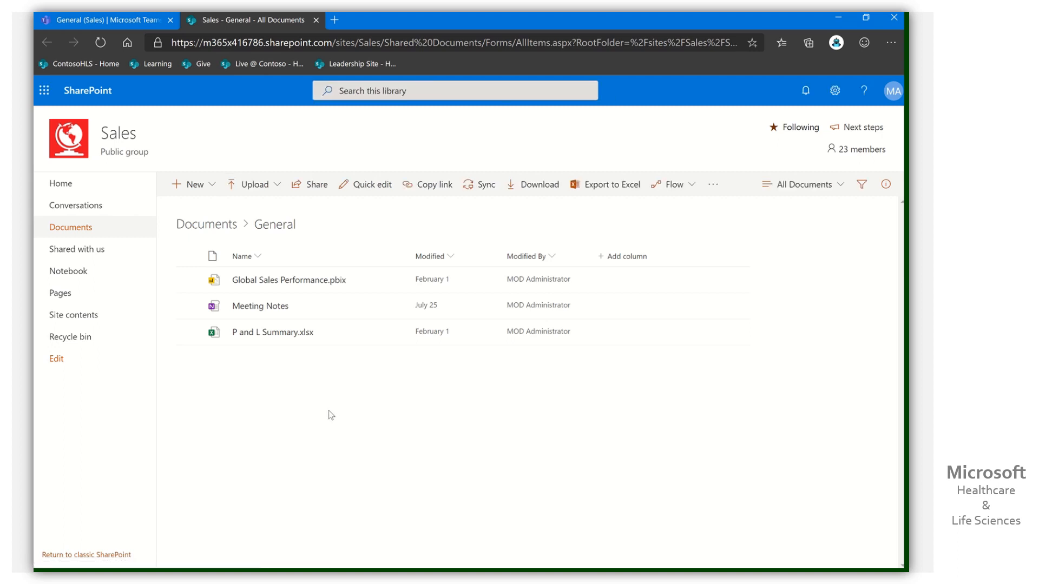
{"action": "mouse_move", "coordinate": [73, 315]}
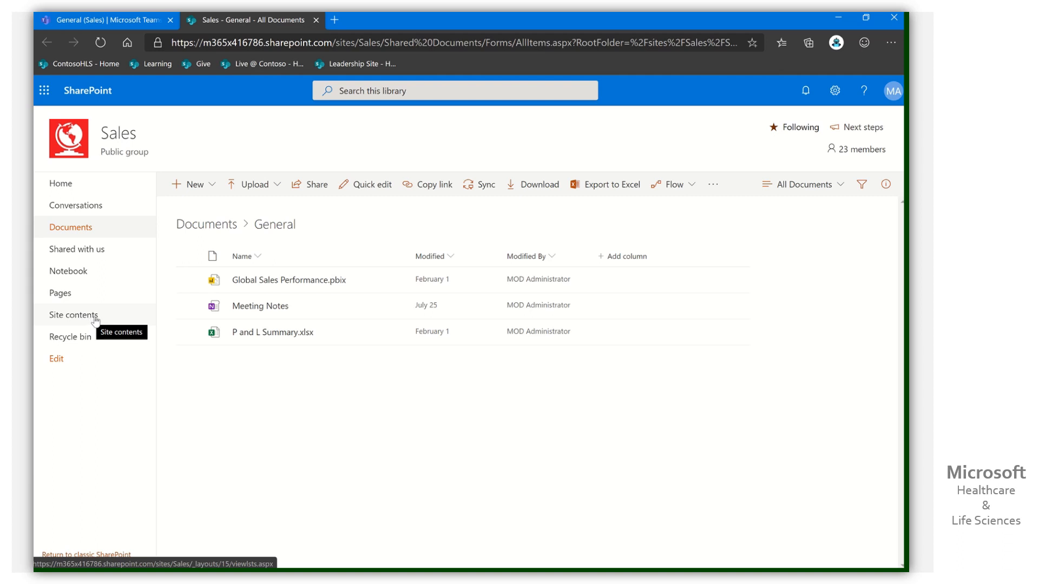
From Site contents, create a new document library named Restricted Docs shown in site navigation
{"action": "left_click", "coordinate": [74, 316]}
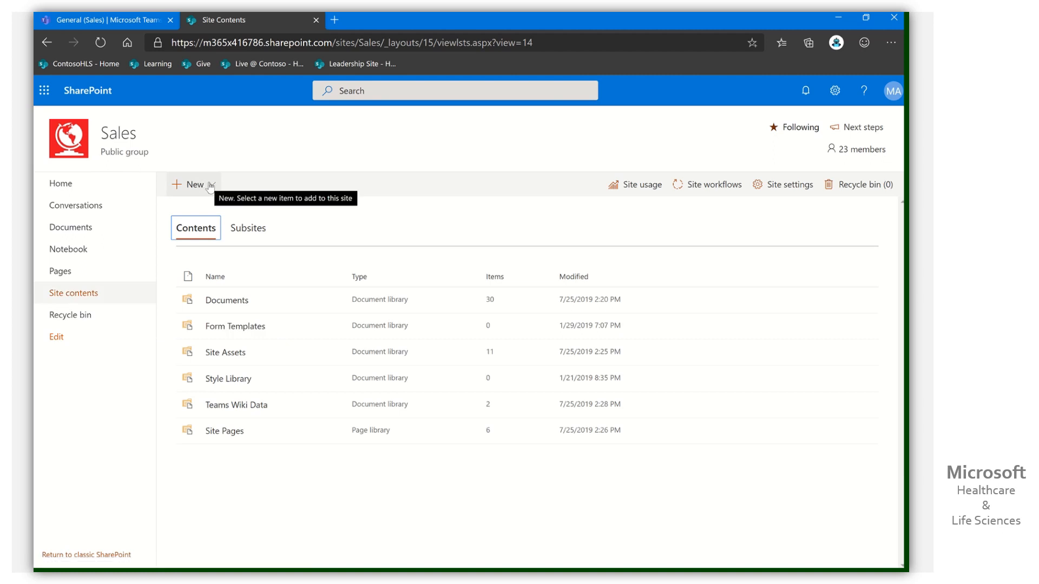
{"action": "left_click", "coordinate": [192, 184]}
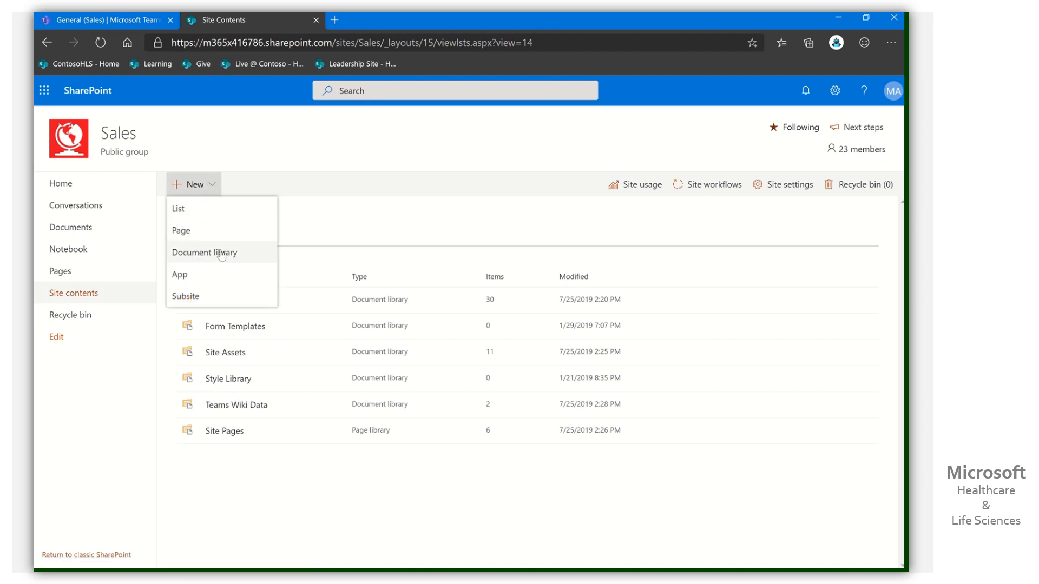
{"action": "left_click", "coordinate": [204, 253]}
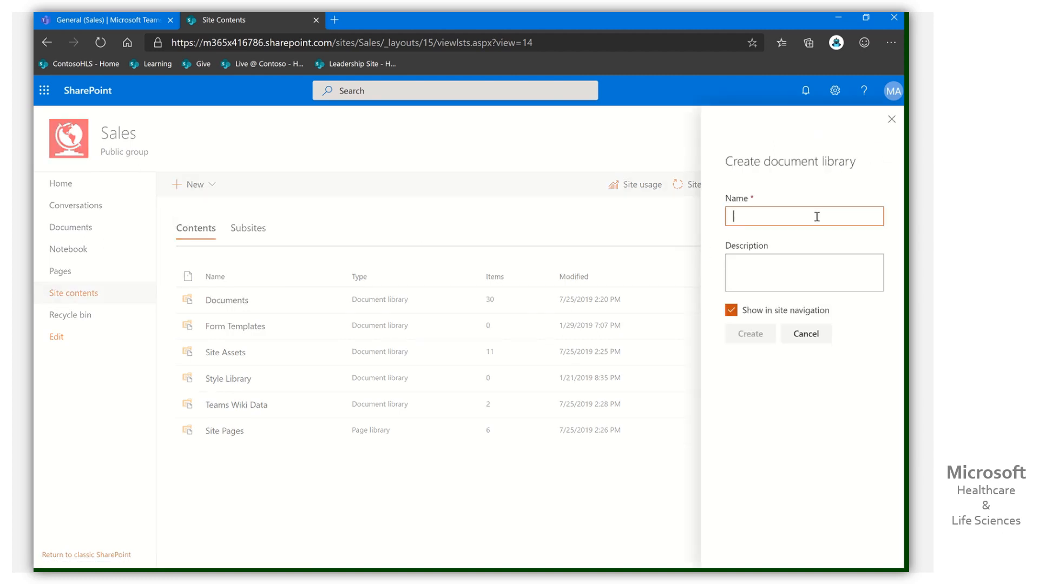
{"action": "type", "text": "Restricted"}
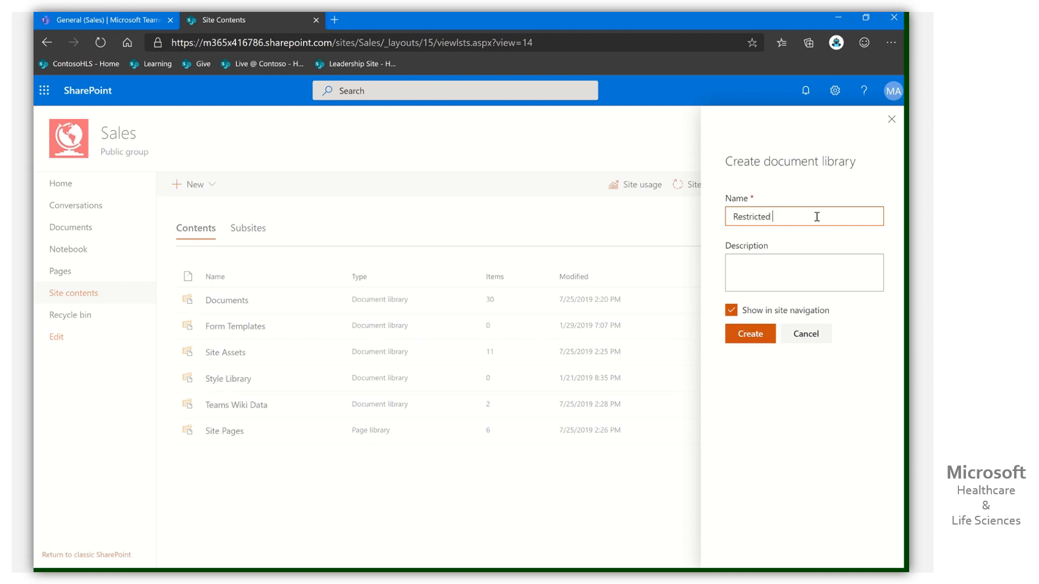
{"action": "type", "text": "Docs"}
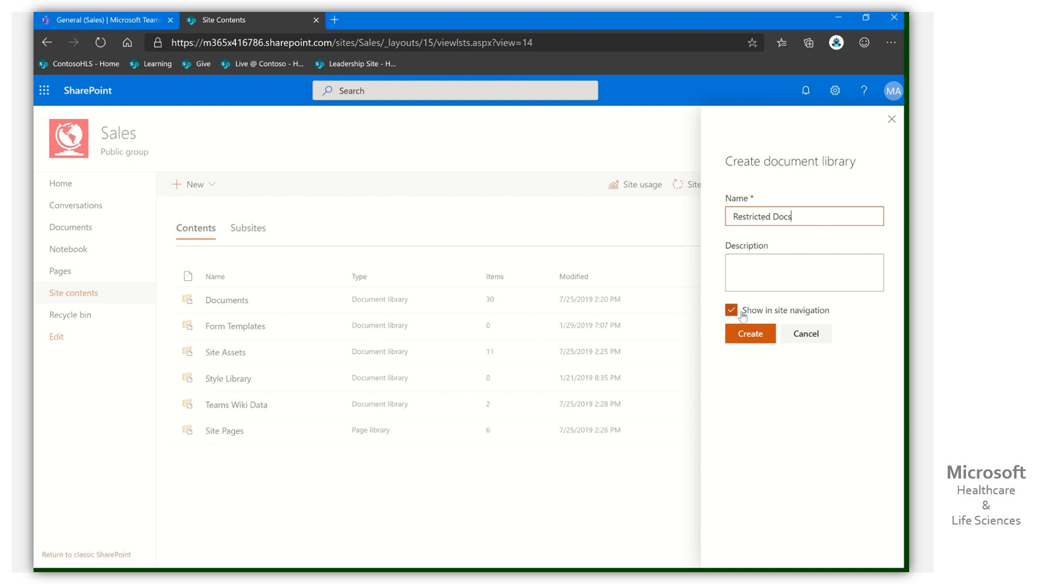
{"action": "left_click", "coordinate": [749, 333]}
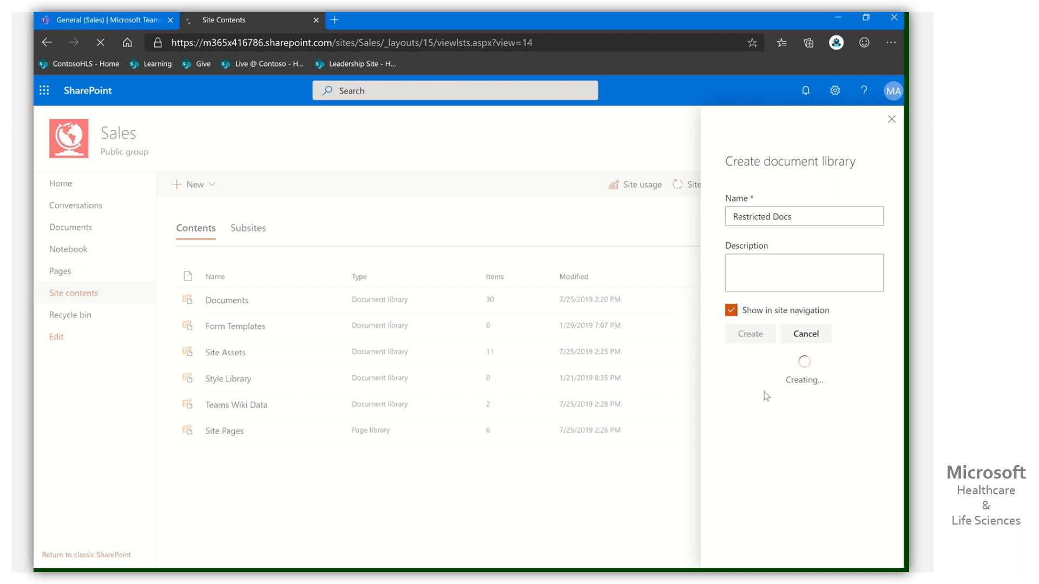
{"action": "left_click", "coordinate": [749, 333]}
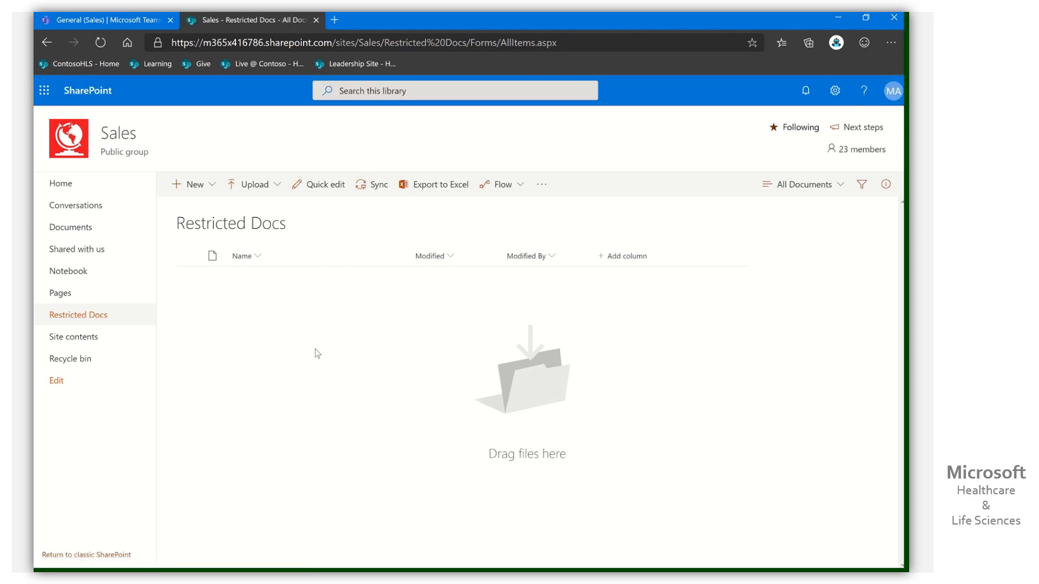
{"action": "mouse_move", "coordinate": [459, 389]}
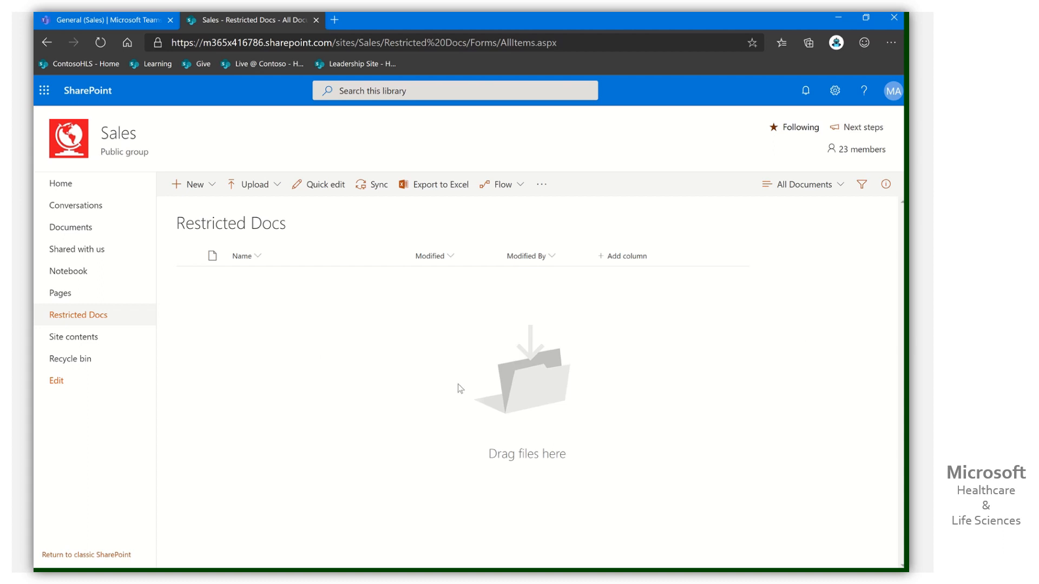
{"action": "mouse_move", "coordinate": [779, 205]}
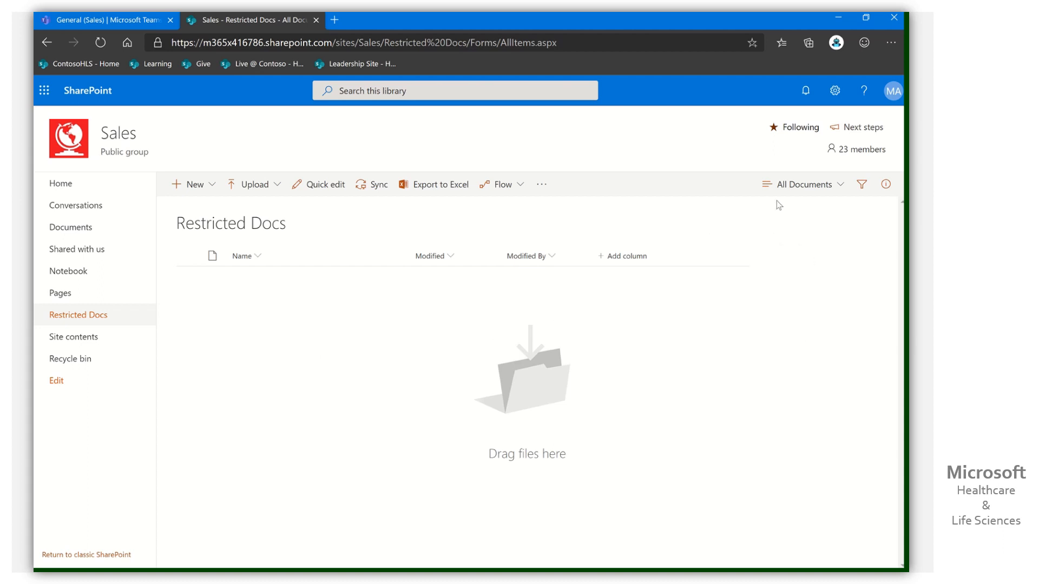
Show the Restricted Docs library's permissions page via Library settings
{"action": "left_click", "coordinate": [834, 91]}
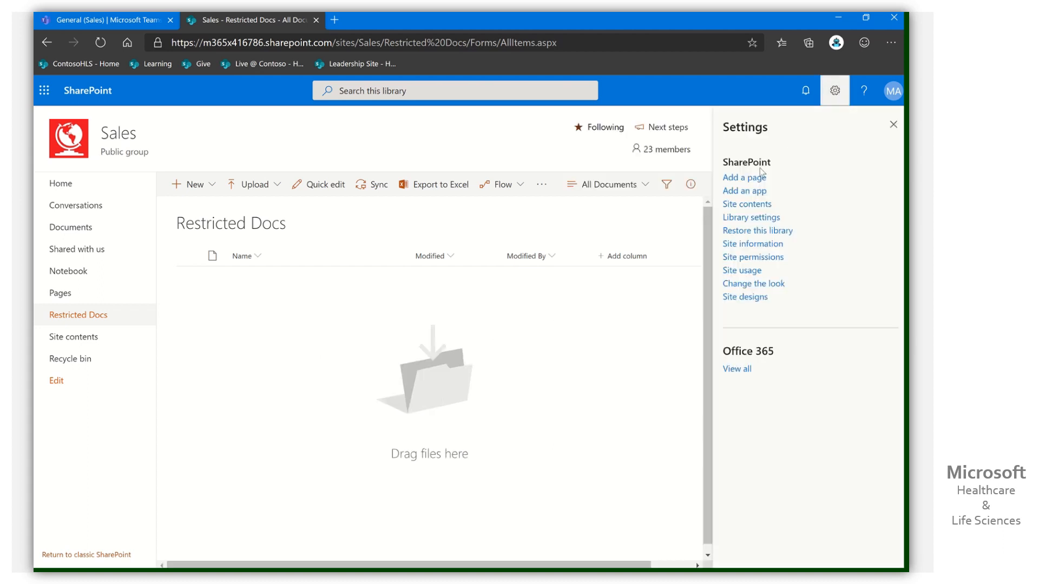
{"action": "left_click", "coordinate": [750, 218]}
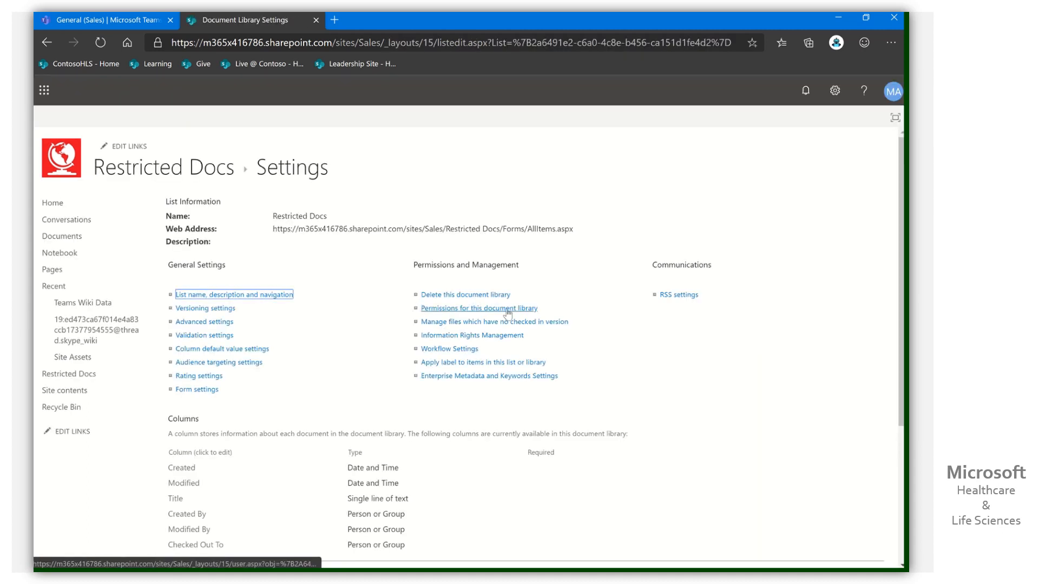
{"action": "left_click", "coordinate": [478, 308]}
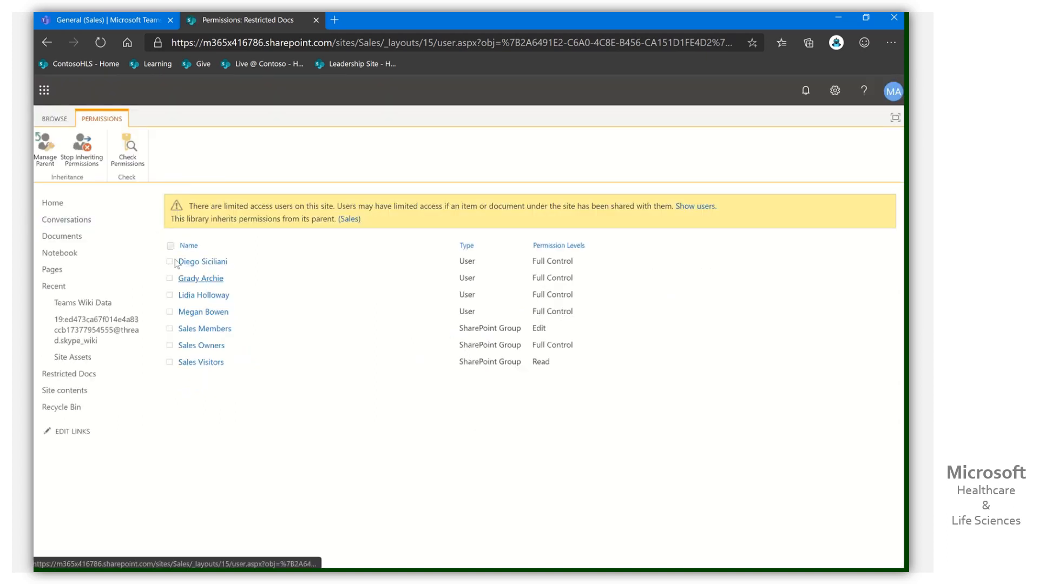
Stop Restricted Docs inheriting site permissions and confirm giving it unique permissions
{"action": "left_click", "coordinate": [82, 149]}
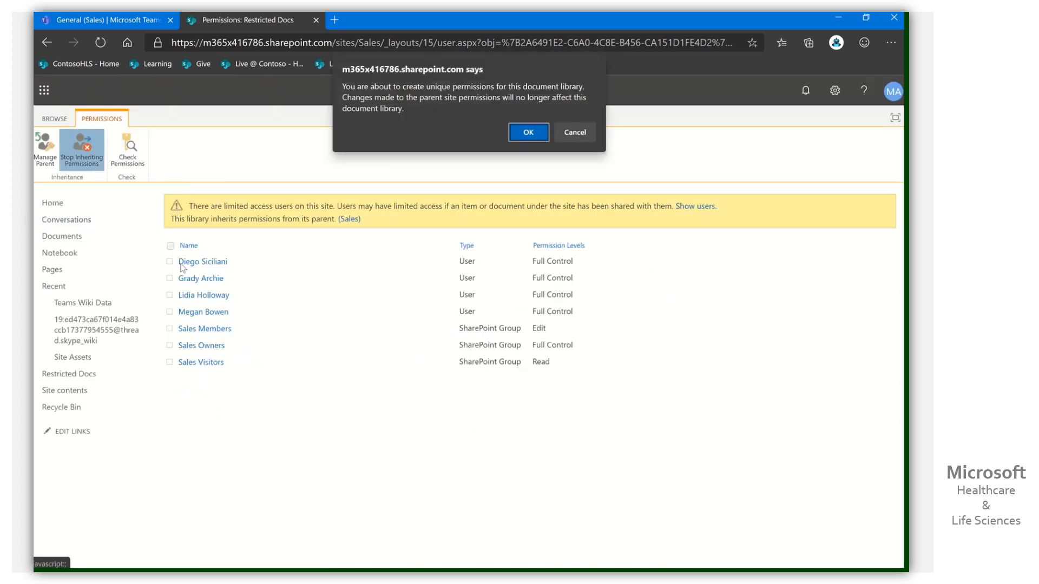
{"action": "left_click", "coordinate": [527, 132]}
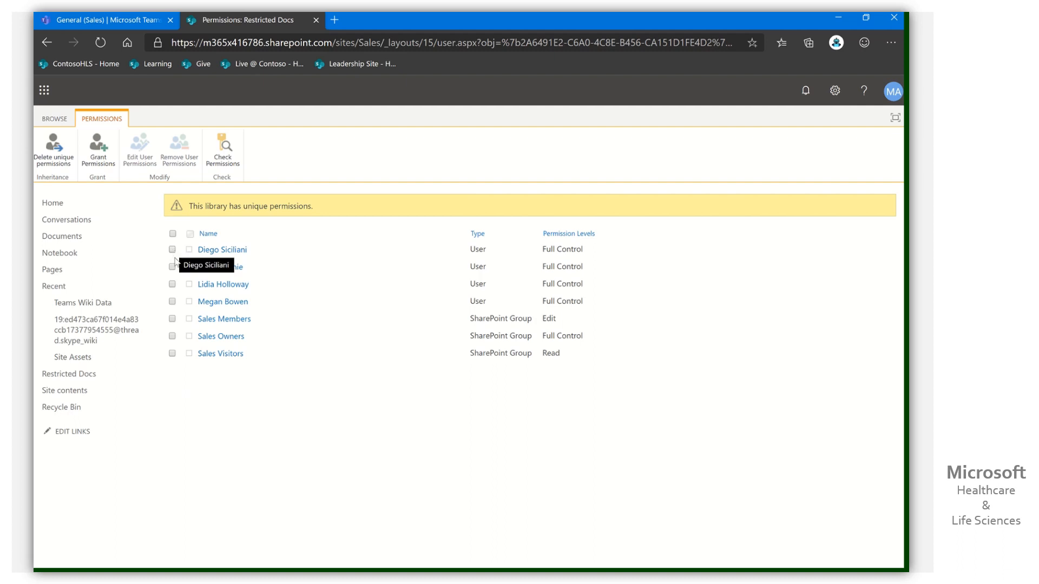
Remove the four users and Sales Members from Restricted Docs, then view the Sales Owners members
{"action": "left_click", "coordinate": [172, 249]}
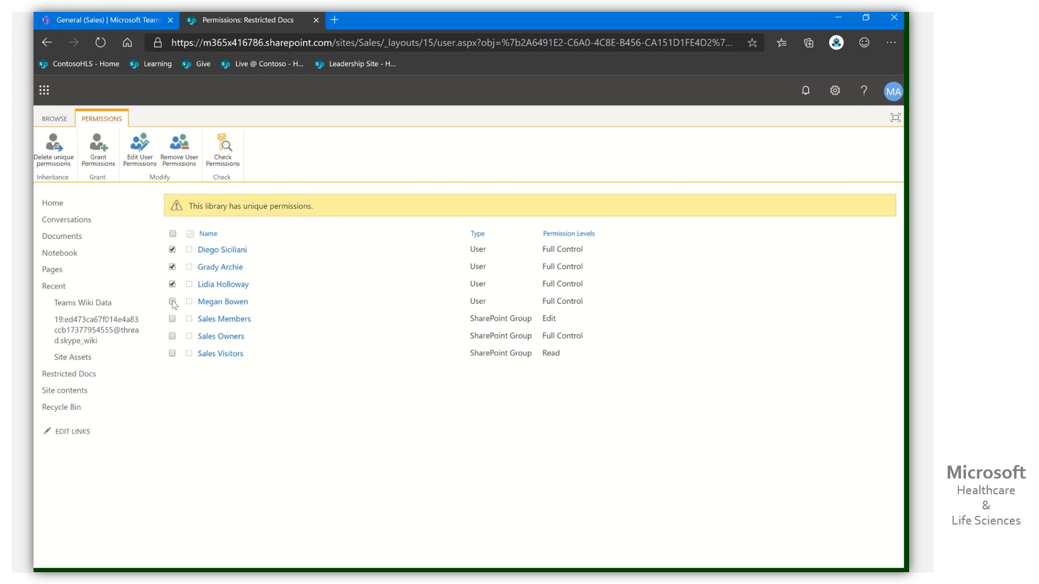
{"action": "left_click", "coordinate": [172, 319]}
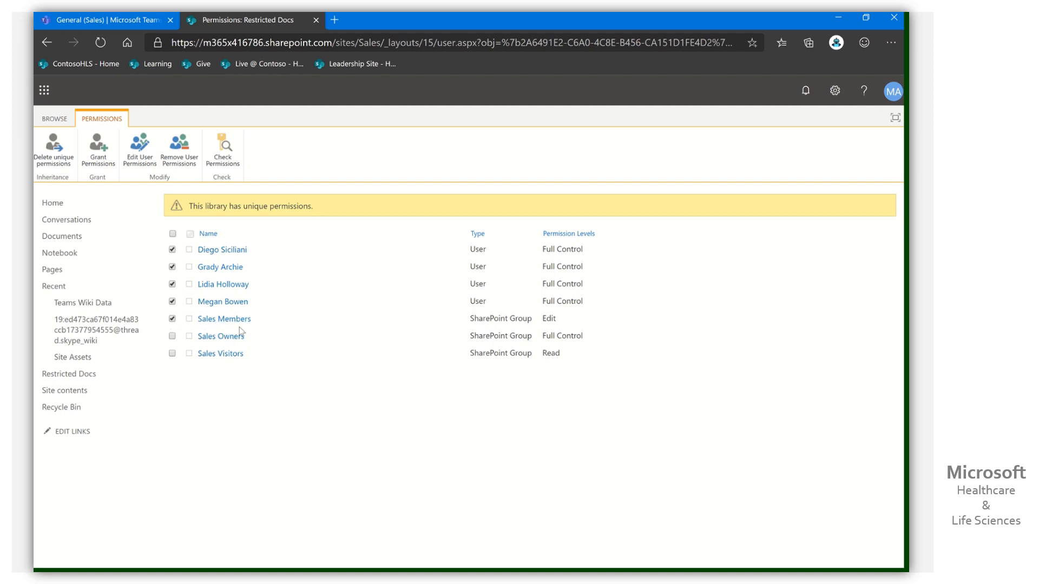
{"action": "mouse_move", "coordinate": [632, 356]}
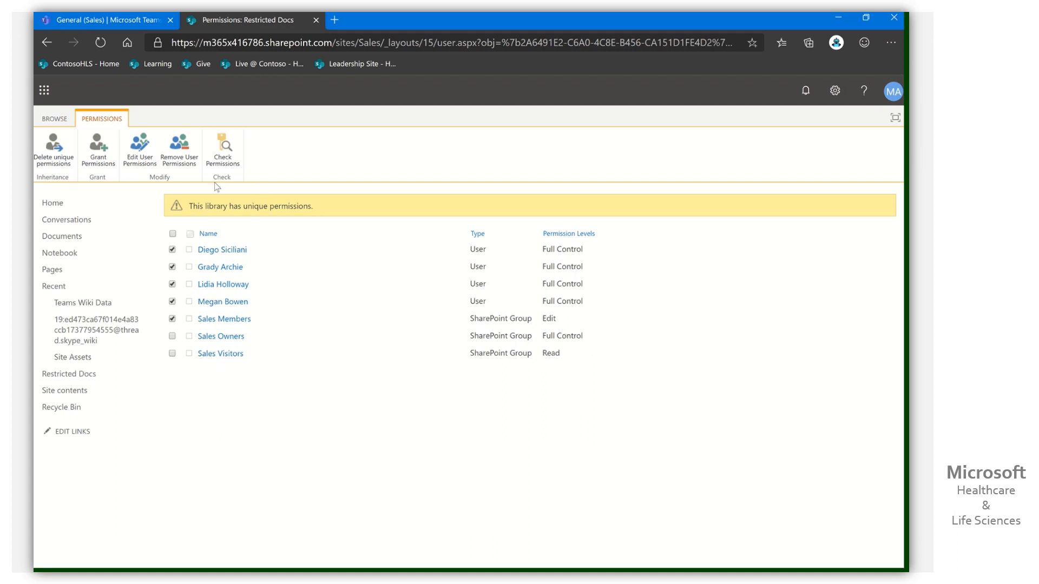
{"action": "mouse_move", "coordinate": [478, 419]}
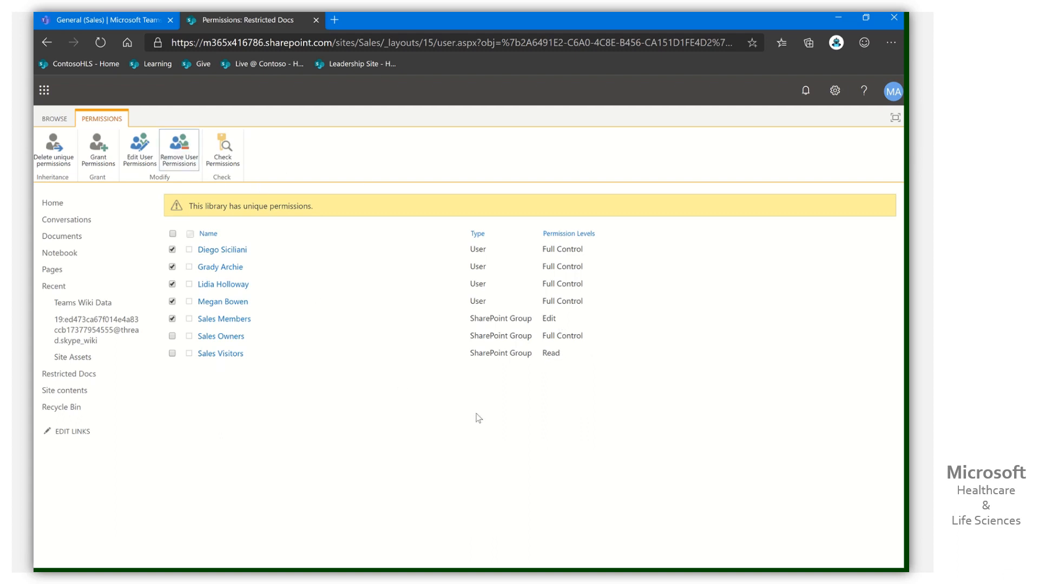
{"action": "mouse_move", "coordinate": [540, 416]}
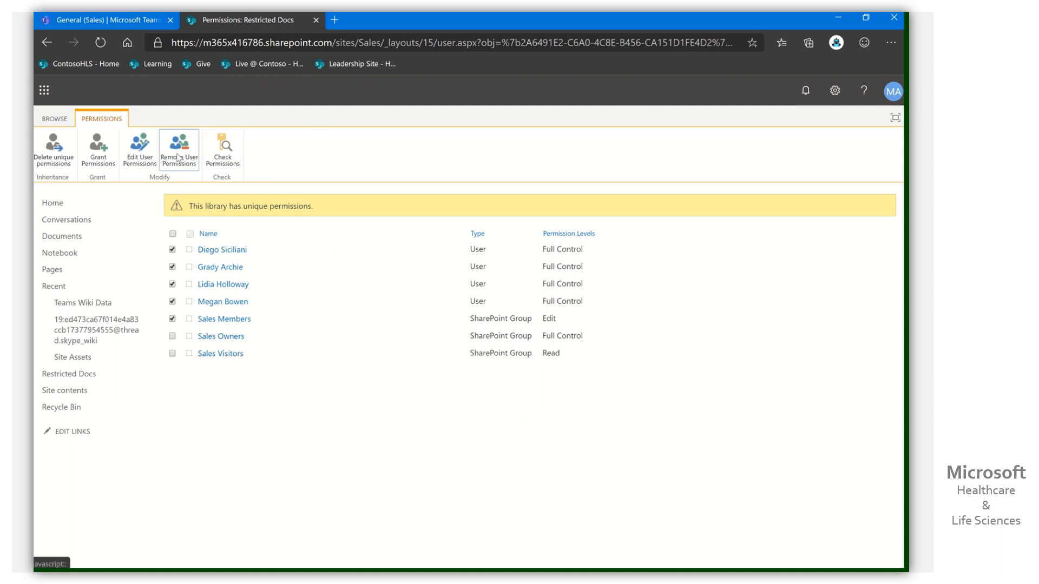
{"action": "mouse_move", "coordinate": [178, 146]}
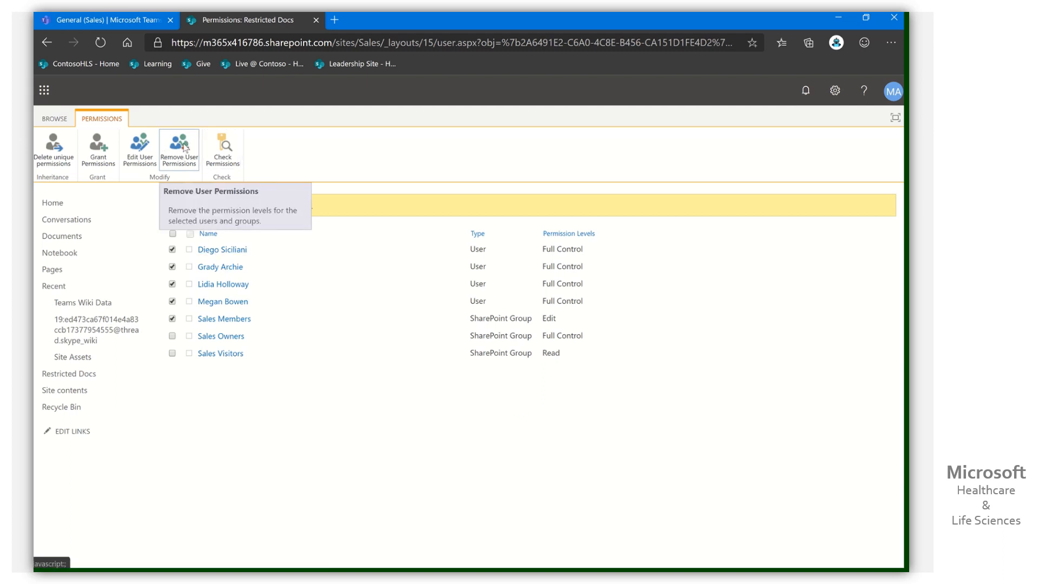
{"action": "left_click", "coordinate": [179, 145]}
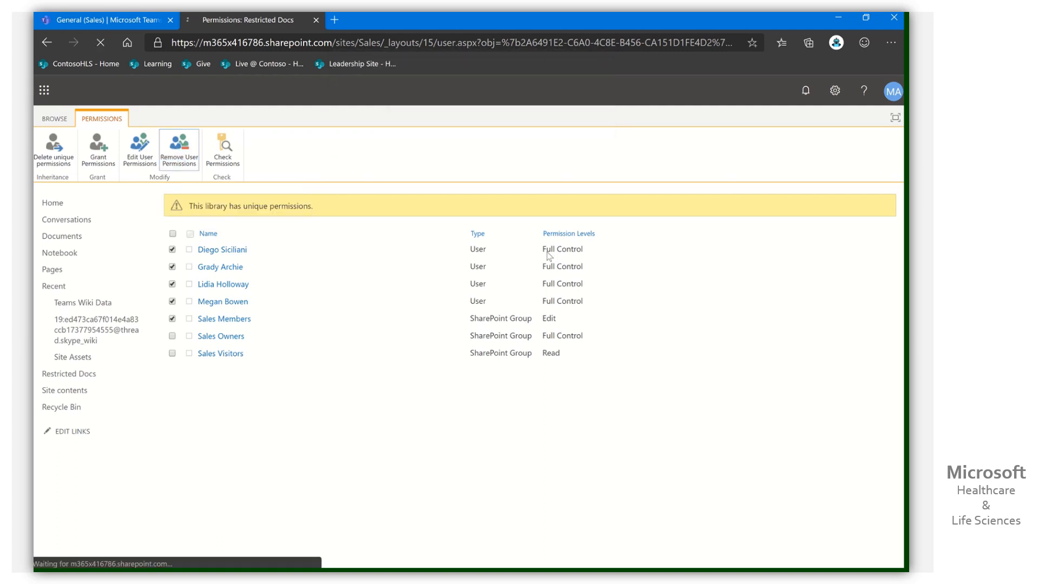
{"action": "left_click", "coordinate": [179, 150]}
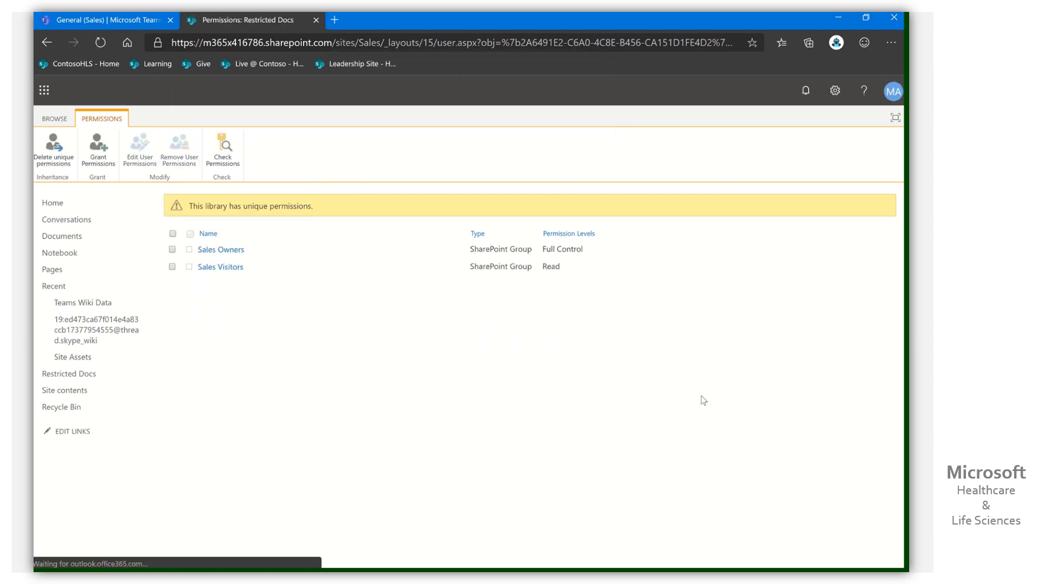
{"action": "mouse_move", "coordinate": [221, 249]}
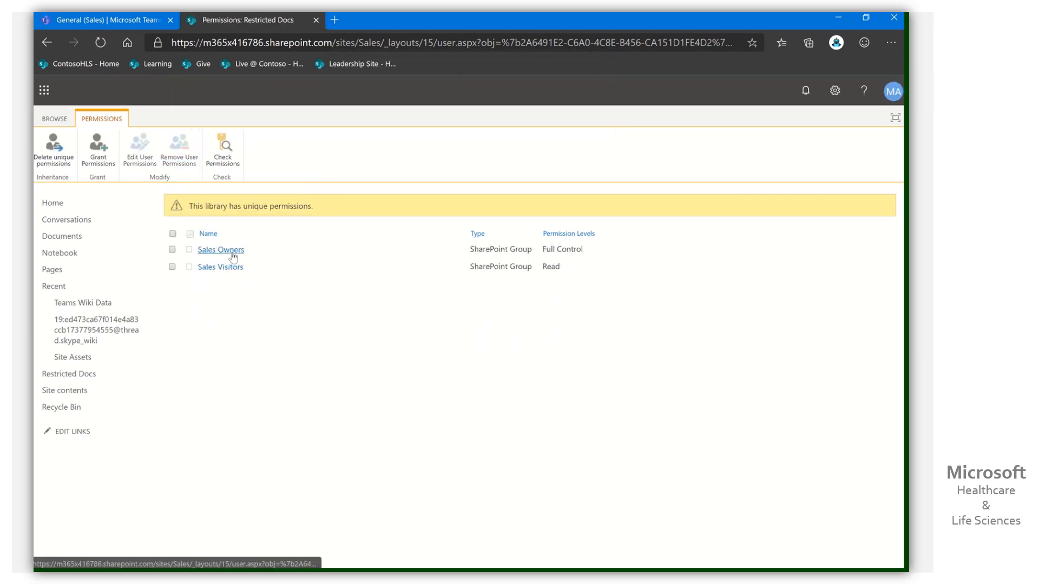
{"action": "mouse_move", "coordinate": [243, 250]}
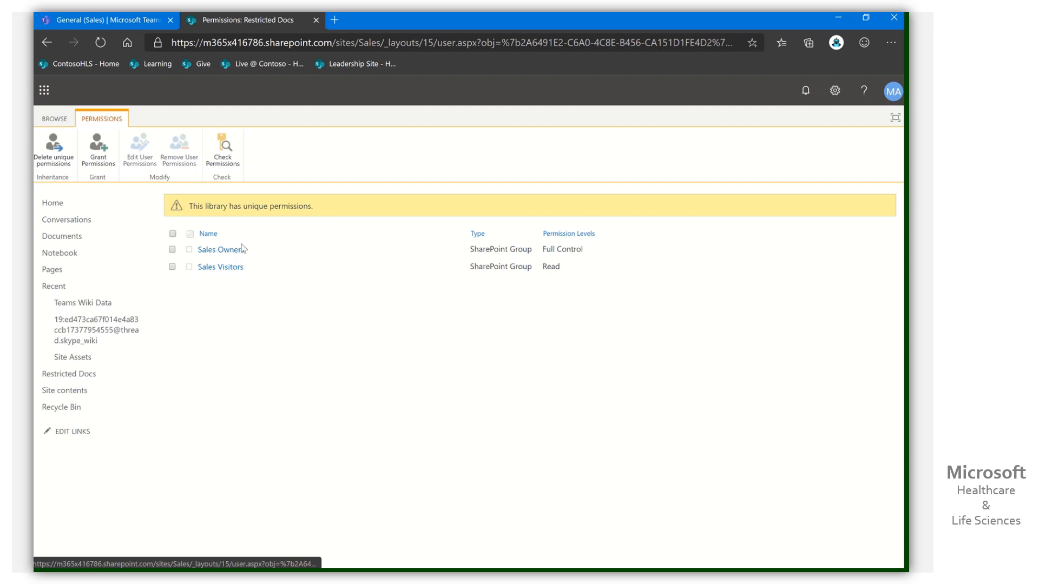
{"action": "left_click", "coordinate": [221, 250]}
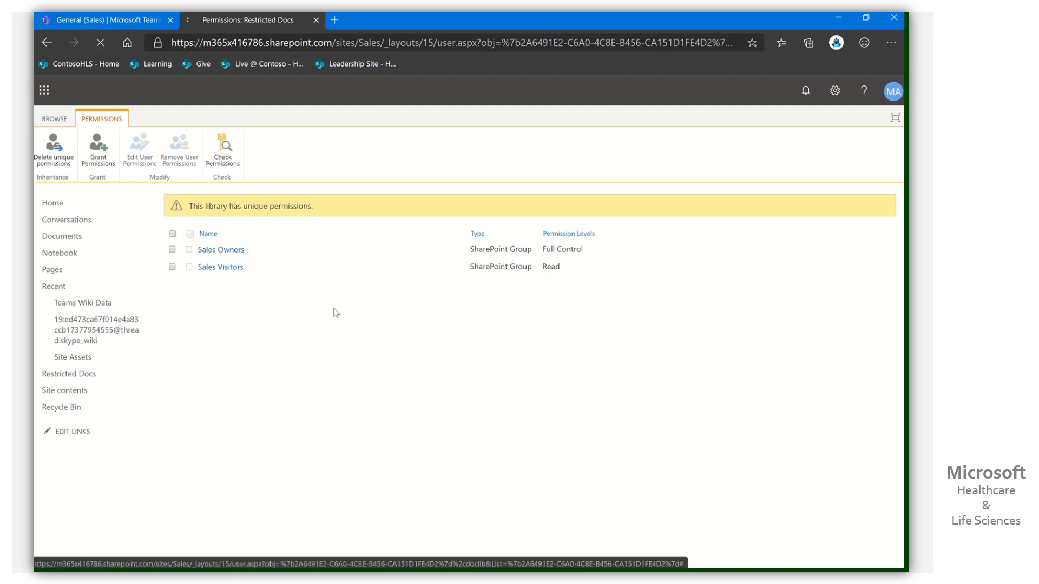
{"action": "left_click", "coordinate": [221, 249]}
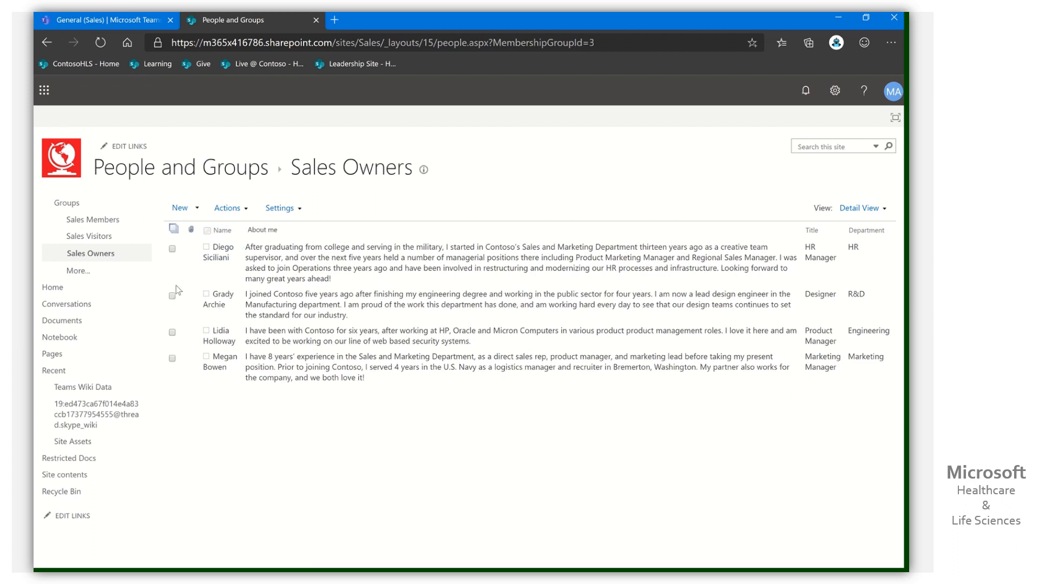
{"action": "mouse_move", "coordinate": [229, 208]}
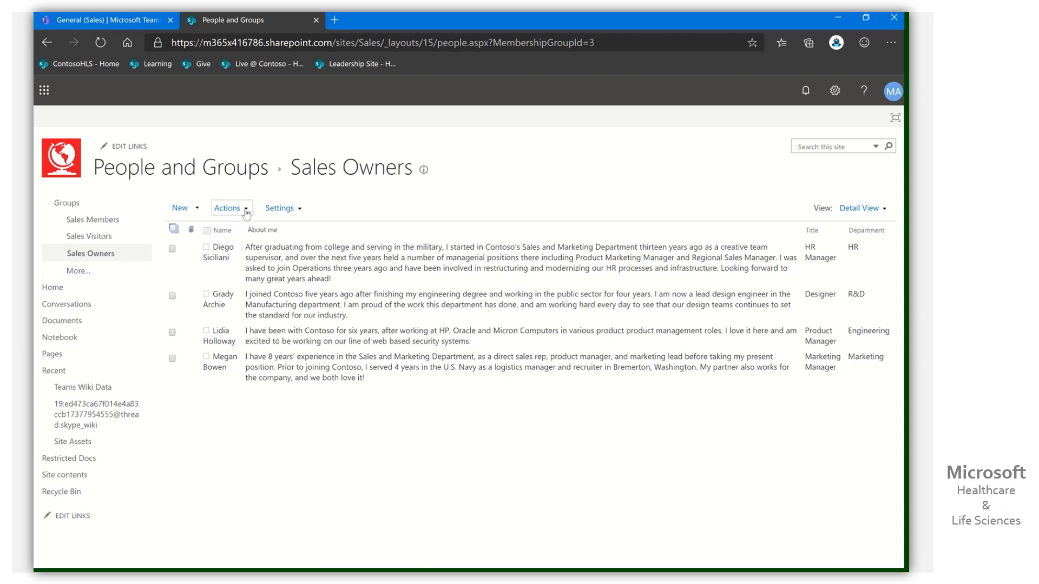
{"action": "mouse_move", "coordinate": [221, 230]}
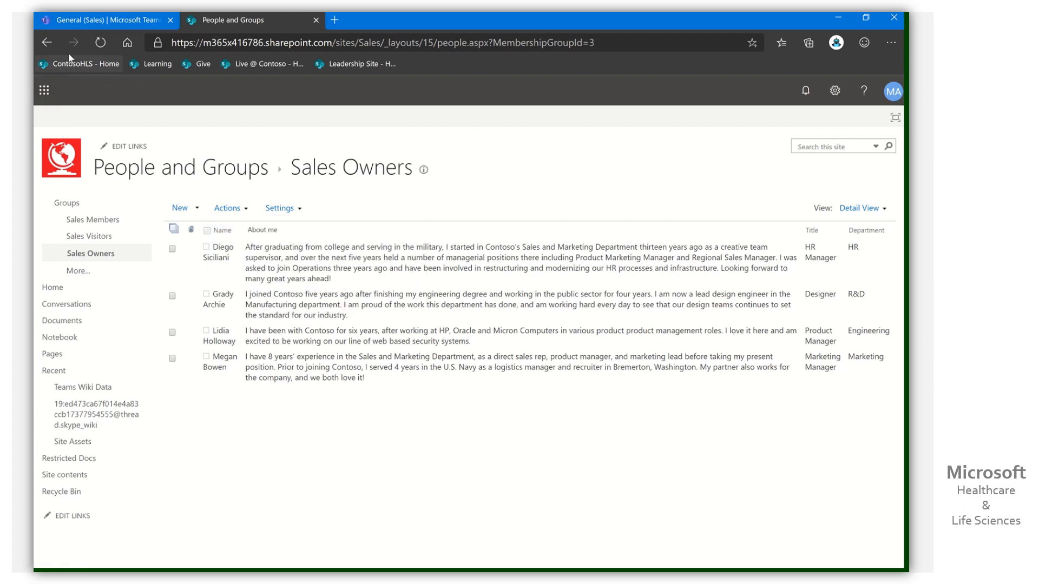
{"action": "left_click", "coordinate": [69, 458]}
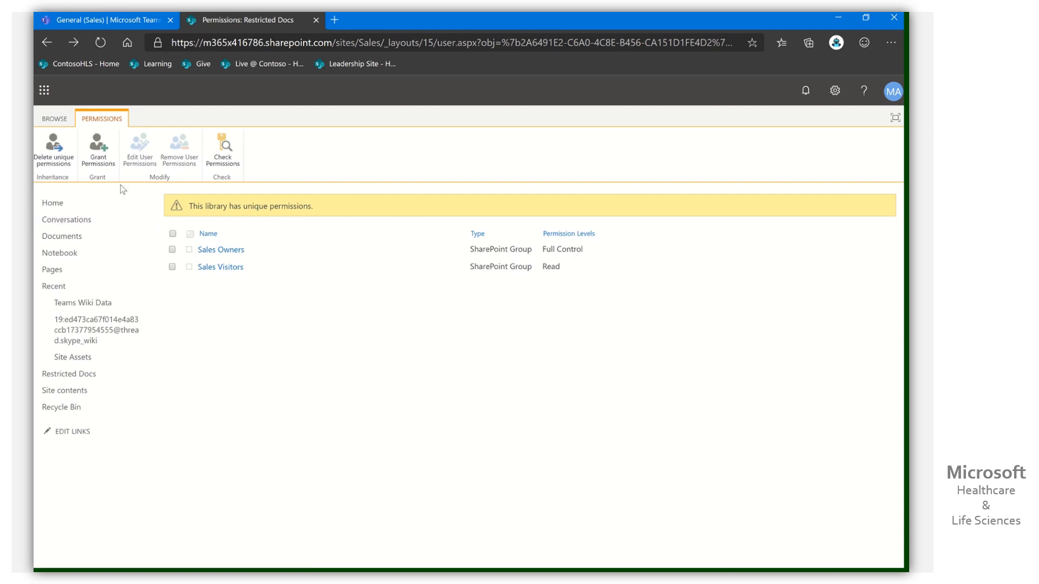
{"action": "left_click", "coordinate": [97, 149]}
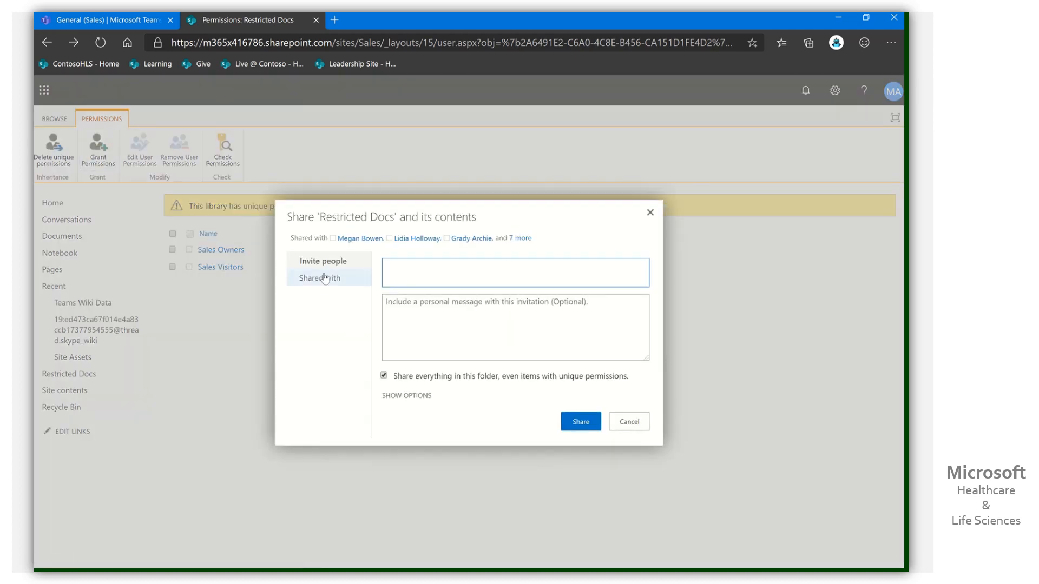
{"action": "left_click", "coordinate": [327, 261]}
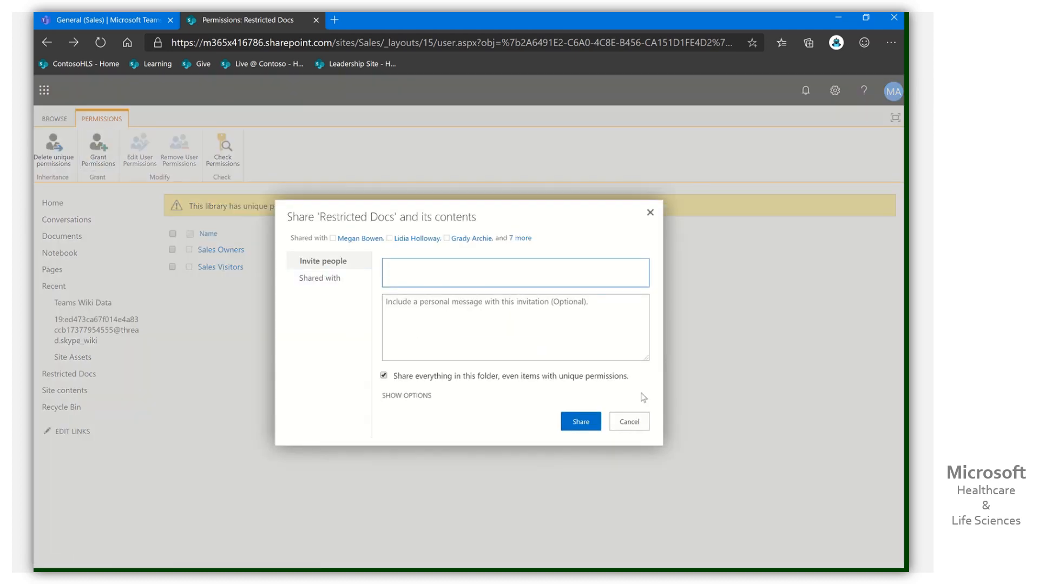
{"action": "left_click", "coordinate": [627, 421]}
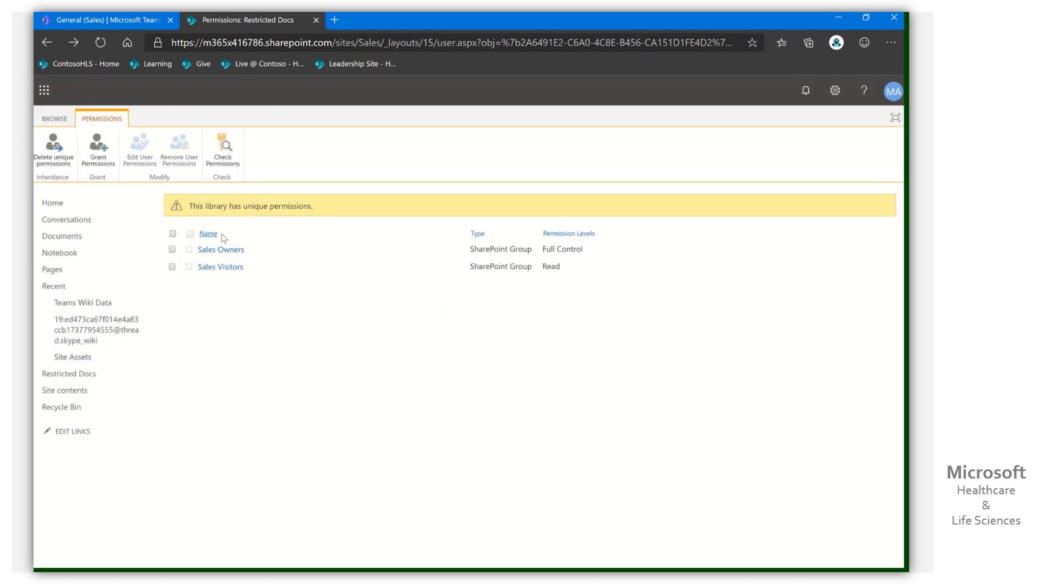
{"action": "mouse_move", "coordinate": [437, 374]}
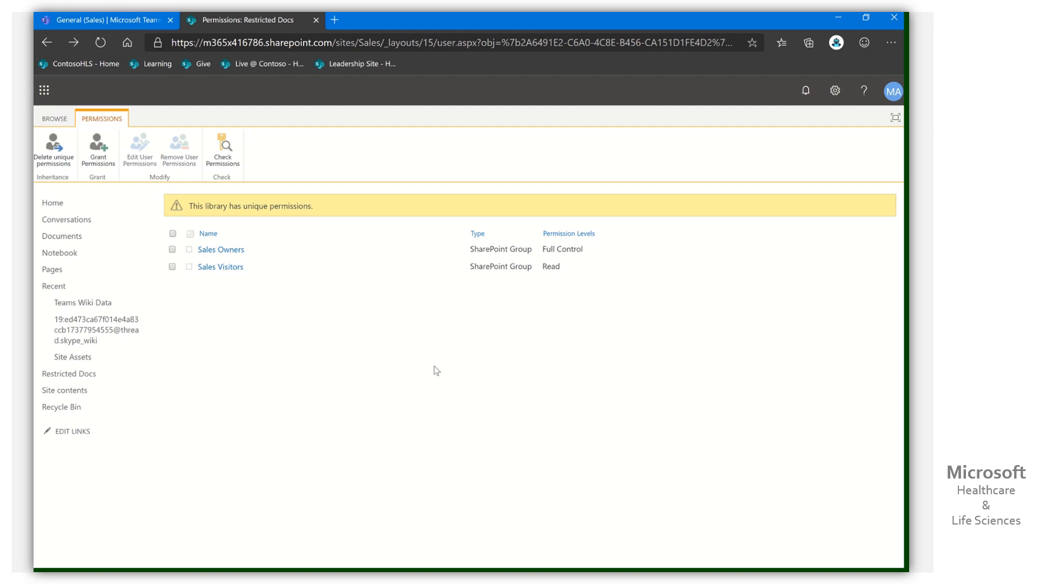
{"action": "mouse_move", "coordinate": [168, 344]}
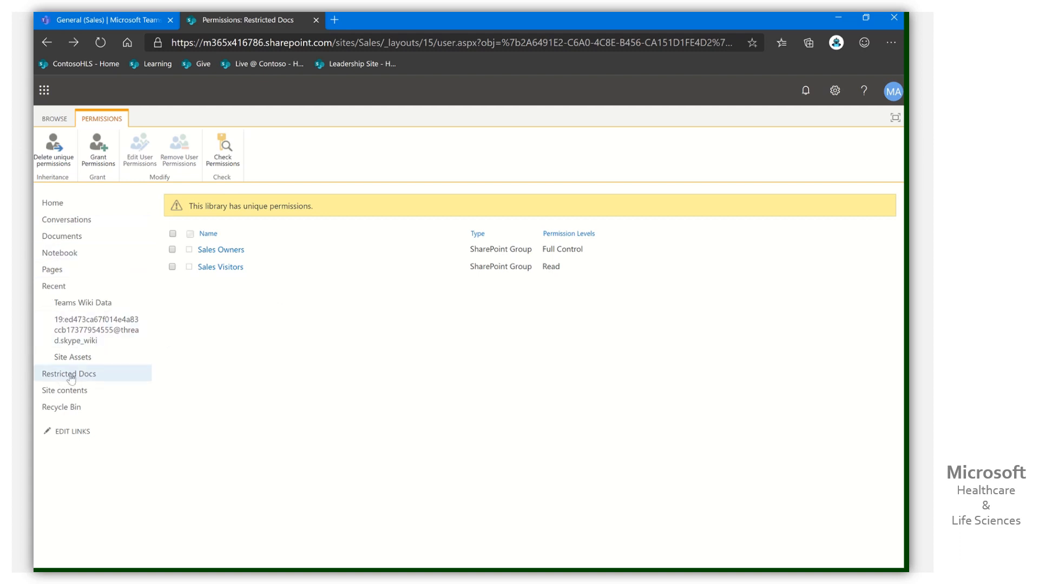
Create a new Excel workbook (Book.xlsx) in the Restricted Docs library
{"action": "left_click", "coordinate": [68, 374]}
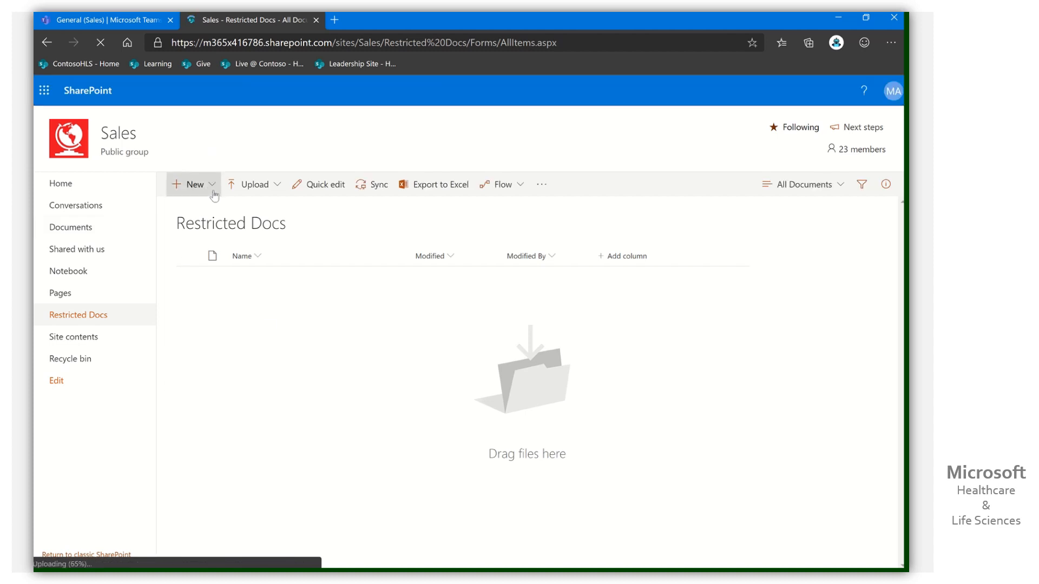
{"action": "left_click", "coordinate": [192, 184]}
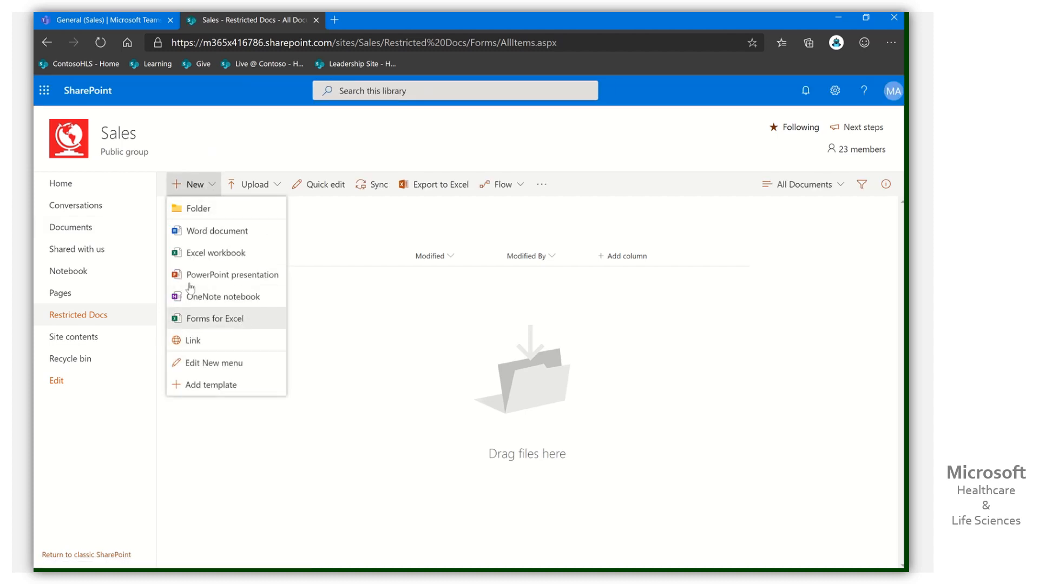
{"action": "left_click", "coordinate": [216, 253]}
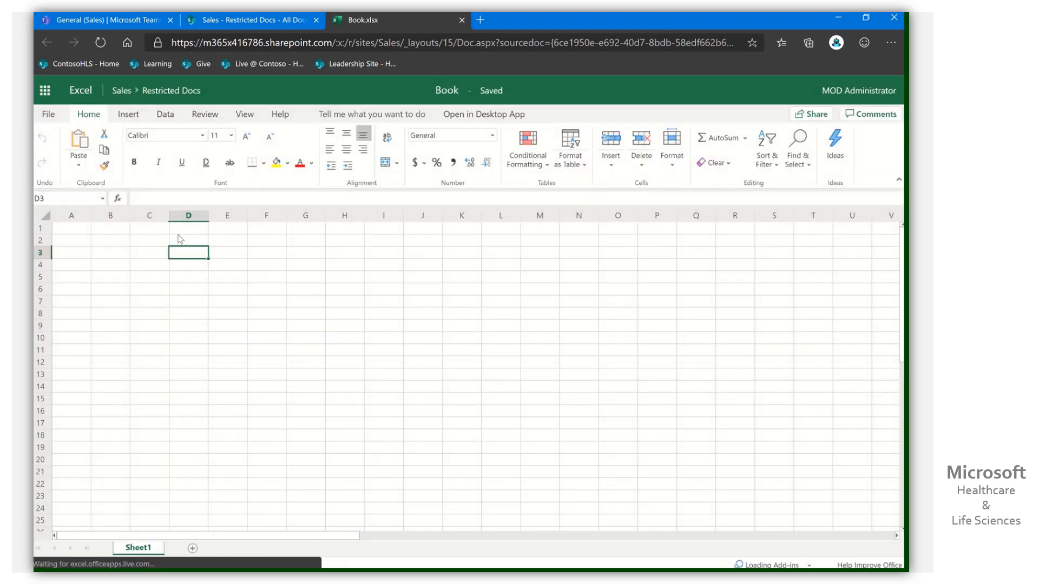
Enter test text 'twet' and 'wetewtwetwet' in the workbook, then go to the Sales site home
{"action": "type", "text": "twete"}
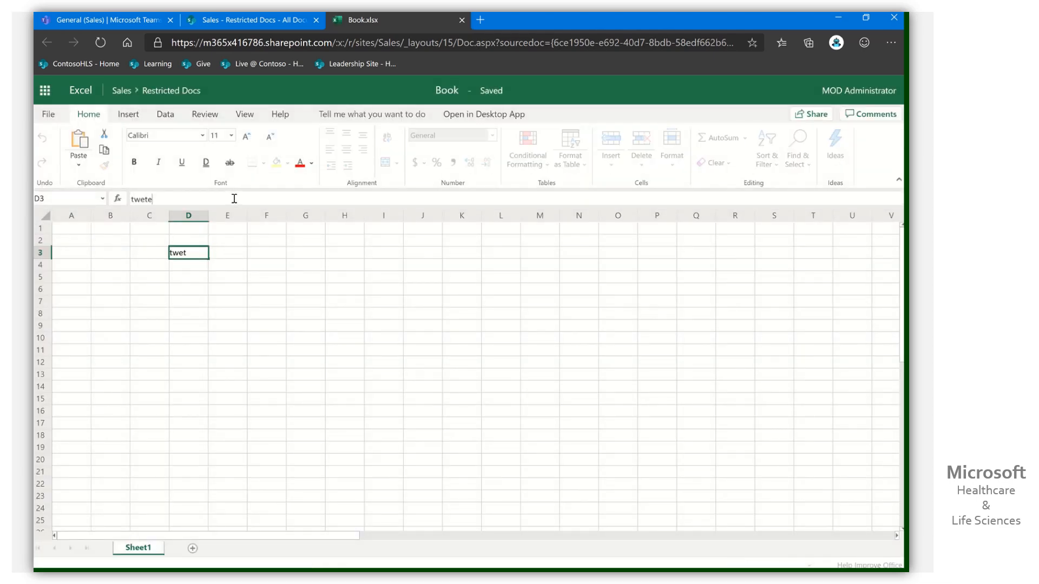
{"action": "type", "text": "wetewtwetwetewt"}
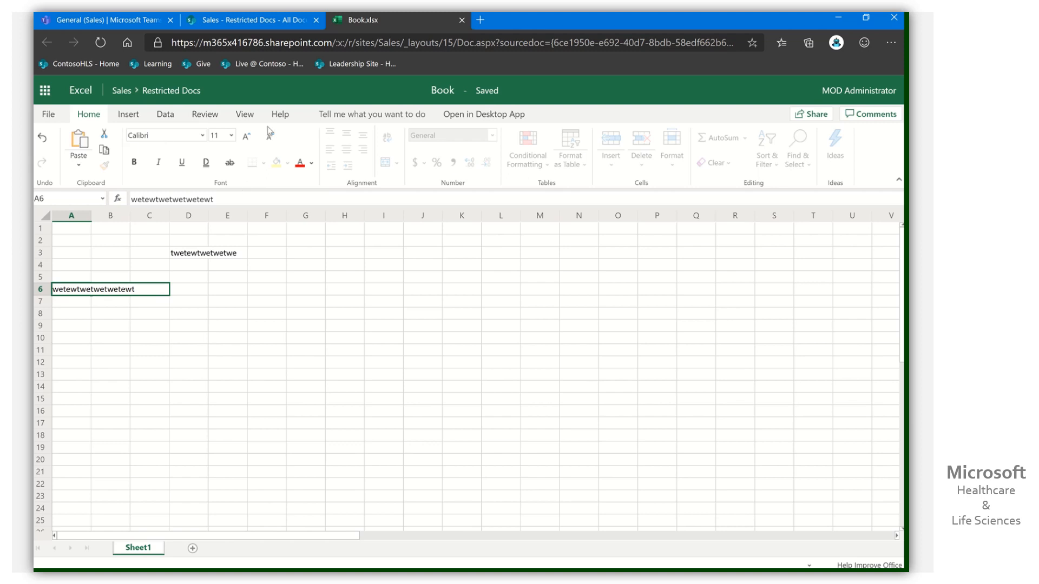
{"action": "left_click", "coordinate": [121, 91]}
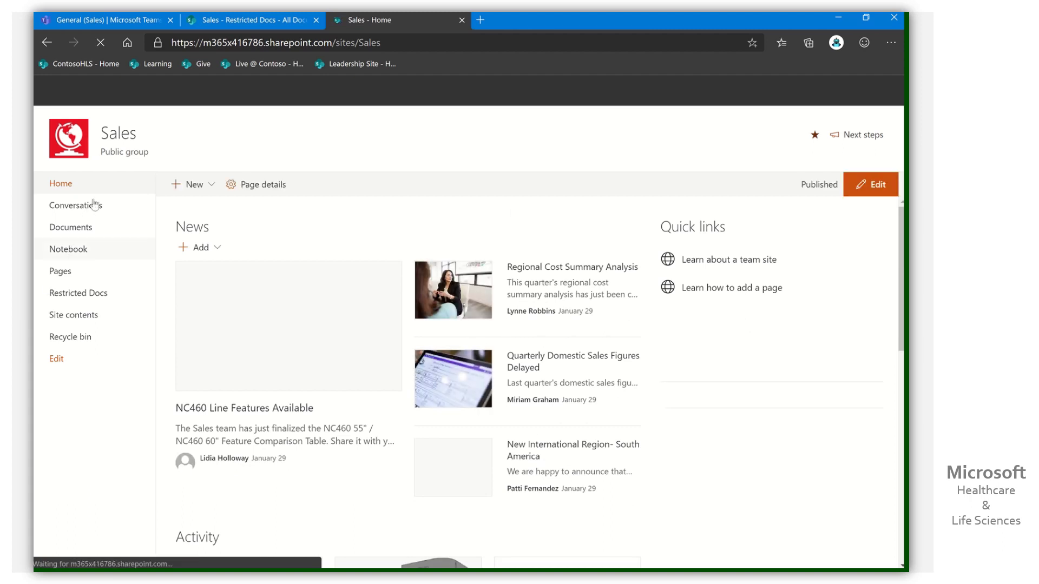
Switch back to the Teams tab showing the Sales General channel's Files
{"action": "left_click", "coordinate": [106, 20]}
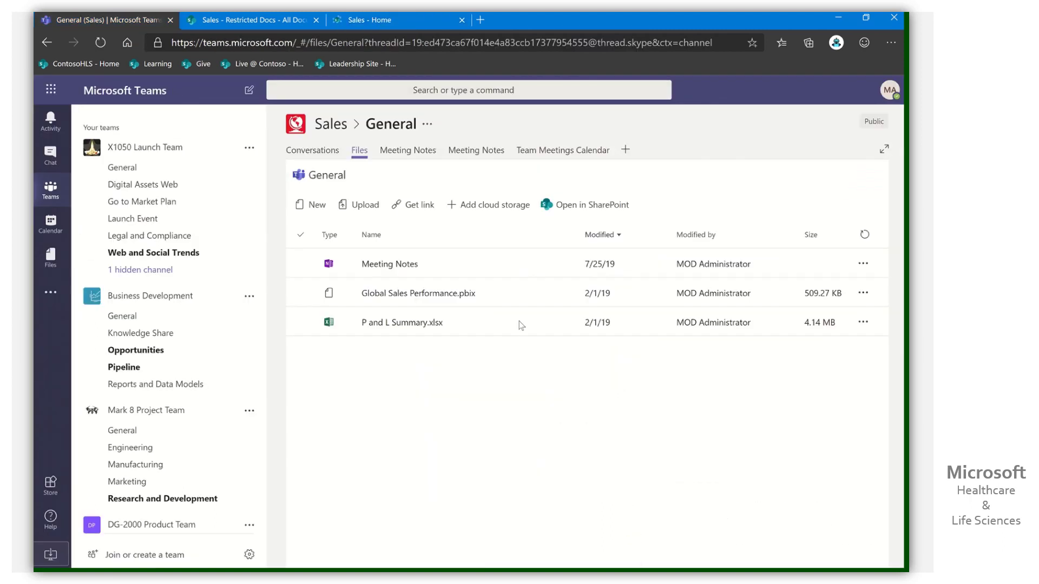
{"action": "mouse_move", "coordinate": [535, 482]}
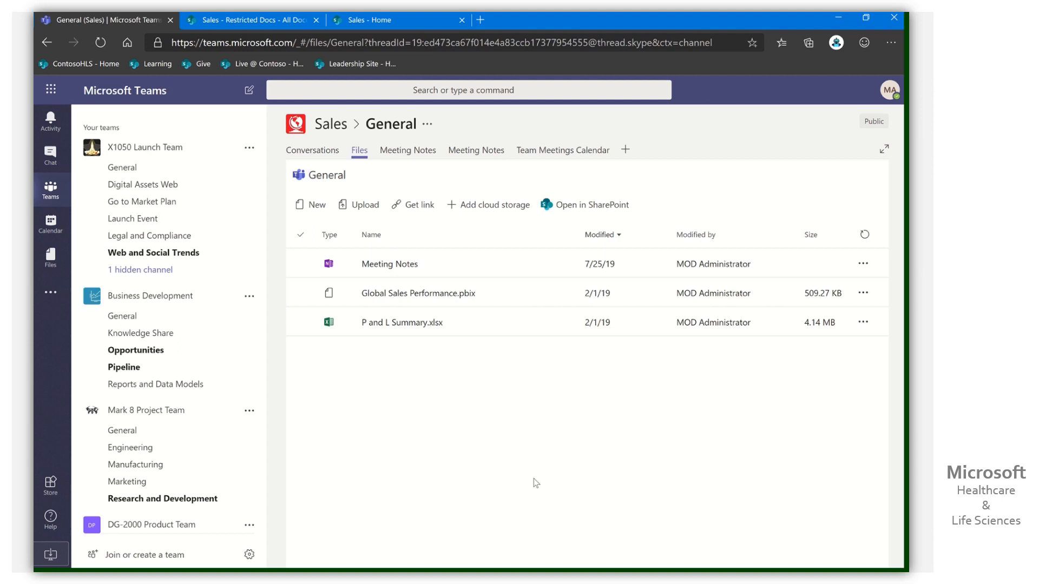
{"action": "mouse_move", "coordinate": [389, 478]}
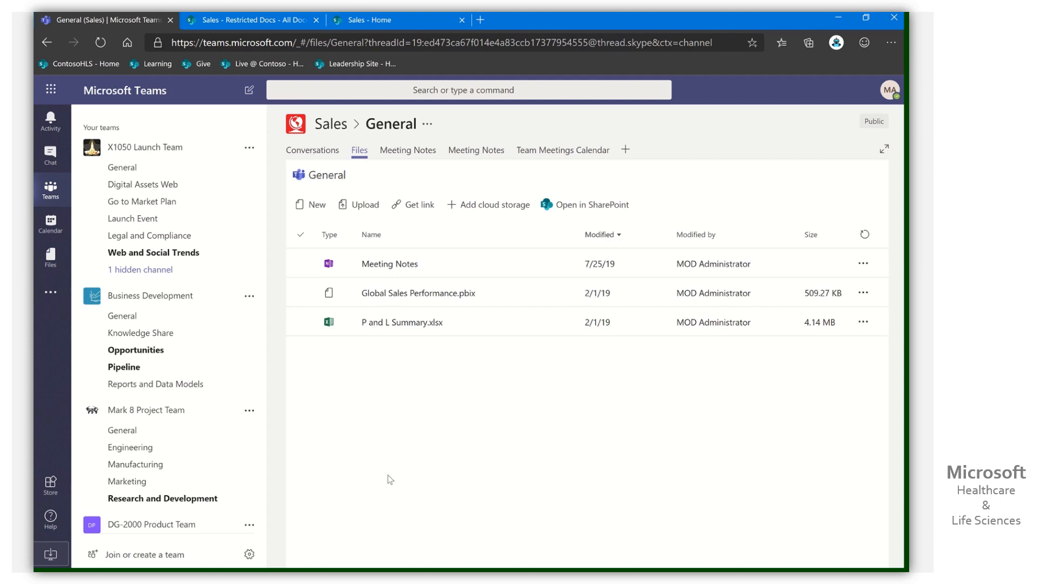
{"action": "mouse_move", "coordinate": [610, 225]}
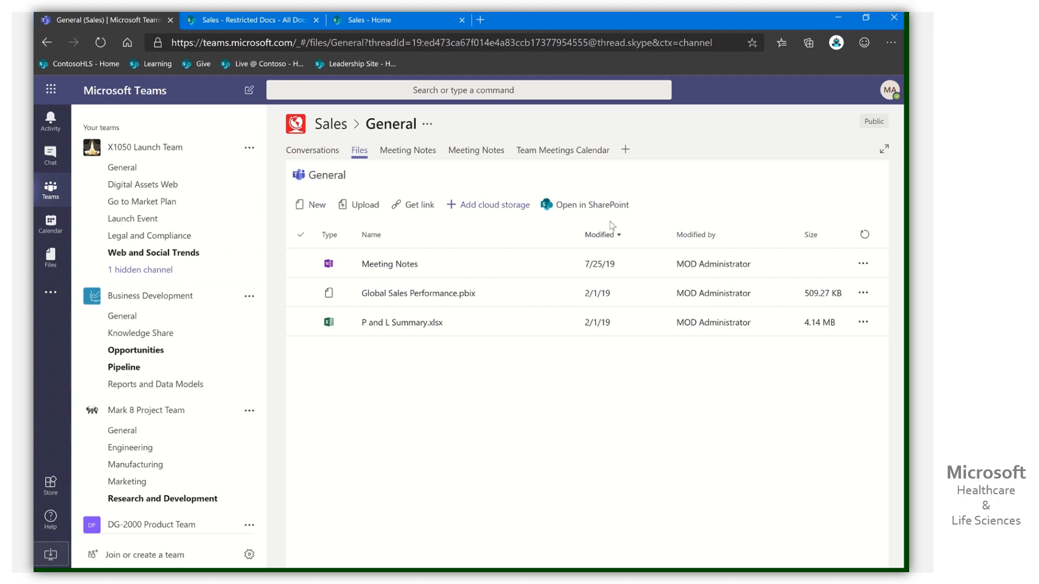
{"action": "mouse_move", "coordinate": [518, 208]}
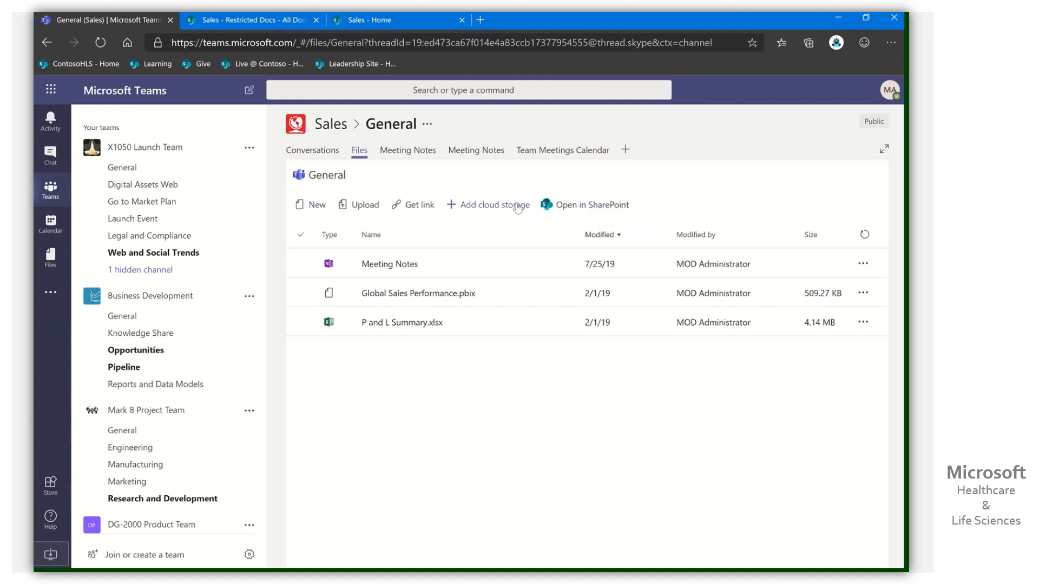
Add the Sales site's Restricted Docs library as SharePoint cloud storage in General's files
{"action": "left_click", "coordinate": [487, 204]}
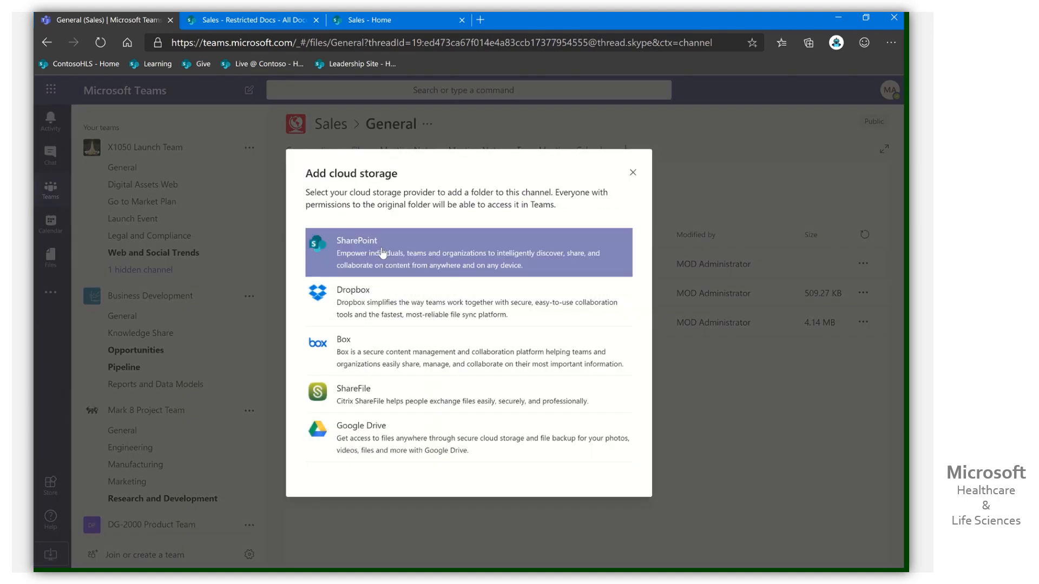
{"action": "left_click", "coordinate": [381, 252]}
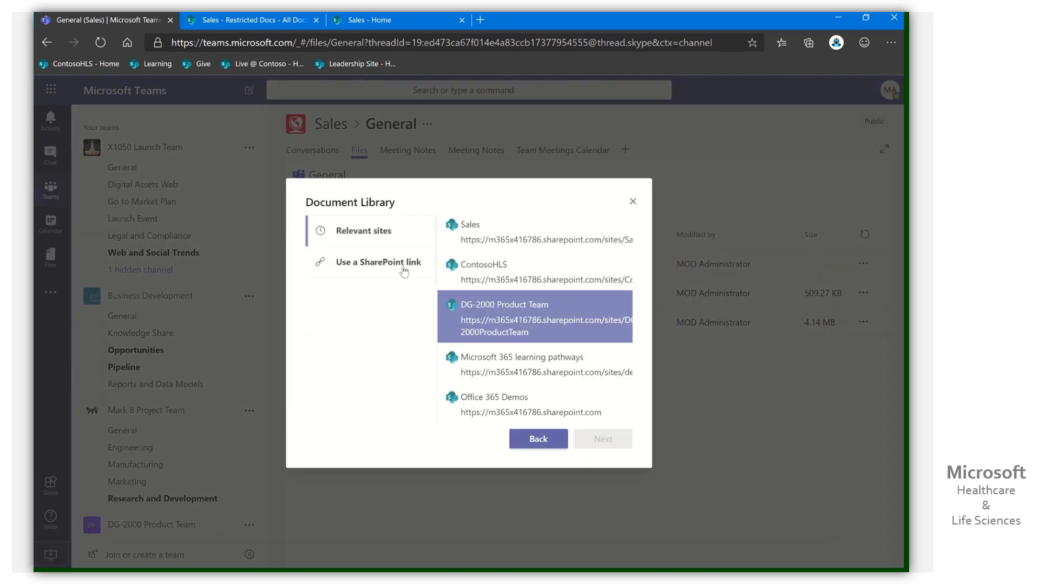
{"action": "left_click", "coordinate": [535, 232]}
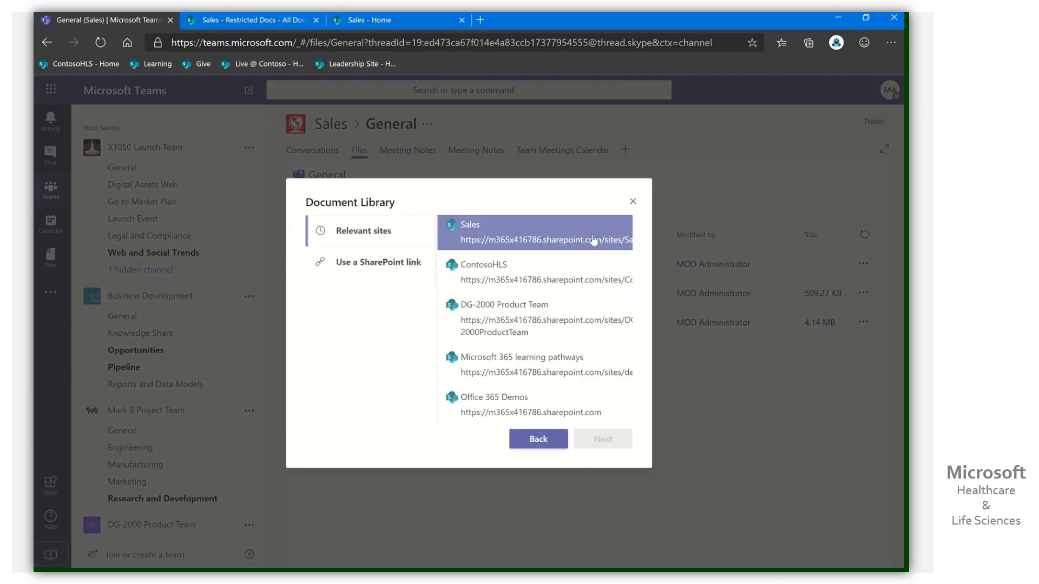
{"action": "mouse_move", "coordinate": [519, 239]}
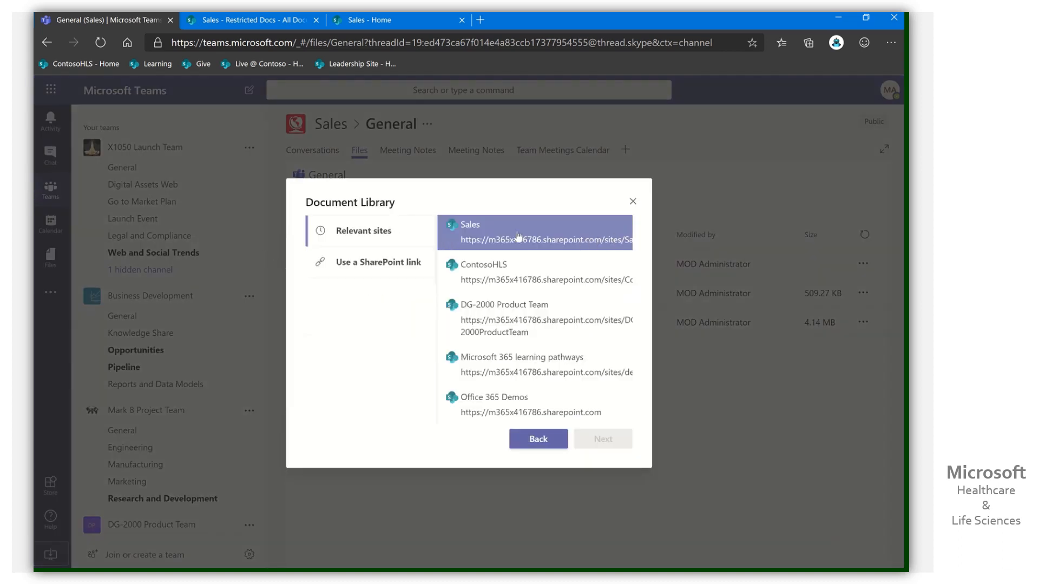
{"action": "left_click", "coordinate": [535, 232]}
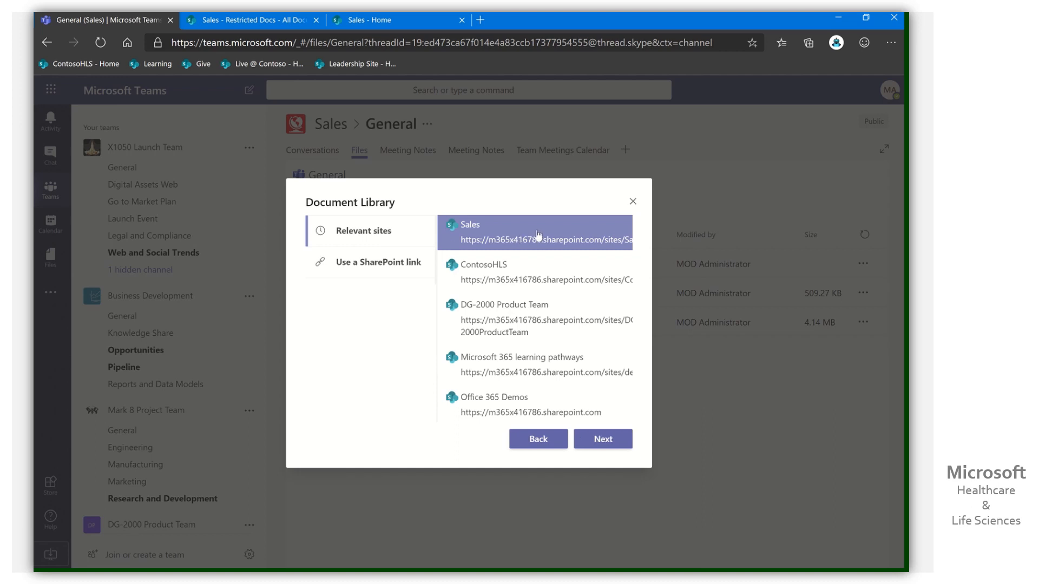
{"action": "left_click", "coordinate": [601, 439]}
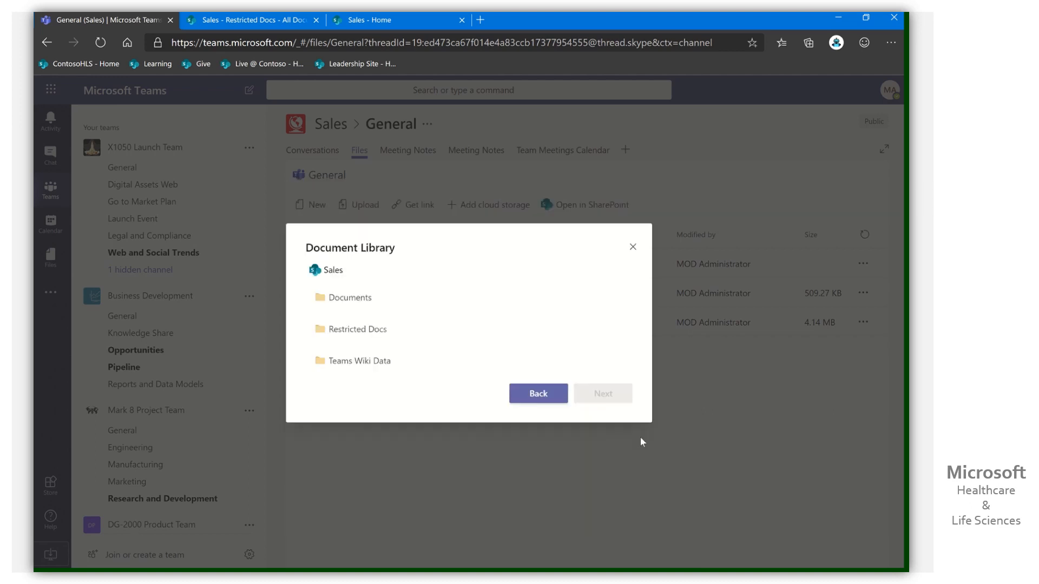
{"action": "left_click", "coordinate": [356, 330]}
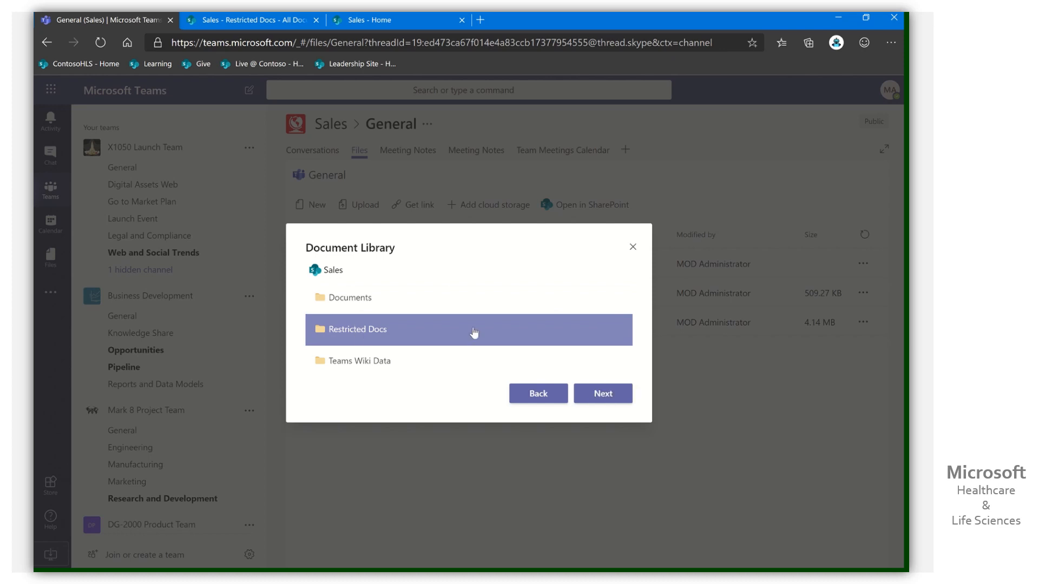
{"action": "left_click", "coordinate": [601, 393]}
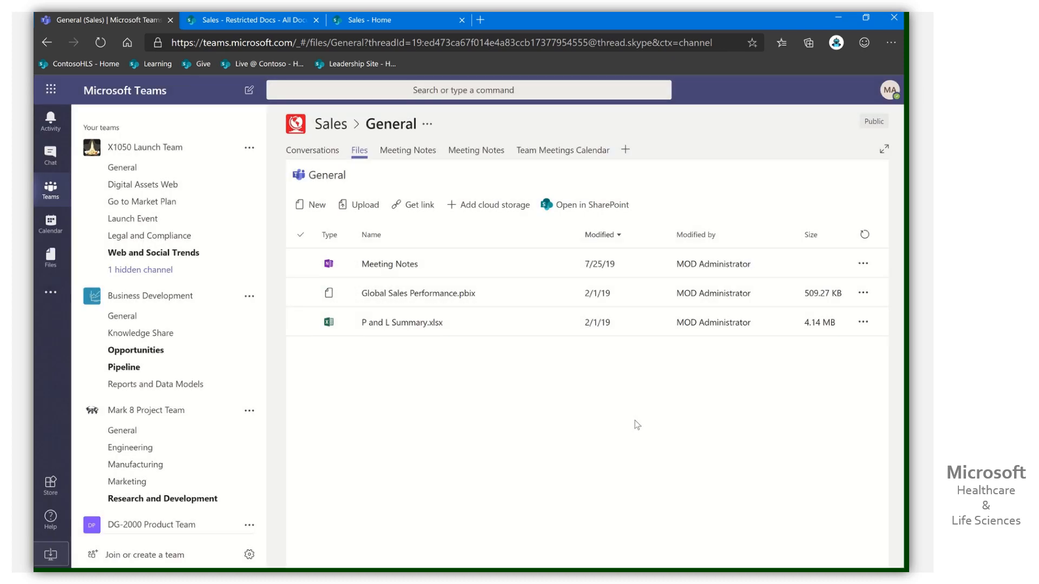
{"action": "mouse_move", "coordinate": [576, 458]}
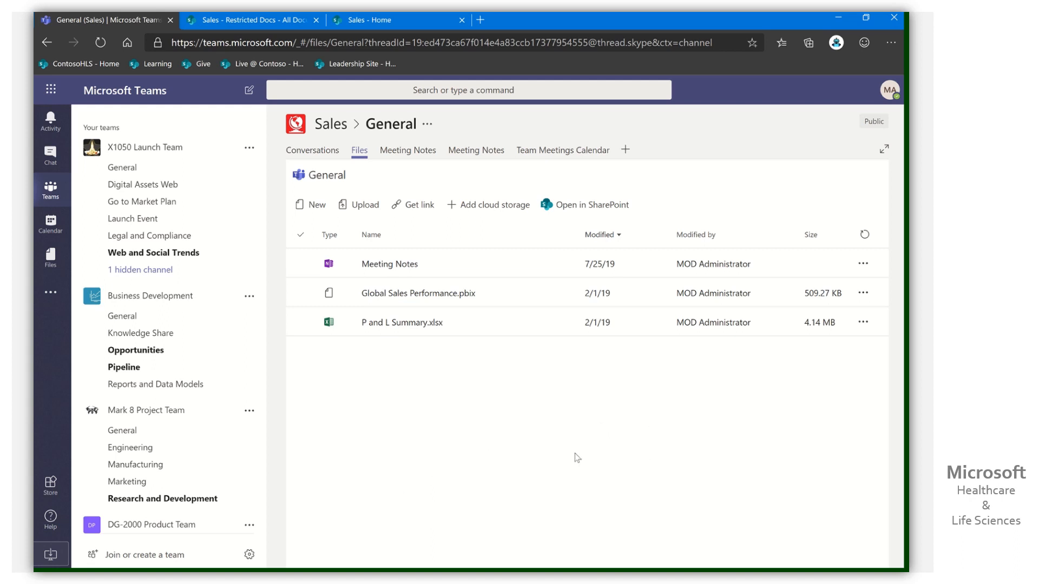
{"action": "mouse_move", "coordinate": [769, 181]}
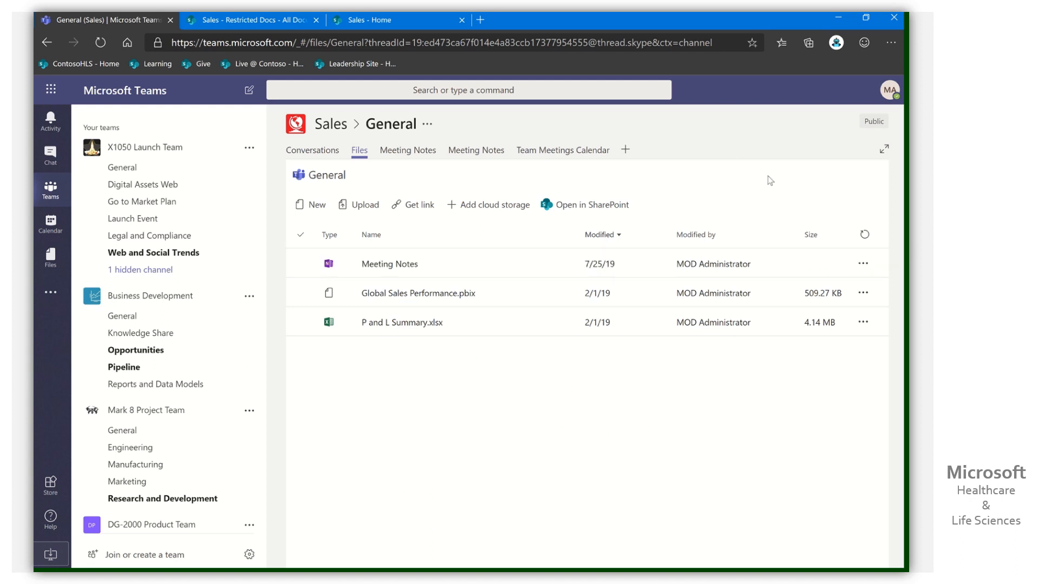
{"action": "mouse_move", "coordinate": [865, 234]}
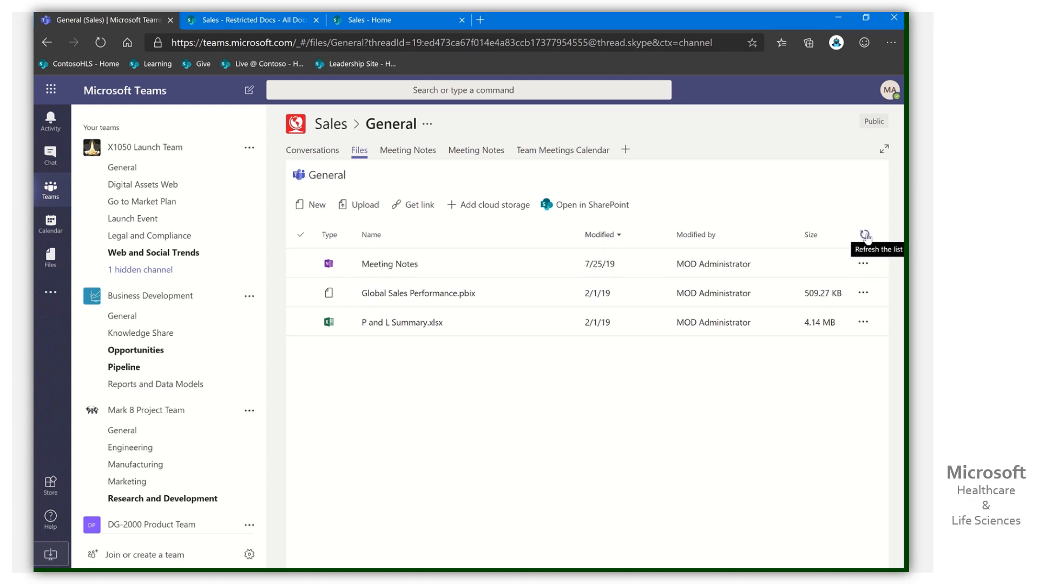
Refresh the file list and open the Sales_Restricted Docs folder showing Book.xlsx
{"action": "left_click", "coordinate": [864, 235]}
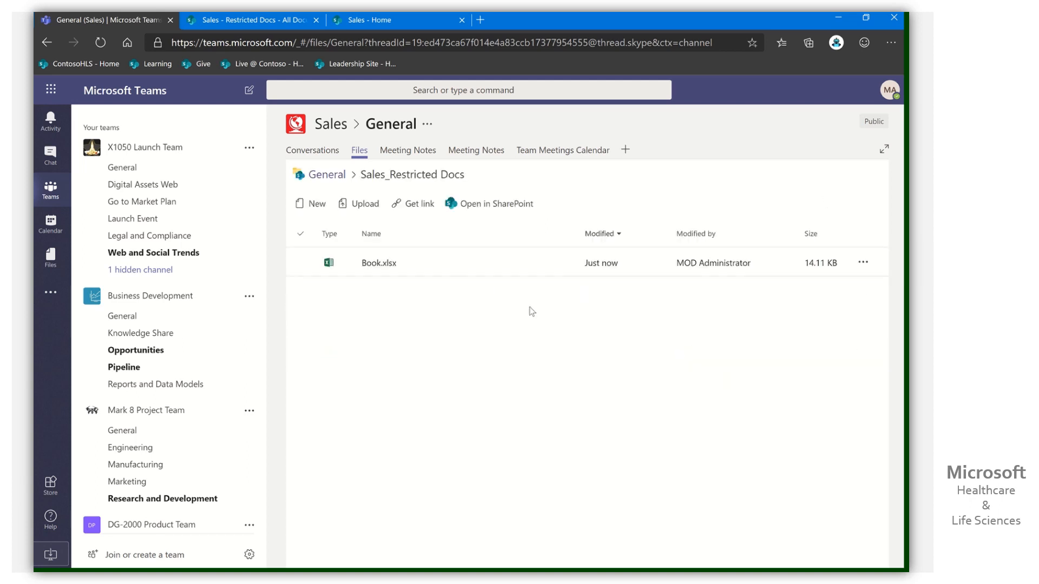
{"action": "left_click", "coordinate": [378, 262]}
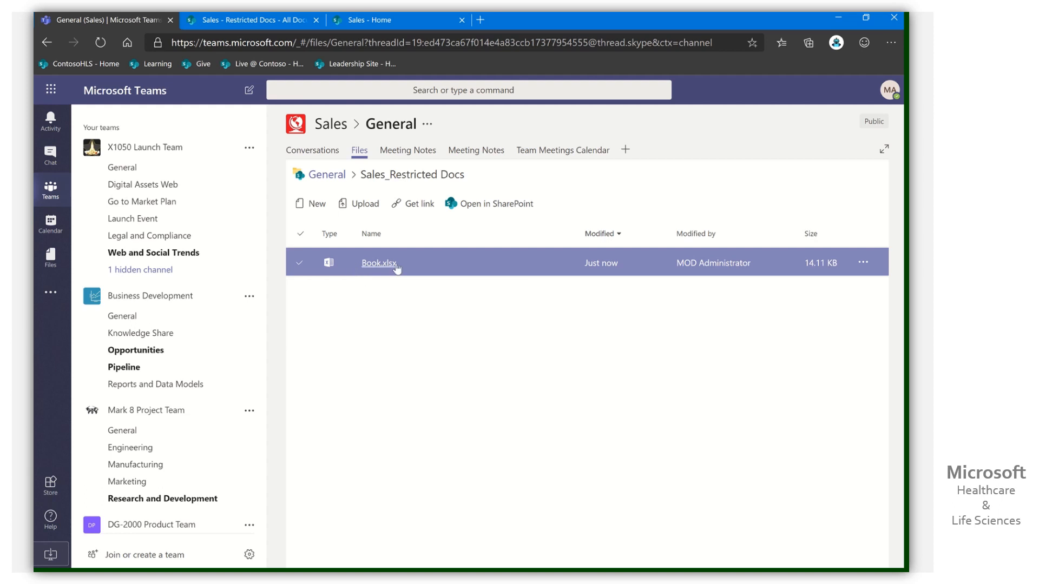
{"action": "mouse_move", "coordinate": [479, 305]}
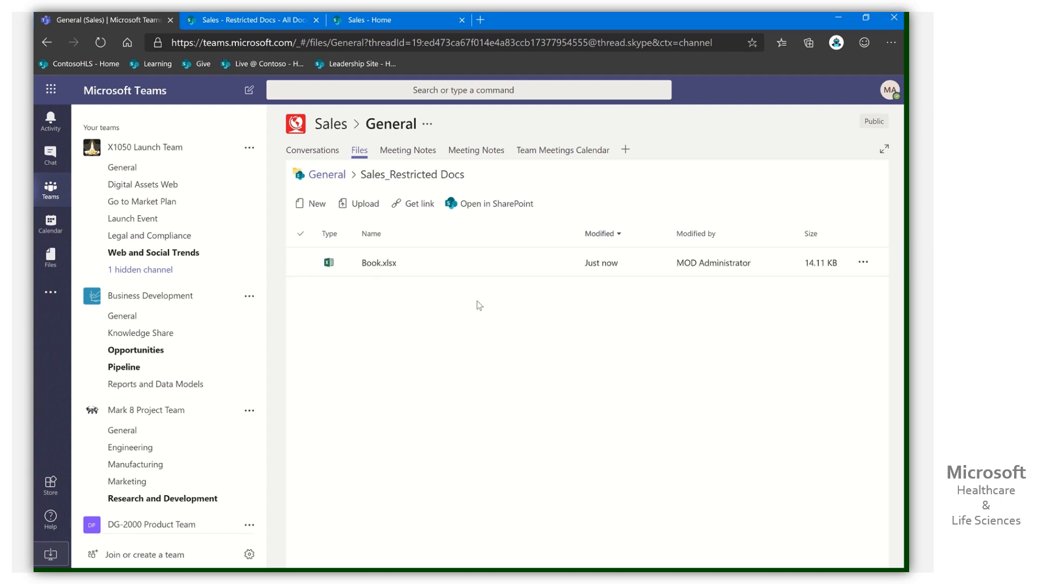
{"action": "mouse_move", "coordinate": [517, 262]}
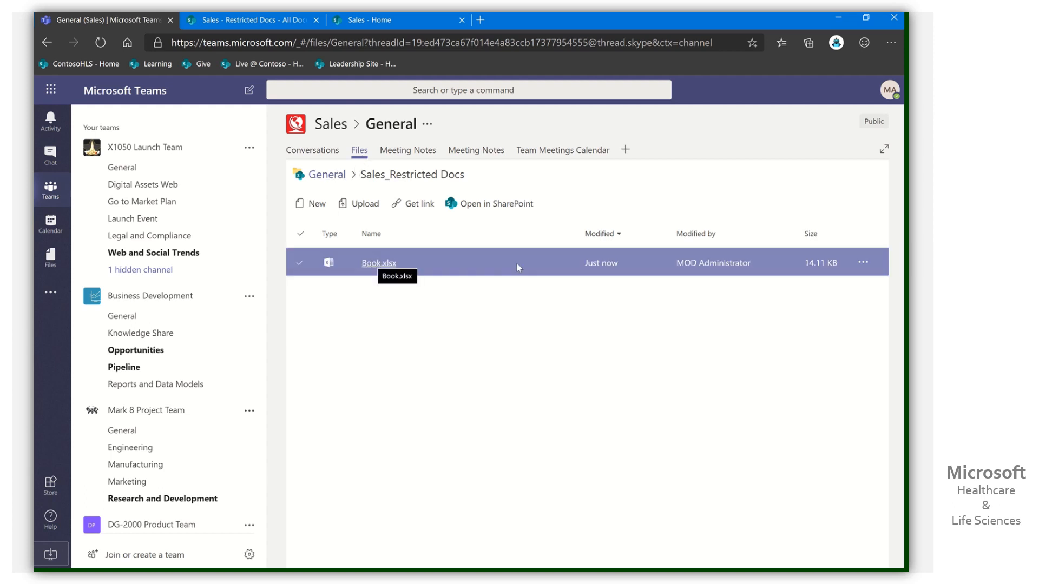
{"action": "mouse_move", "coordinate": [864, 263]}
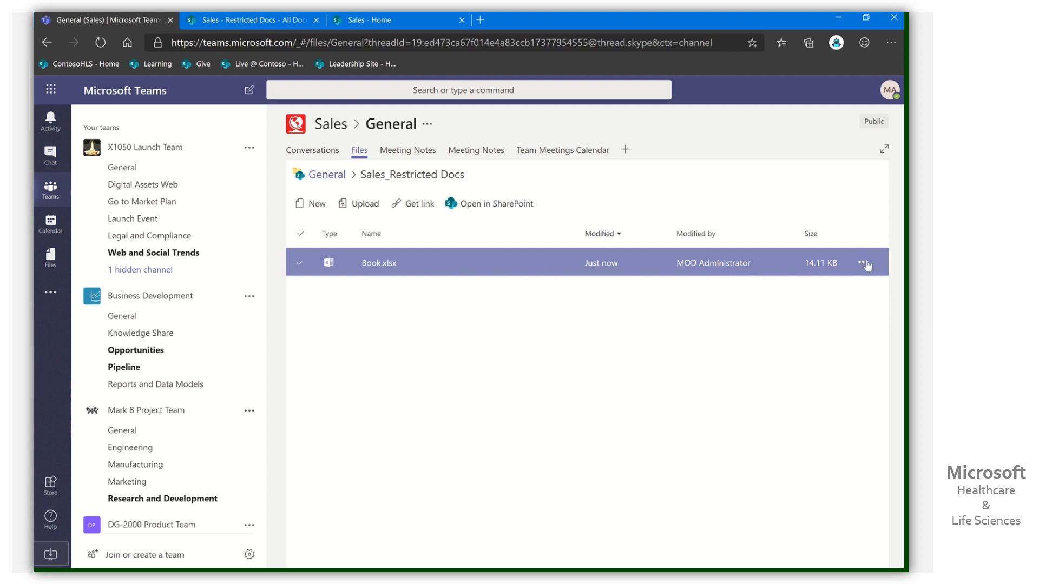
{"action": "left_click", "coordinate": [863, 263]}
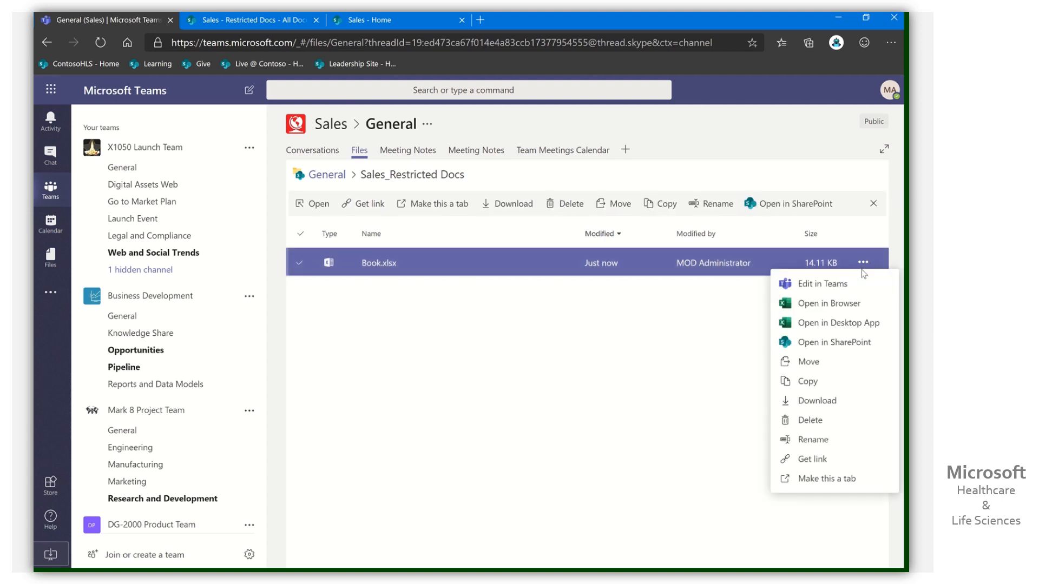
{"action": "mouse_move", "coordinate": [825, 478]}
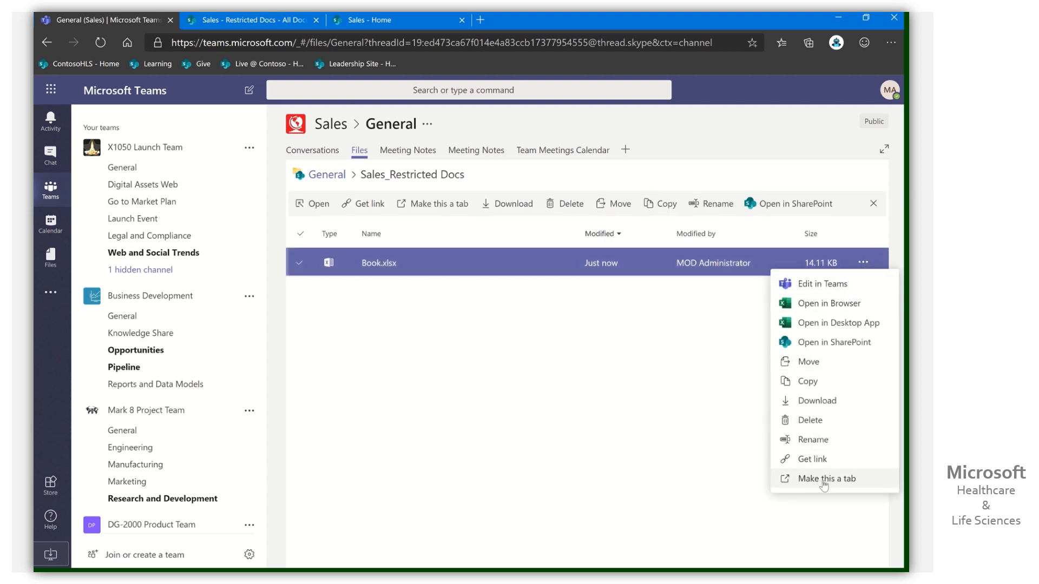
{"action": "mouse_move", "coordinate": [522, 455]}
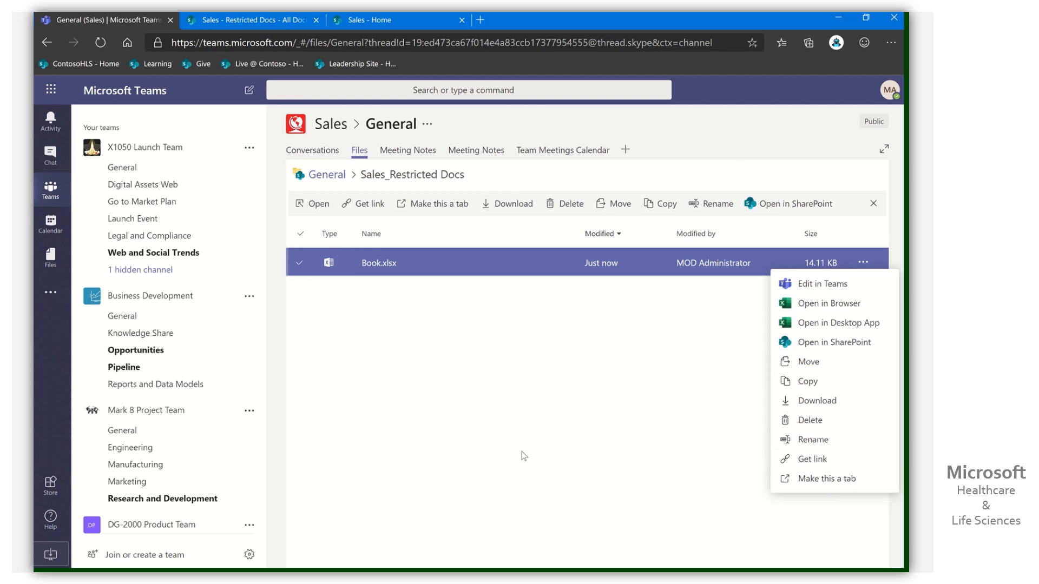
{"action": "left_click", "coordinate": [328, 346]}
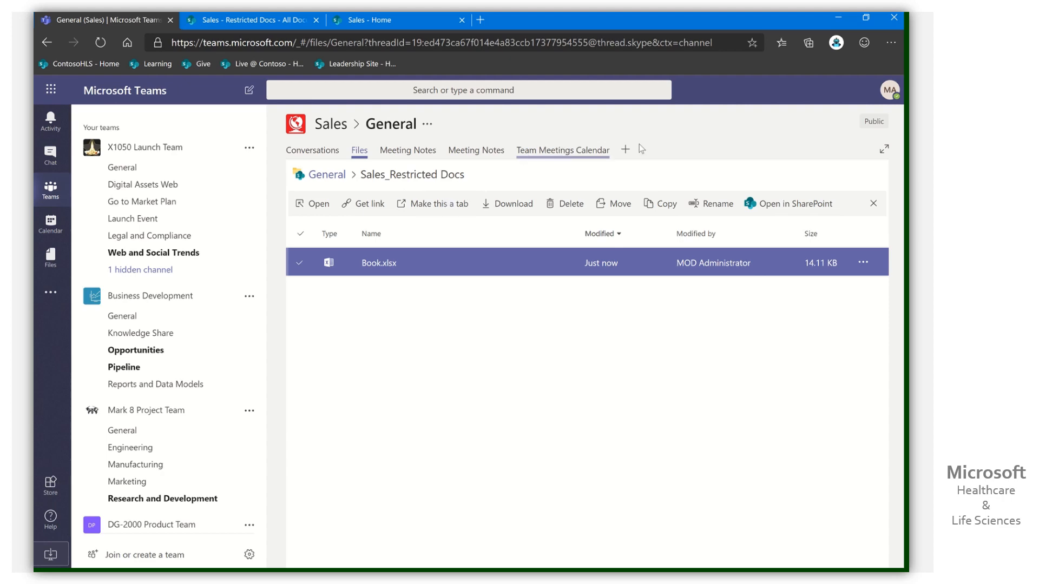
Add a Document Library tab pointing at the Sales site's Restricted Docs library
{"action": "left_click", "coordinate": [624, 149]}
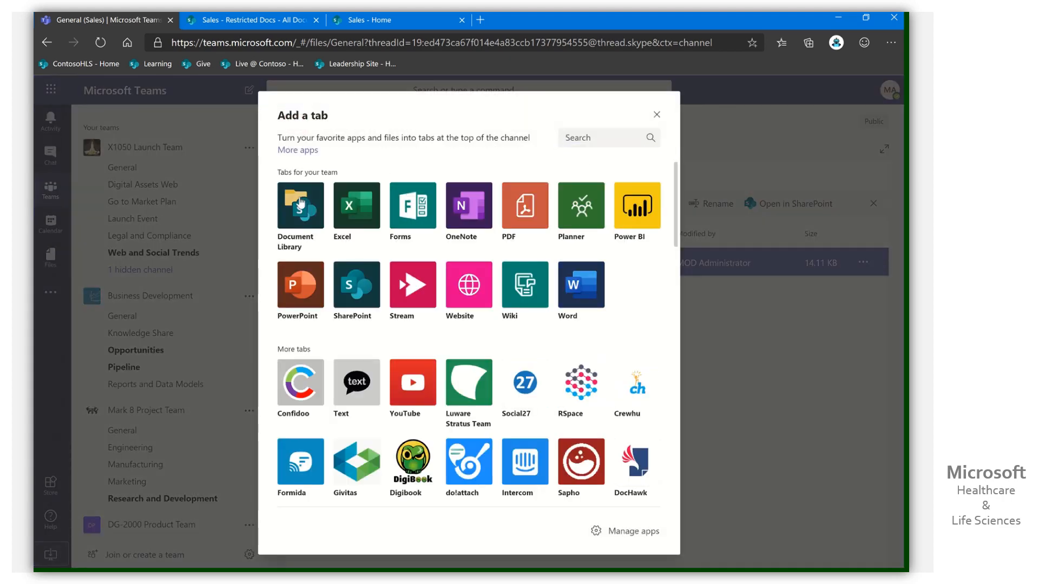
{"action": "left_click", "coordinate": [299, 211]}
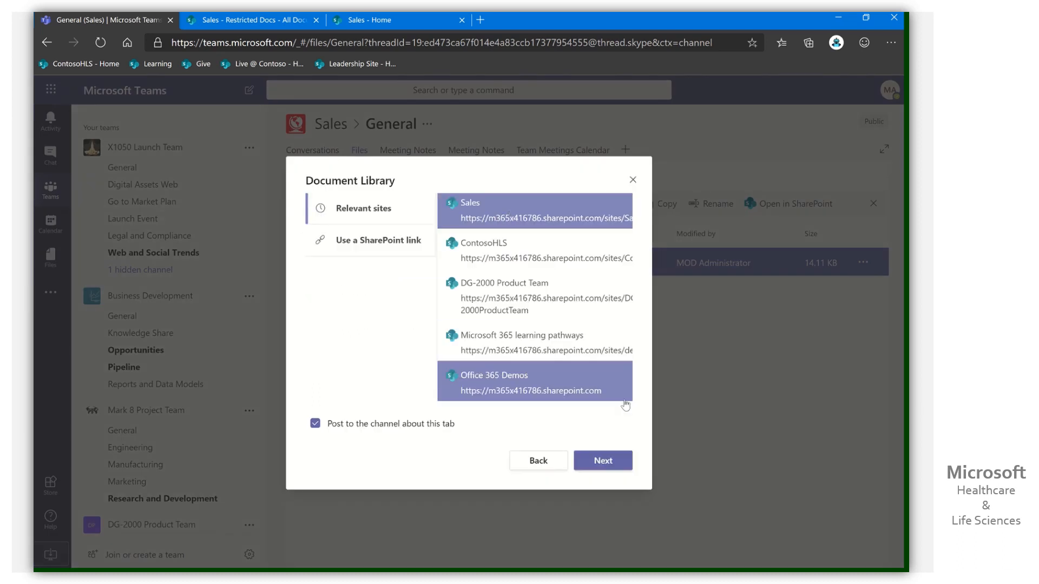
{"action": "left_click", "coordinate": [601, 460]}
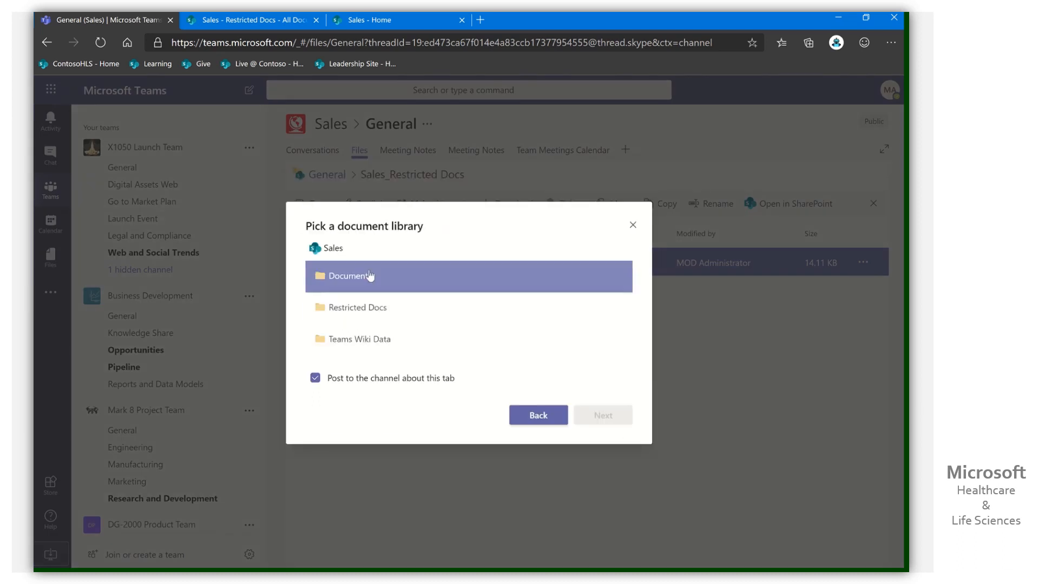
{"action": "left_click", "coordinate": [357, 307]}
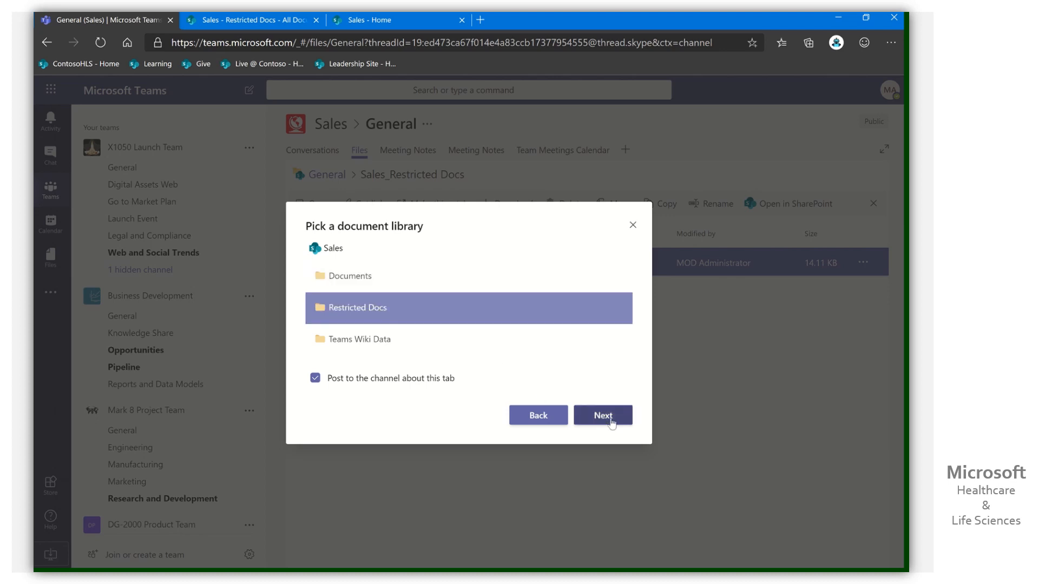
{"action": "left_click", "coordinate": [602, 416]}
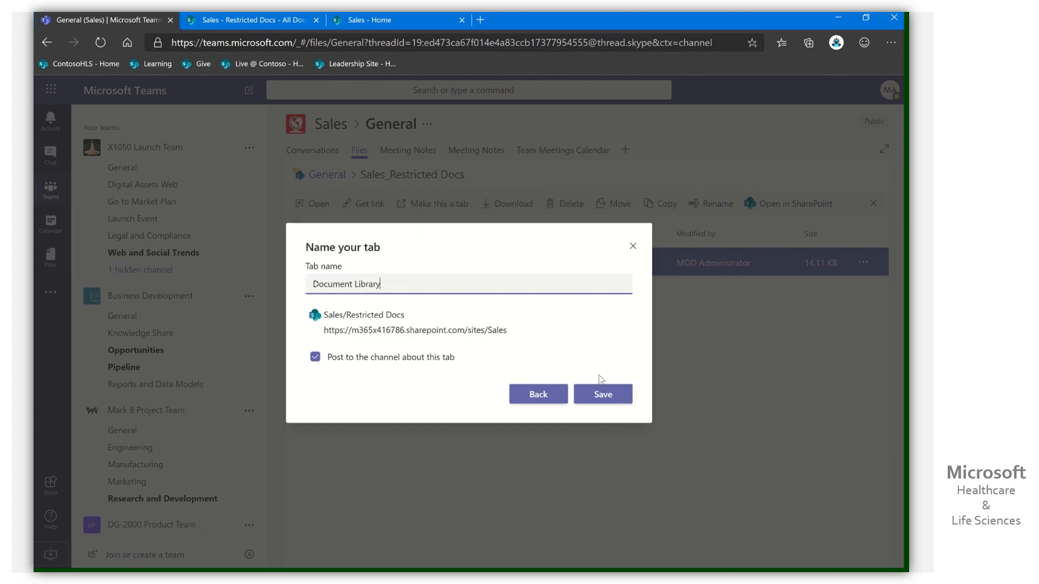
Name the tab 'Restricted Docs', keep Post to the channel checked, and save it
{"action": "triple_click", "coordinate": [345, 283]}
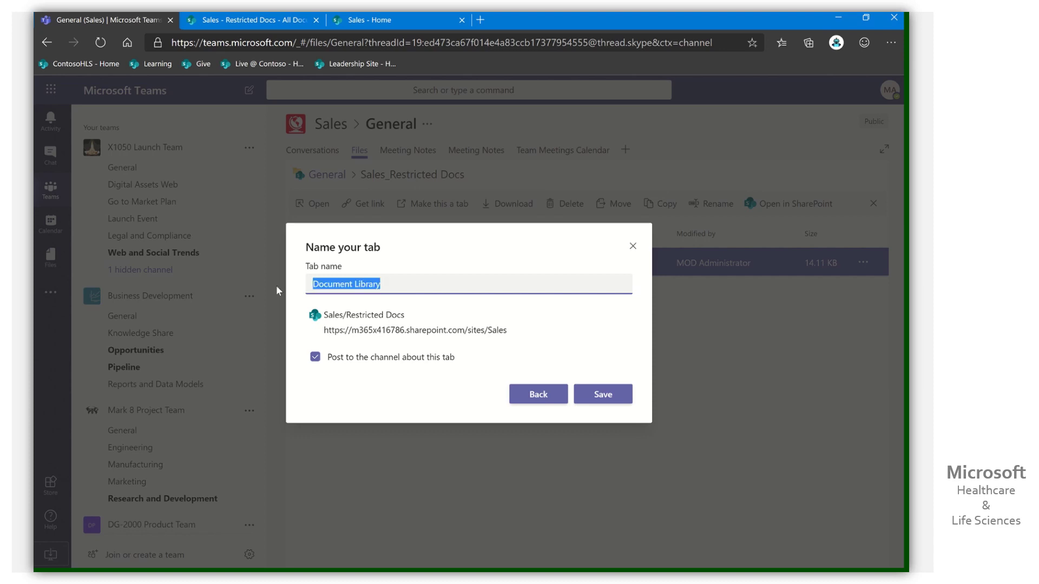
{"action": "type", "text": "Restricted"}
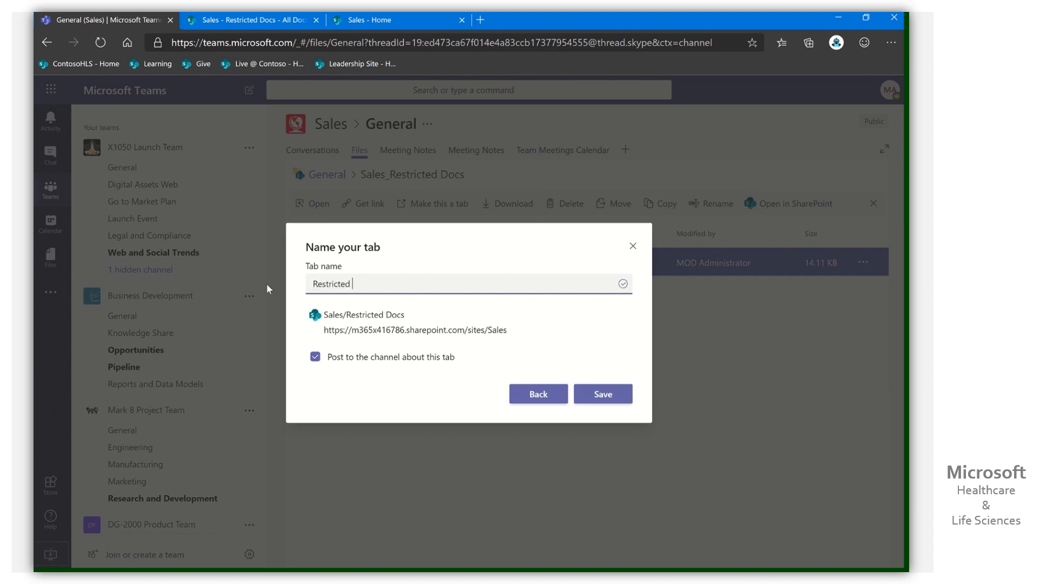
{"action": "type", "text": "Docs"}
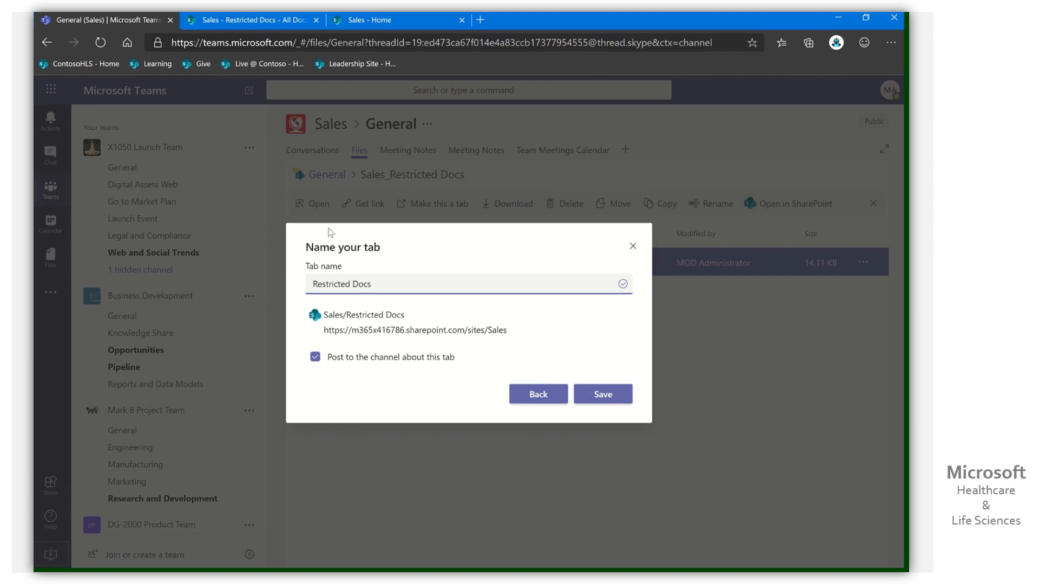
{"action": "left_click", "coordinate": [601, 394]}
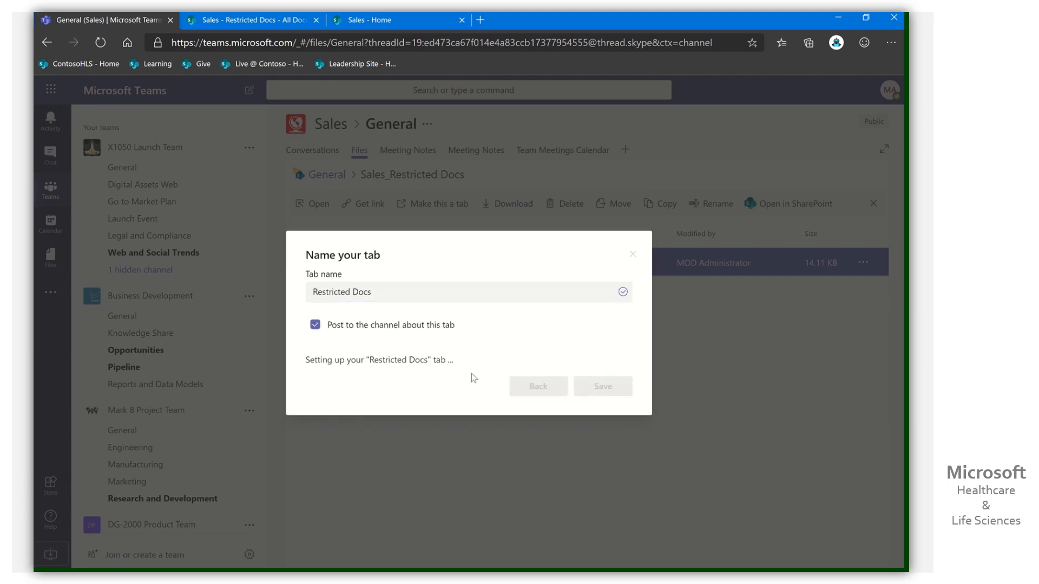
{"action": "left_click", "coordinate": [602, 386]}
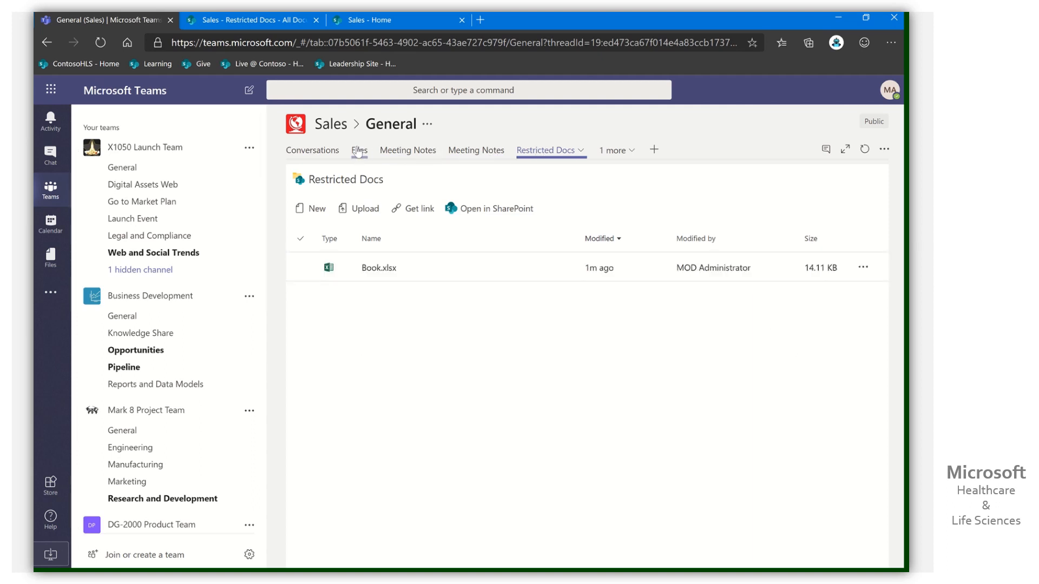
{"action": "left_click", "coordinate": [359, 150]}
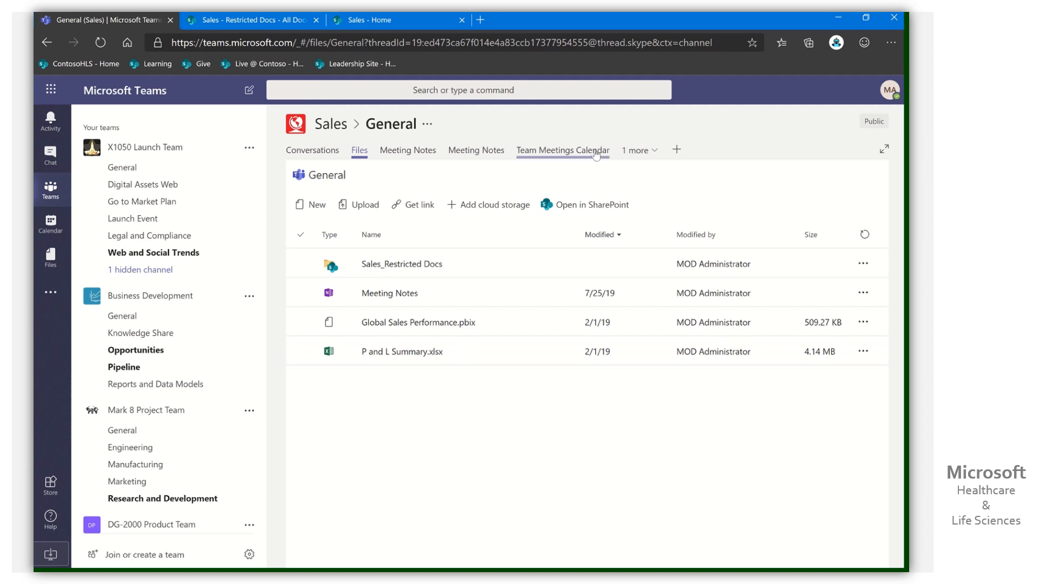
{"action": "left_click", "coordinate": [638, 150]}
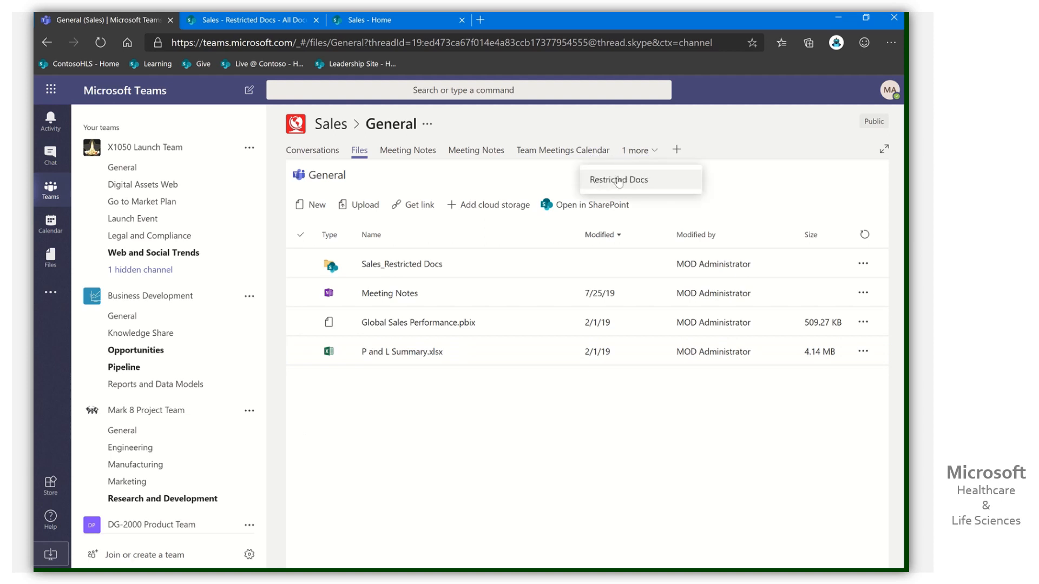
{"action": "left_click", "coordinate": [617, 180]}
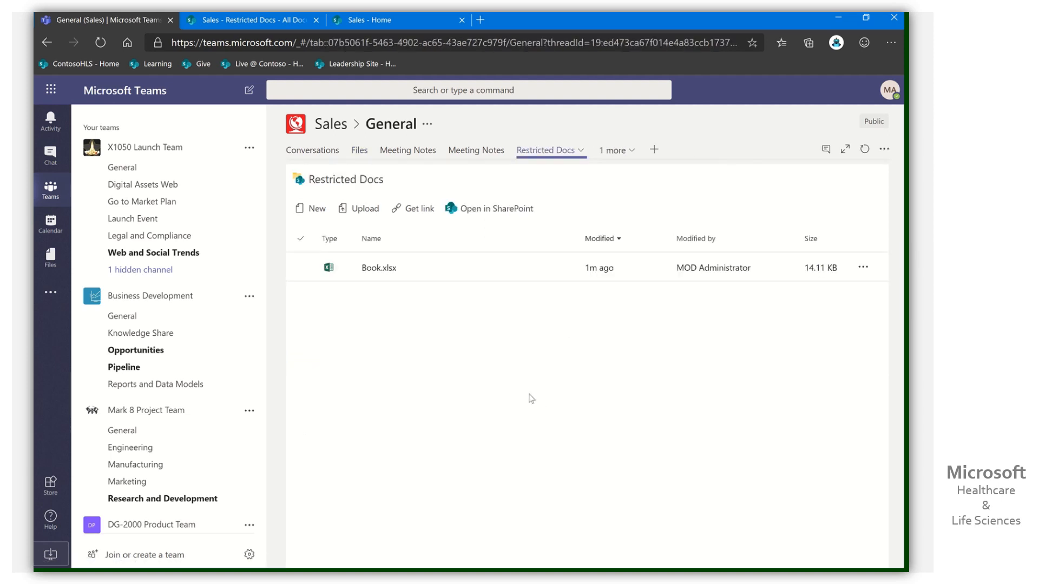
{"action": "mouse_move", "coordinate": [528, 386]}
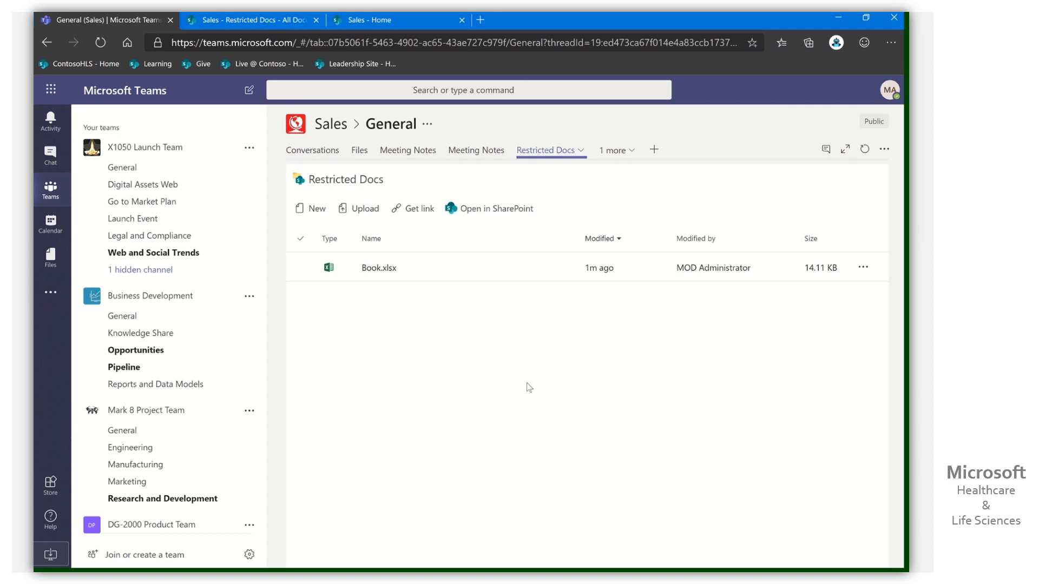
{"action": "mouse_move", "coordinate": [482, 404]}
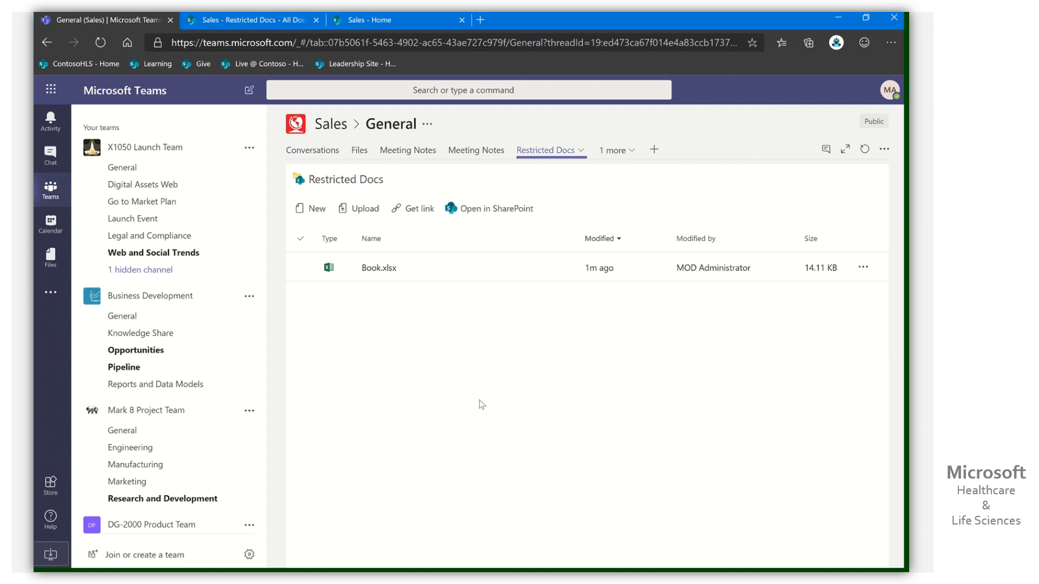
{"action": "mouse_move", "coordinate": [359, 150]}
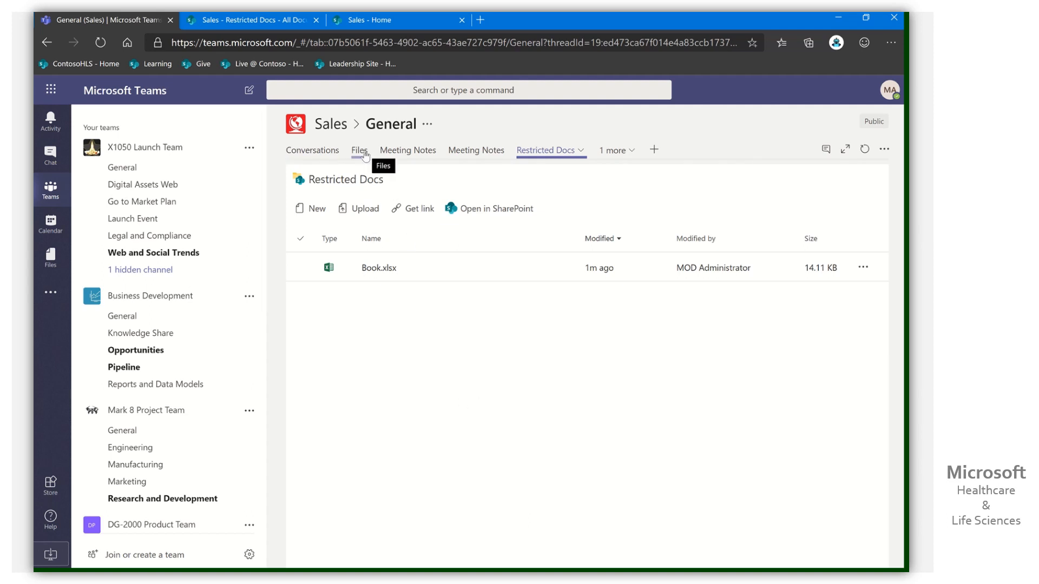
{"action": "mouse_move", "coordinate": [564, 169]}
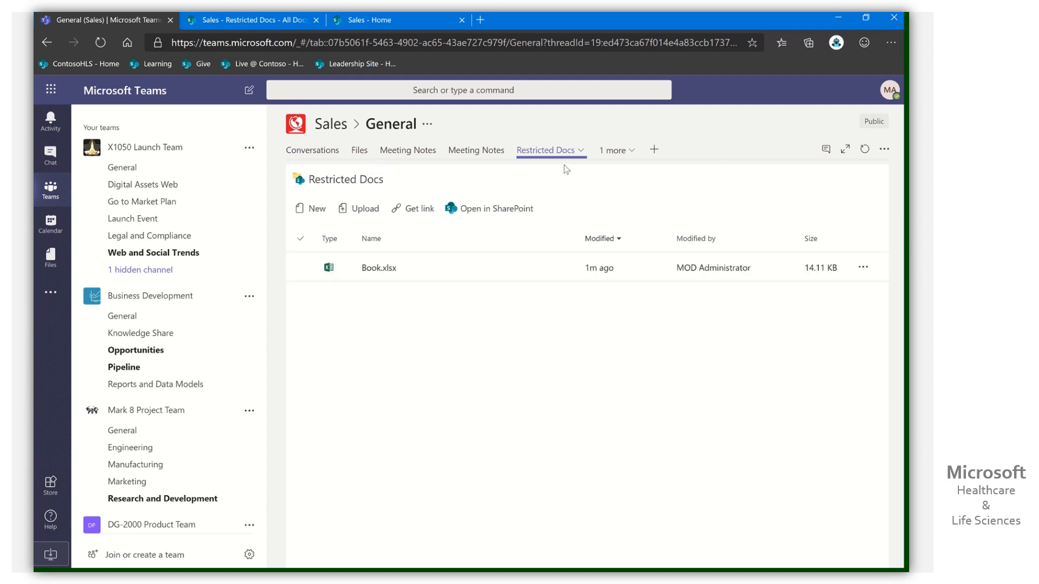
{"action": "mouse_move", "coordinate": [535, 395]}
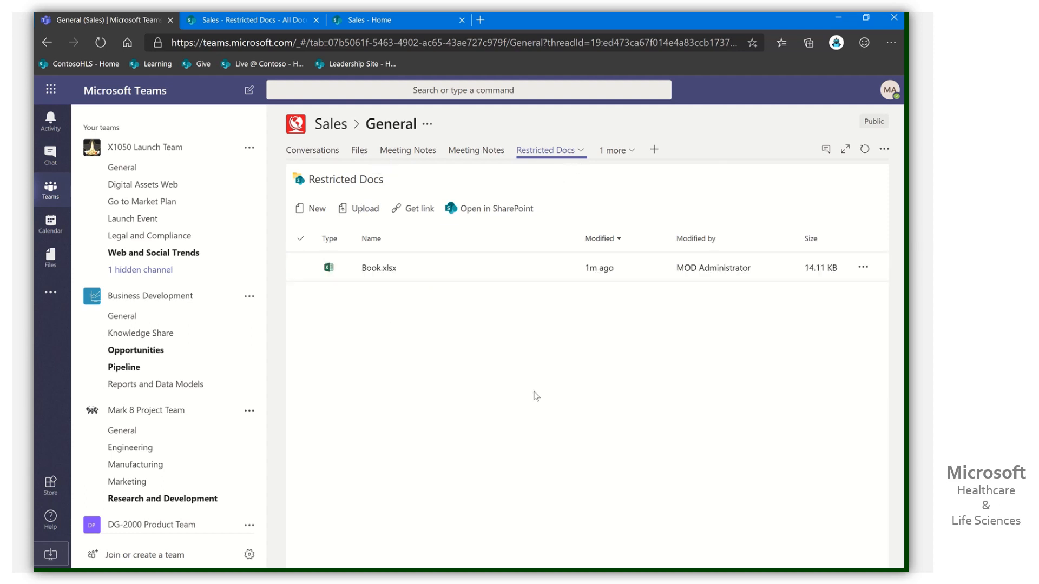
{"action": "mouse_move", "coordinate": [359, 150]}
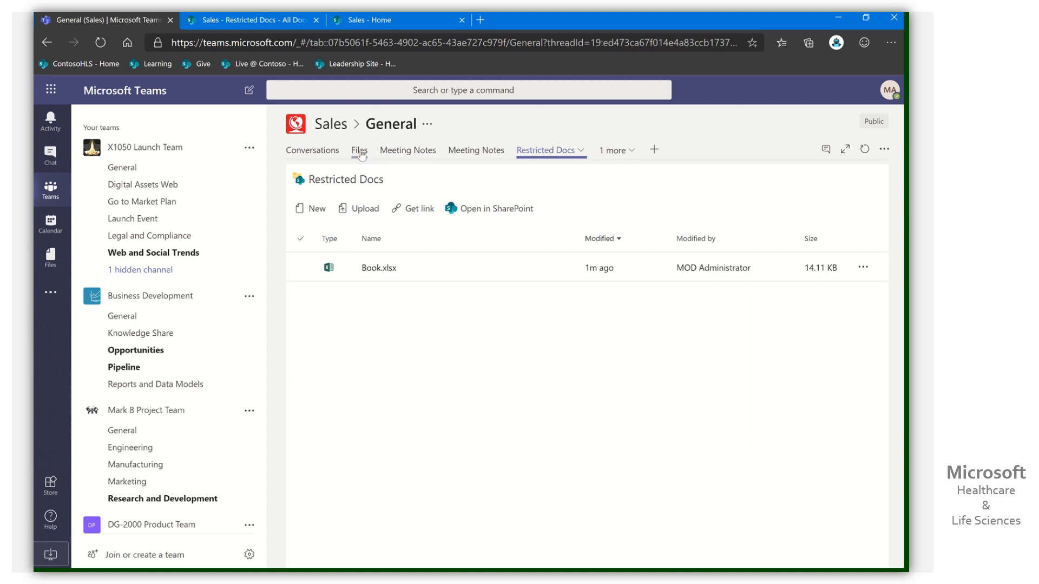
Return to General's Files tab listing the Sales_Restricted Docs folder alongside the three files
{"action": "left_click", "coordinate": [360, 149]}
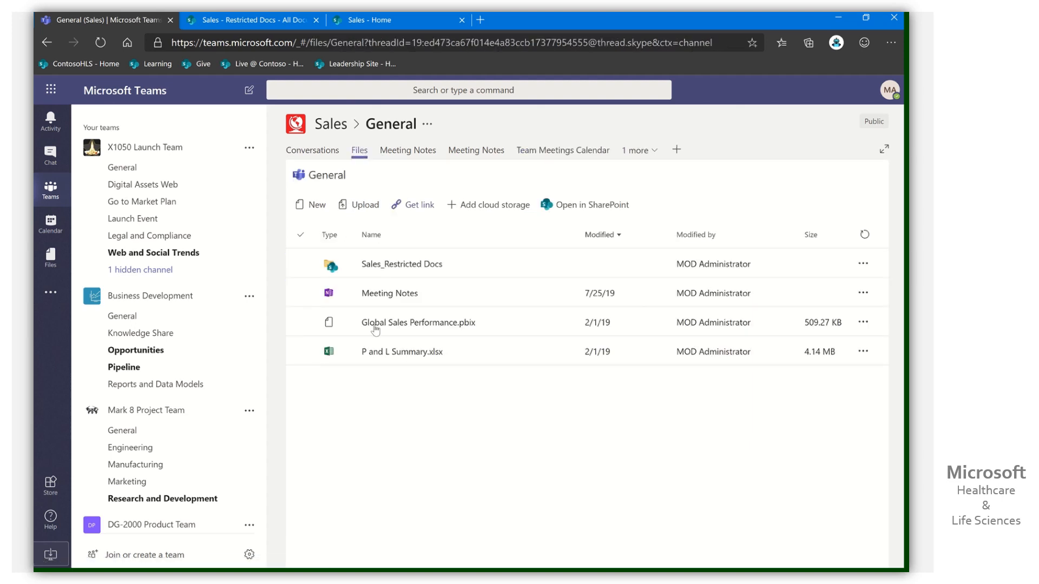
{"action": "mouse_move", "coordinate": [524, 425]}
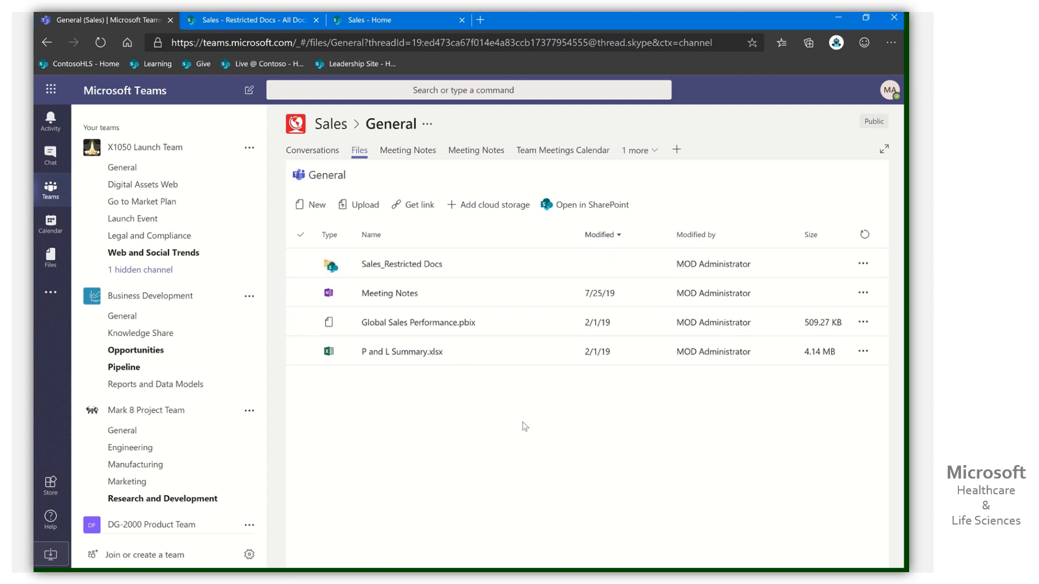
{"action": "mouse_move", "coordinate": [478, 424]}
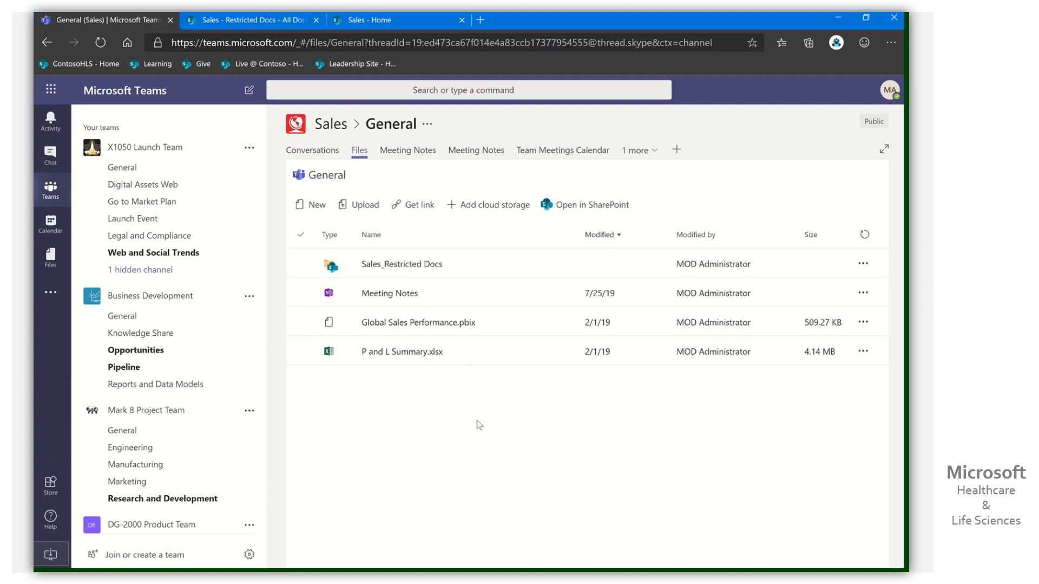
{"action": "left_click", "coordinate": [417, 321]}
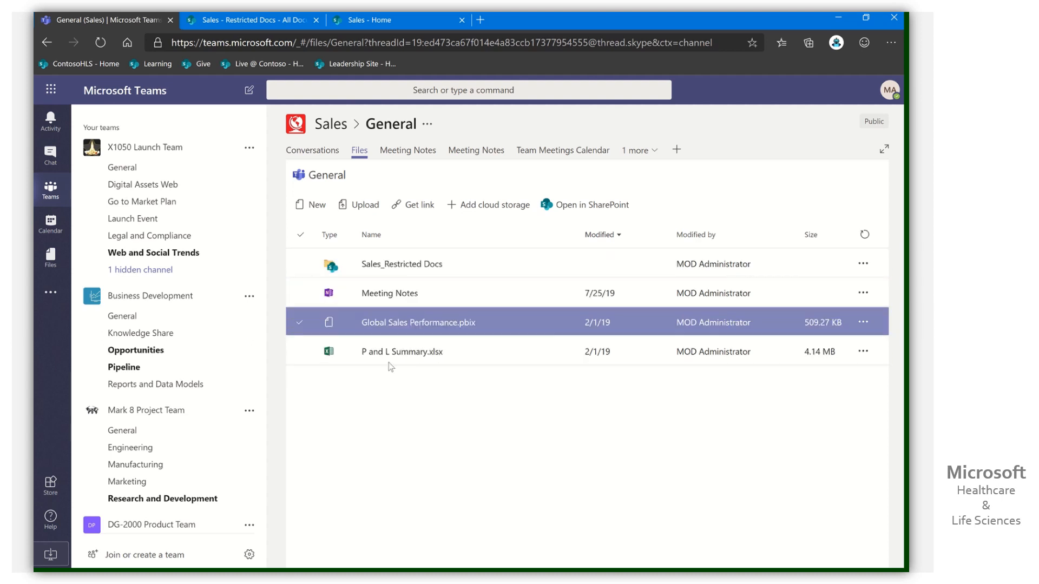
{"action": "left_click", "coordinate": [552, 441]}
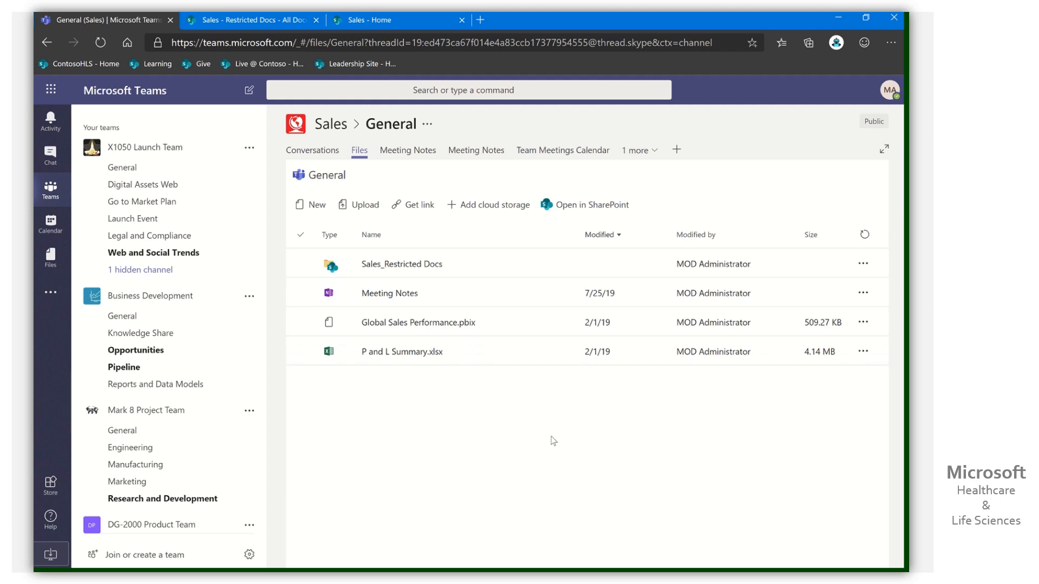
{"action": "mouse_move", "coordinate": [540, 428]}
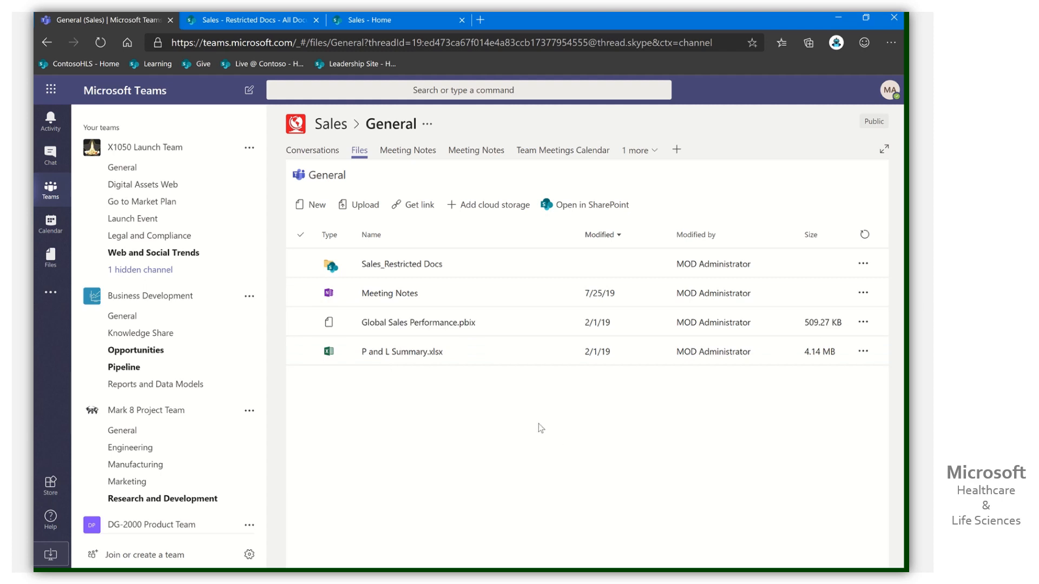
{"action": "mouse_move", "coordinate": [553, 422]}
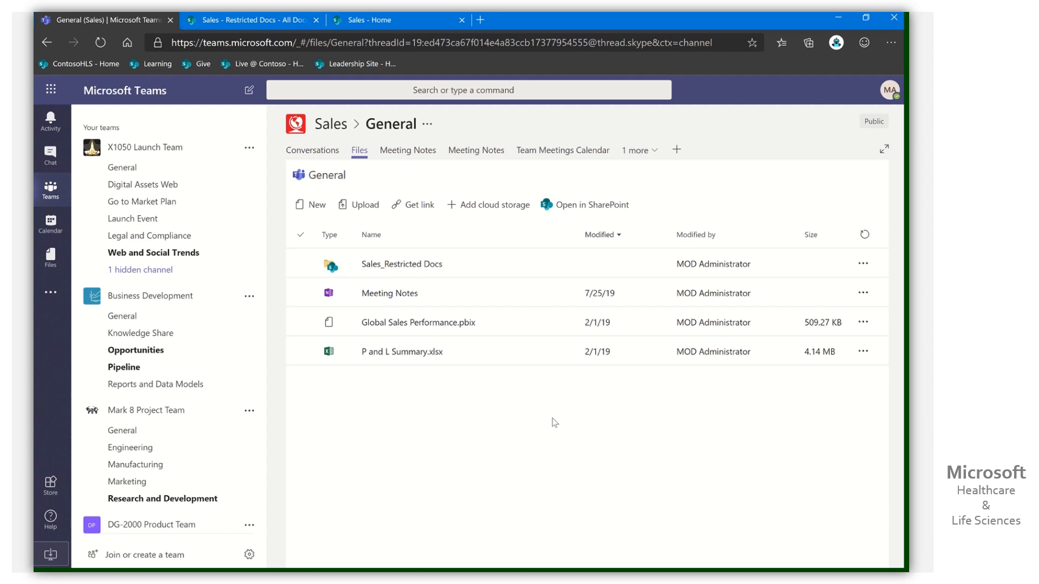
{"action": "mouse_move", "coordinate": [527, 227]}
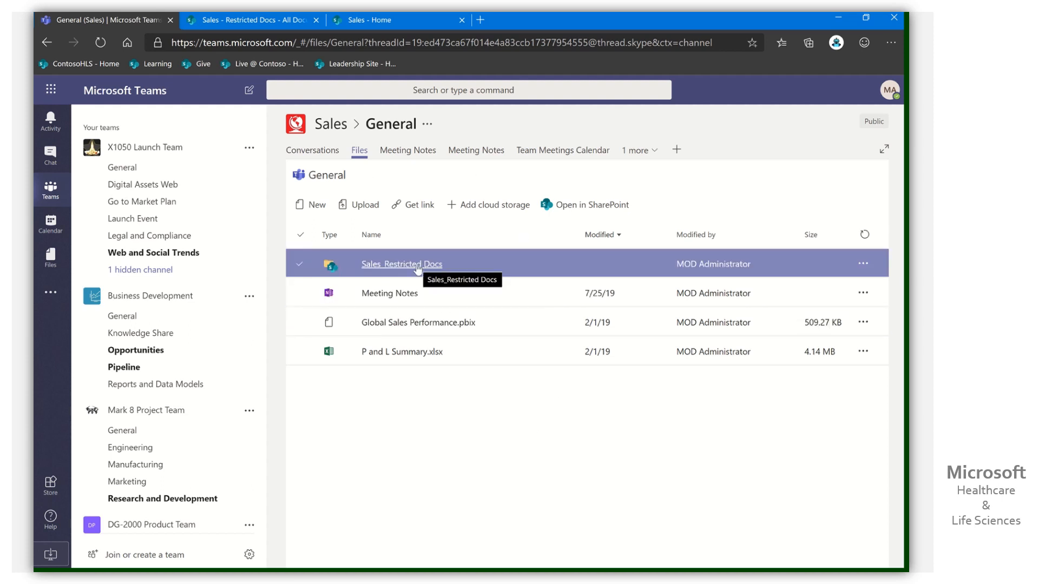
{"action": "mouse_move", "coordinate": [513, 150]}
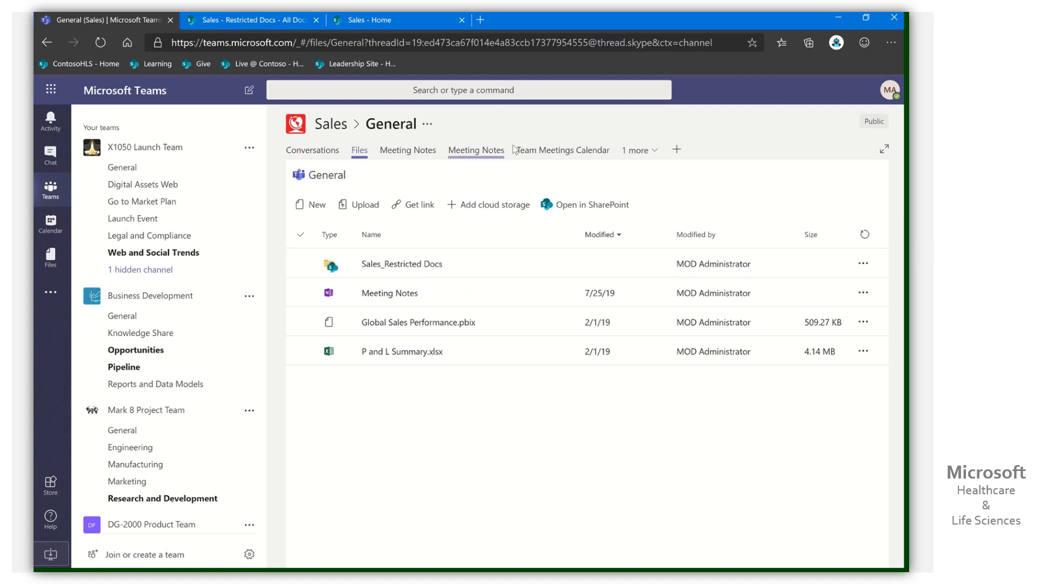
{"action": "left_click", "coordinate": [637, 150]}
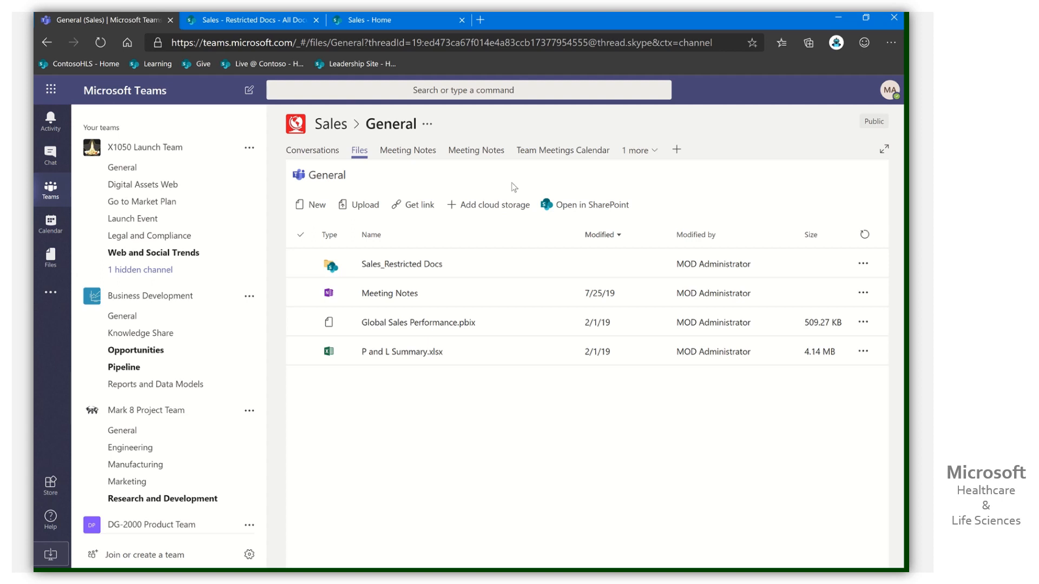
{"action": "mouse_move", "coordinate": [477, 16]}
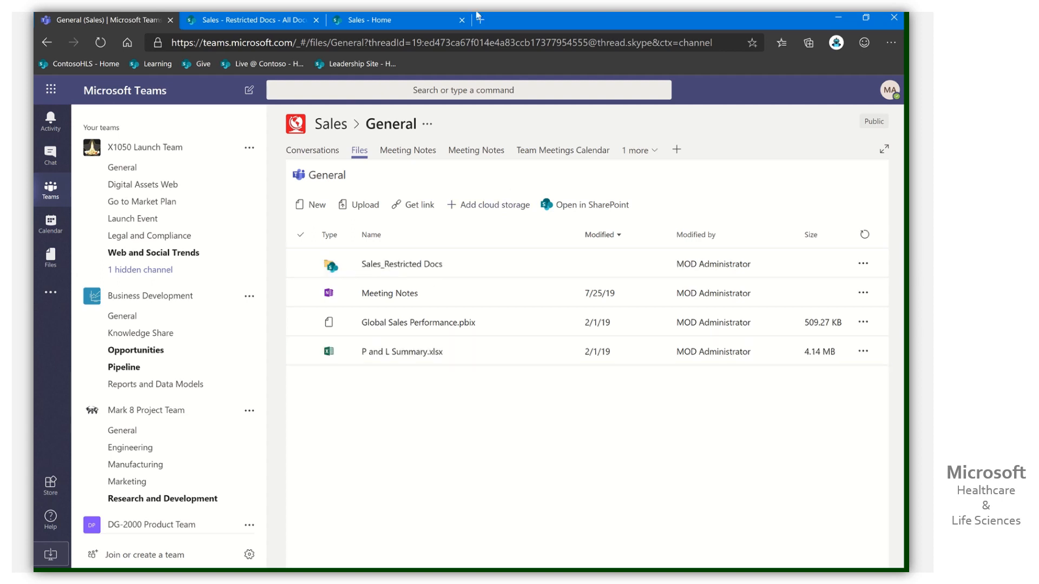